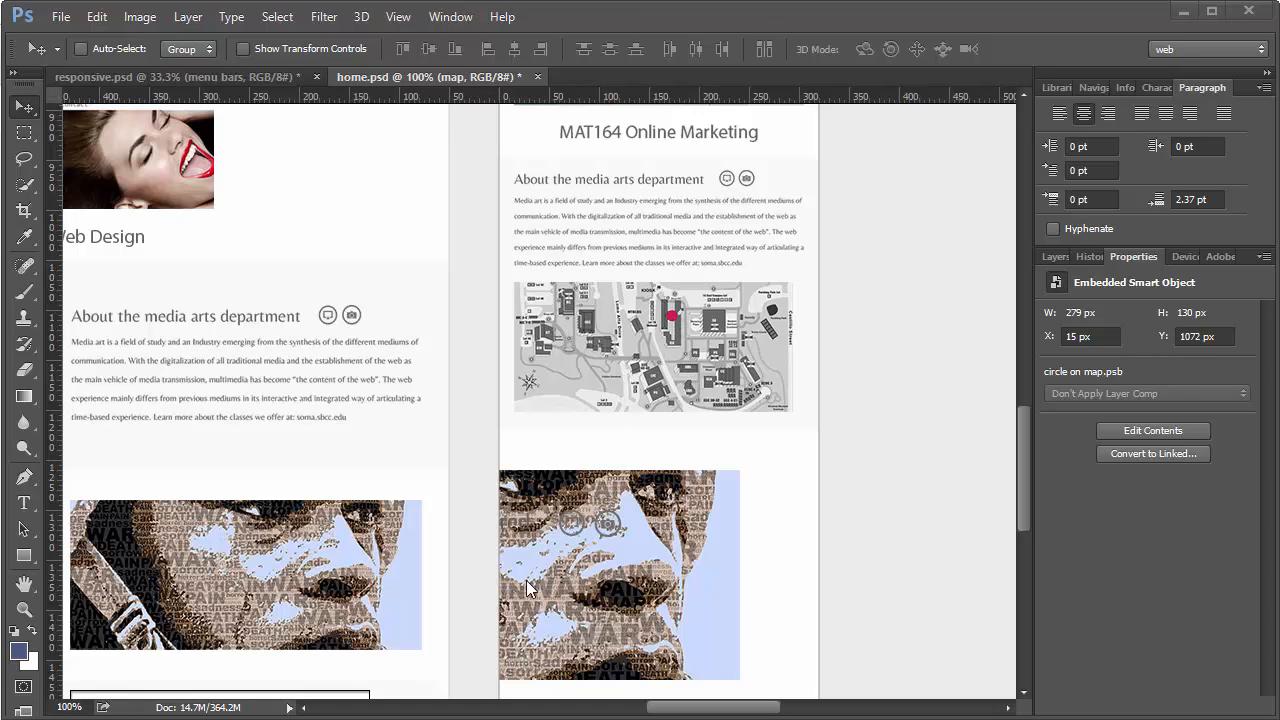
mouse_move(1010, 472)
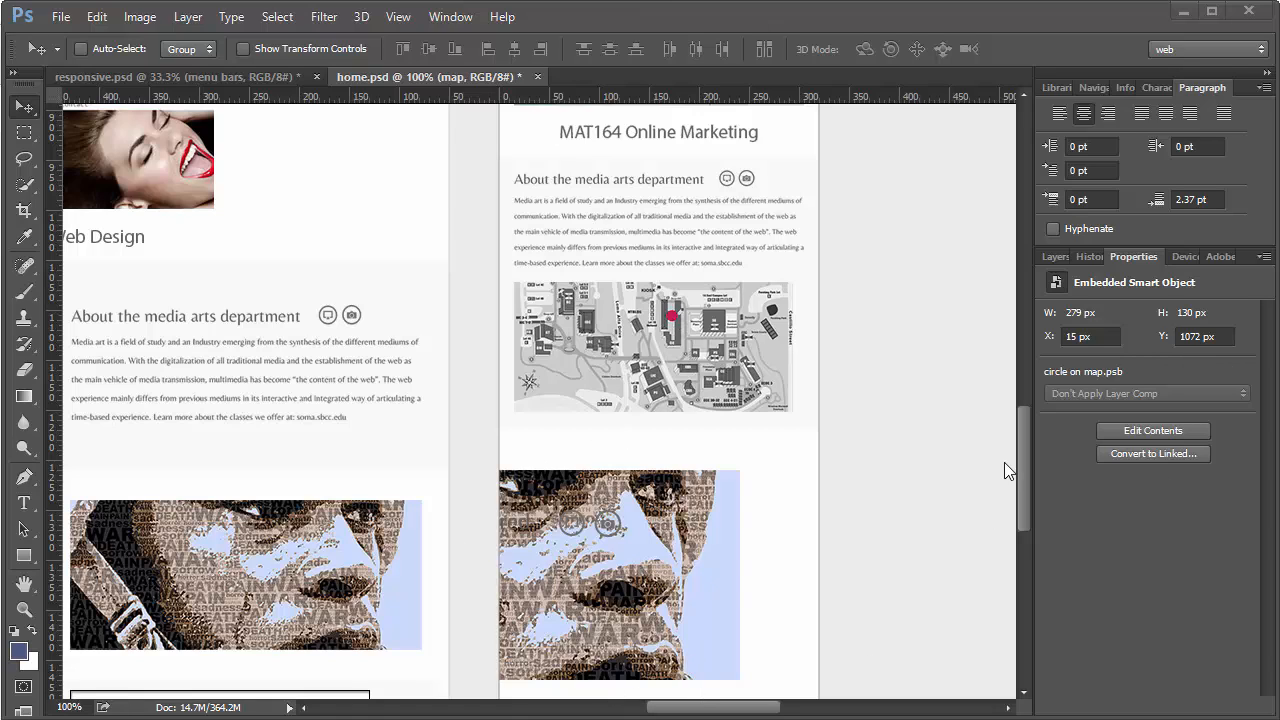
Show the Layers and Navigator panels and expand the mobile 320 degrees group
left_click(1060, 88)
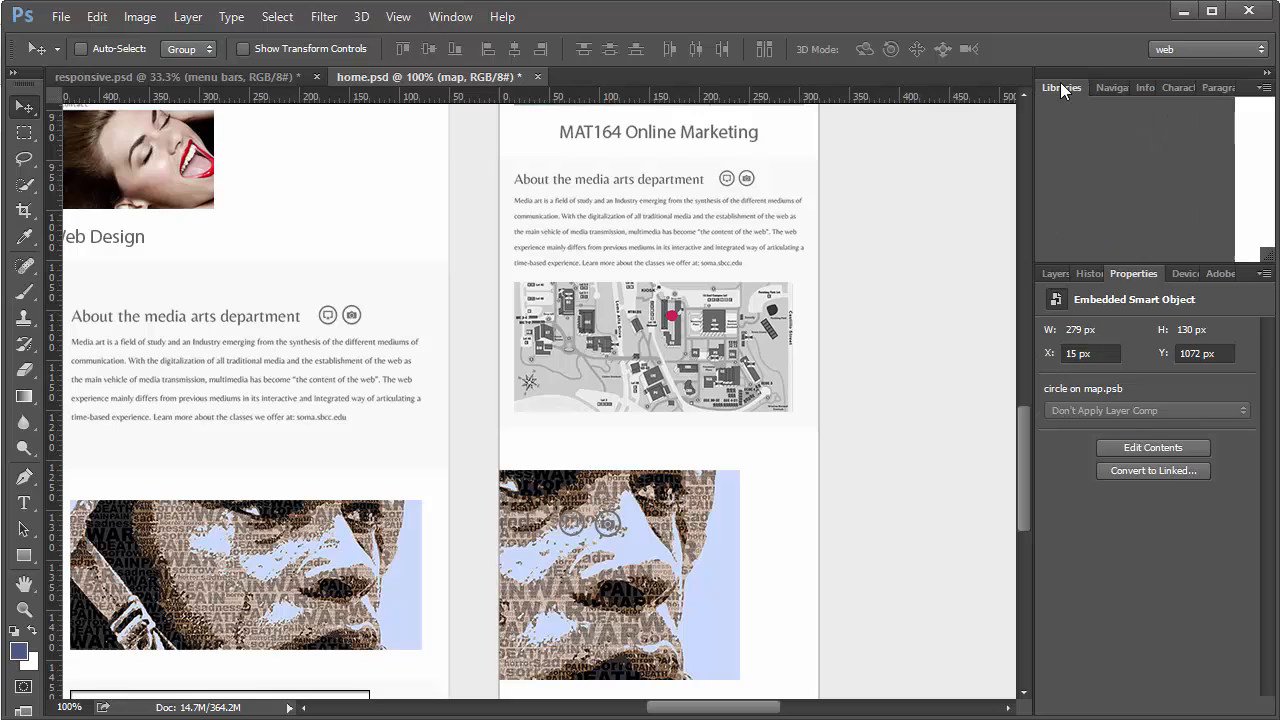
left_click(1060, 88)
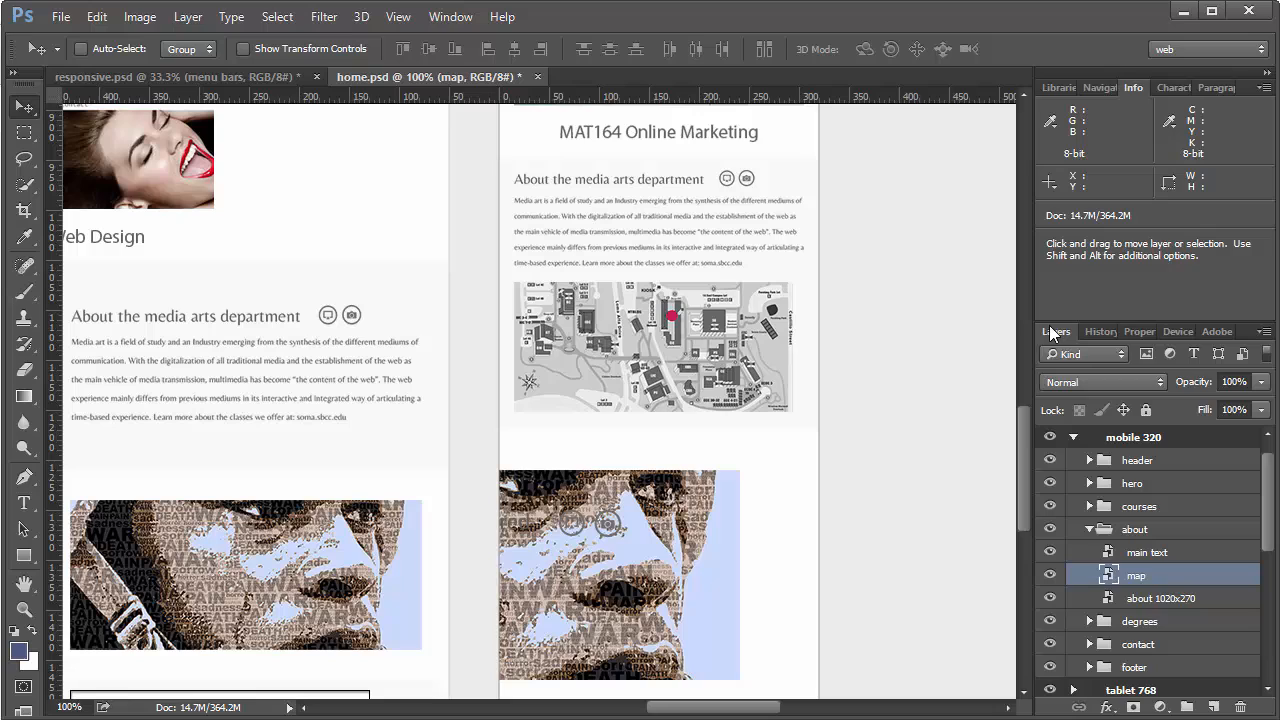
mouse_move(1104, 96)
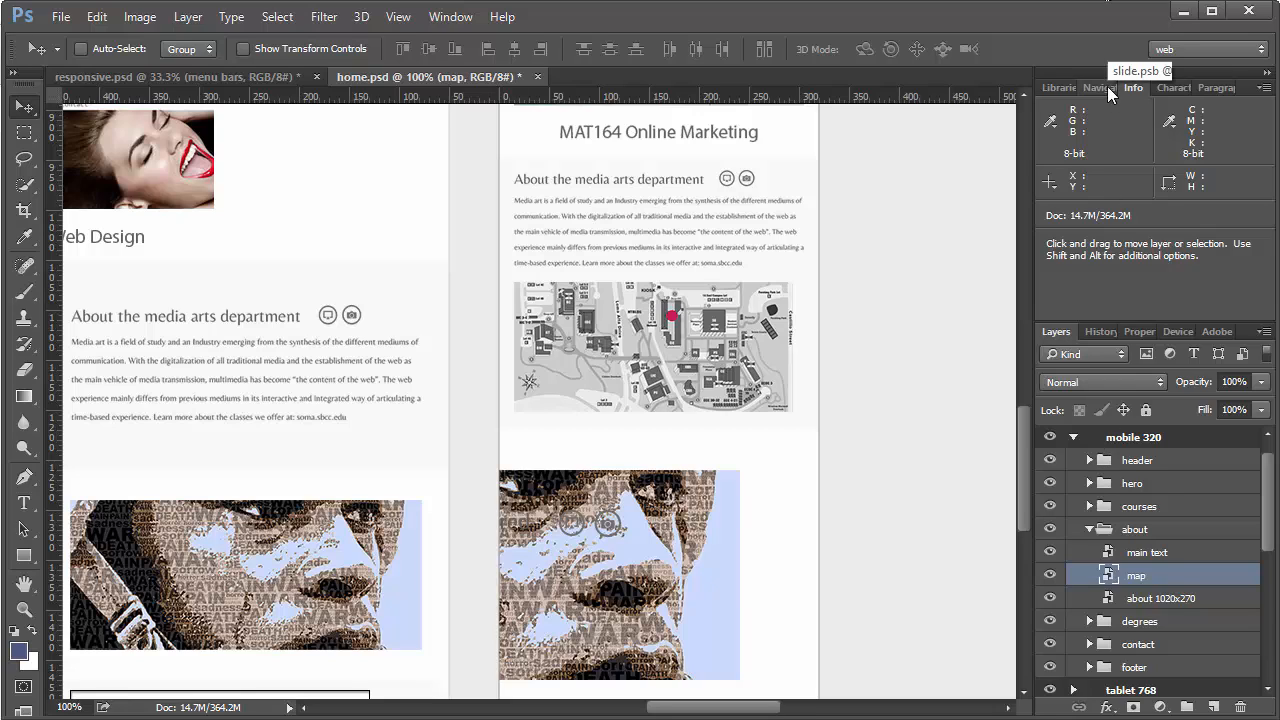
left_click(1100, 88)
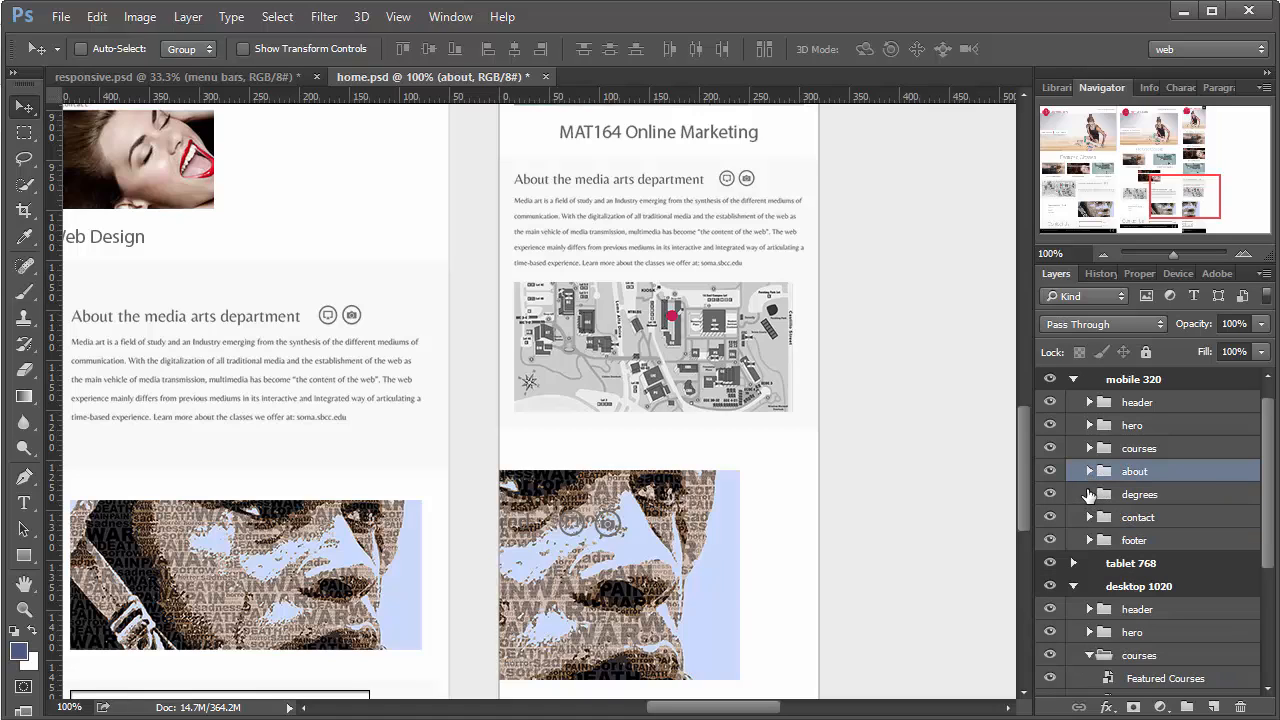
left_click(1088, 494)
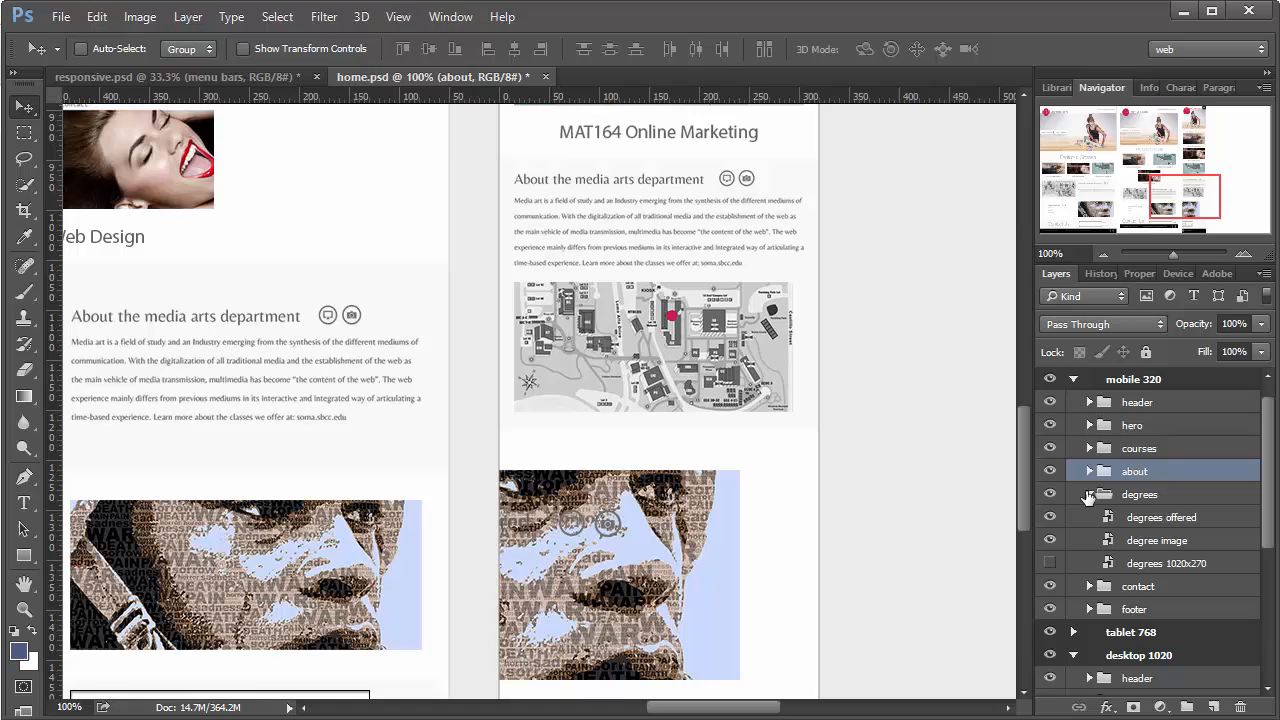
mouse_move(1084, 558)
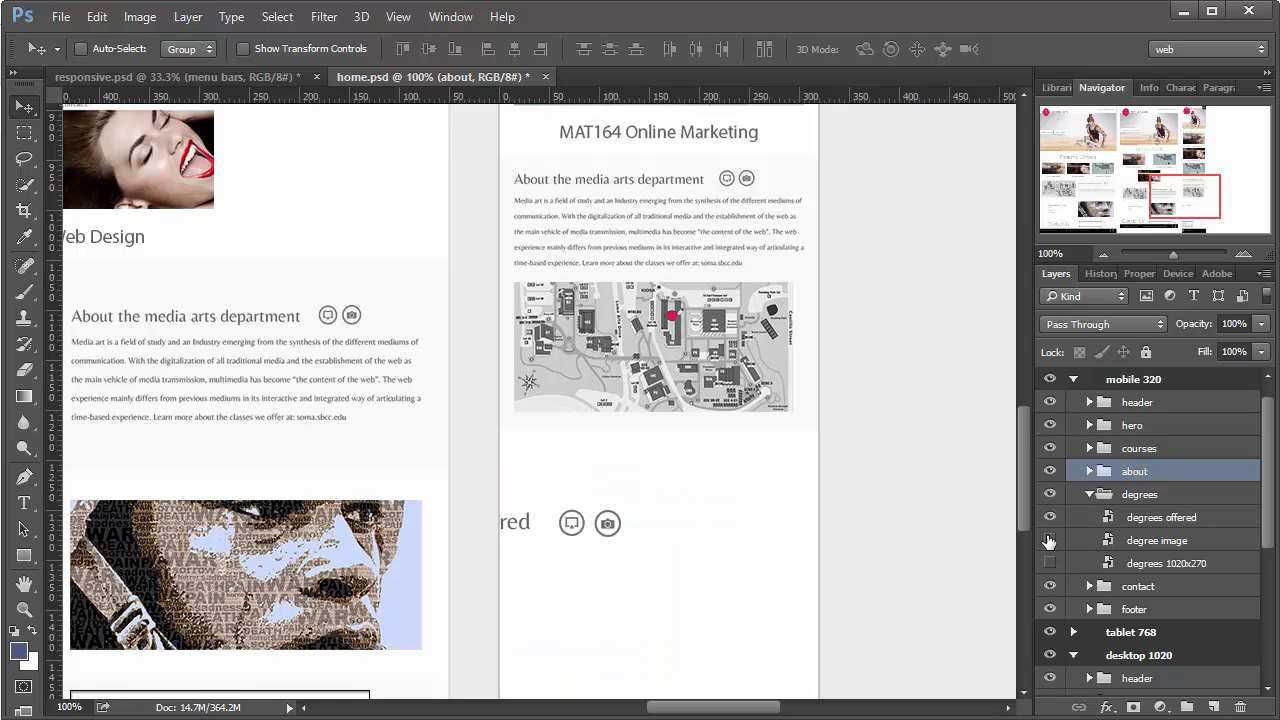
mouse_move(1156, 528)
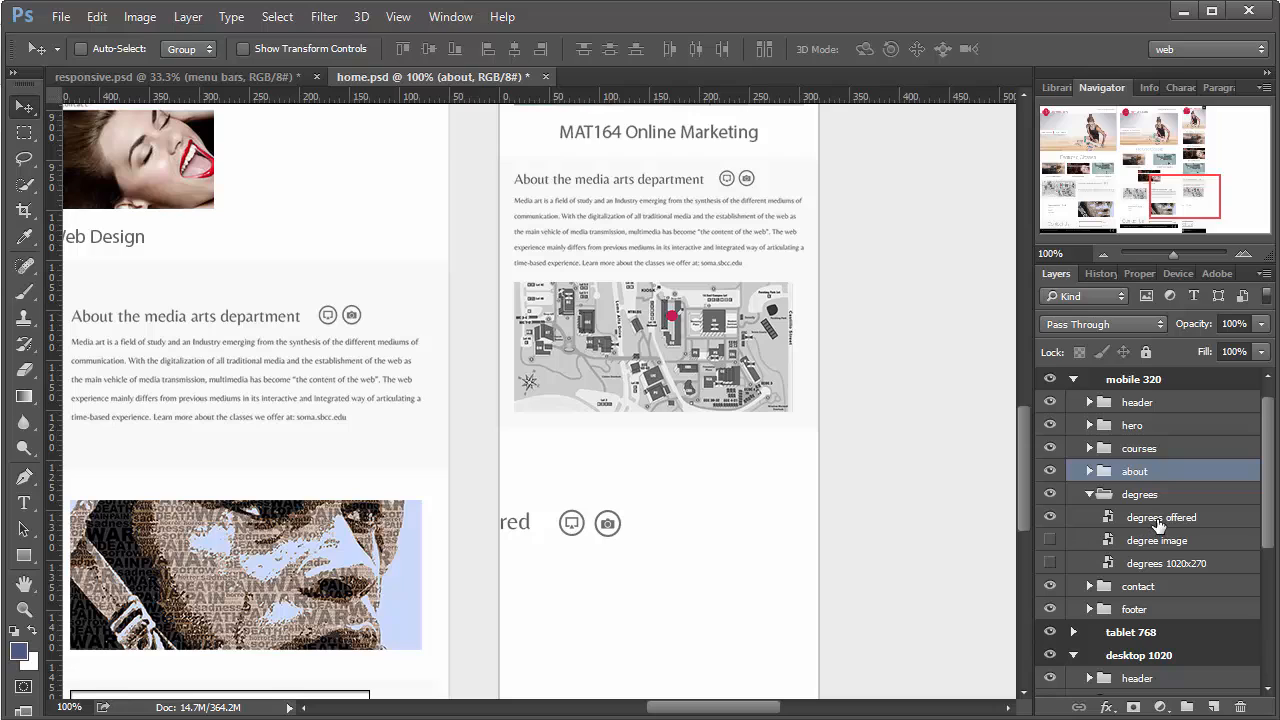
Move the Degrees offered text below the map and scale it down to the mobile width
left_click(1160, 516)
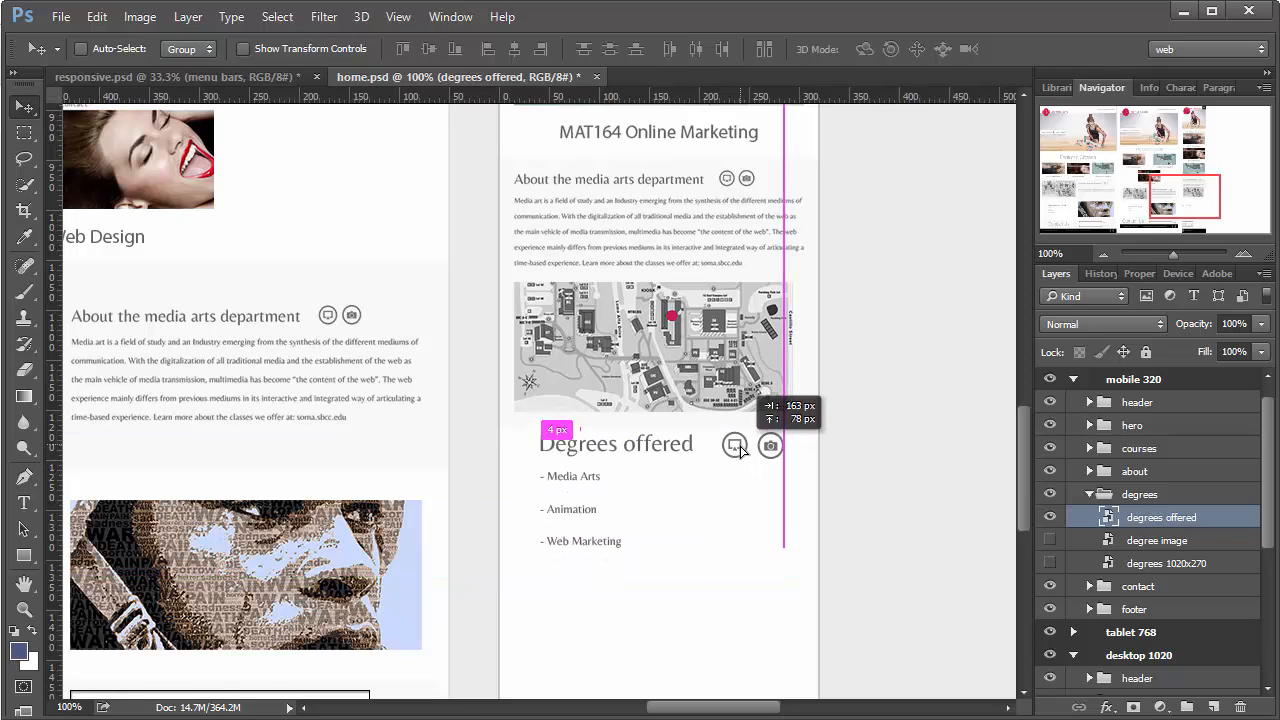
left_click_drag(736, 444, 736, 456)
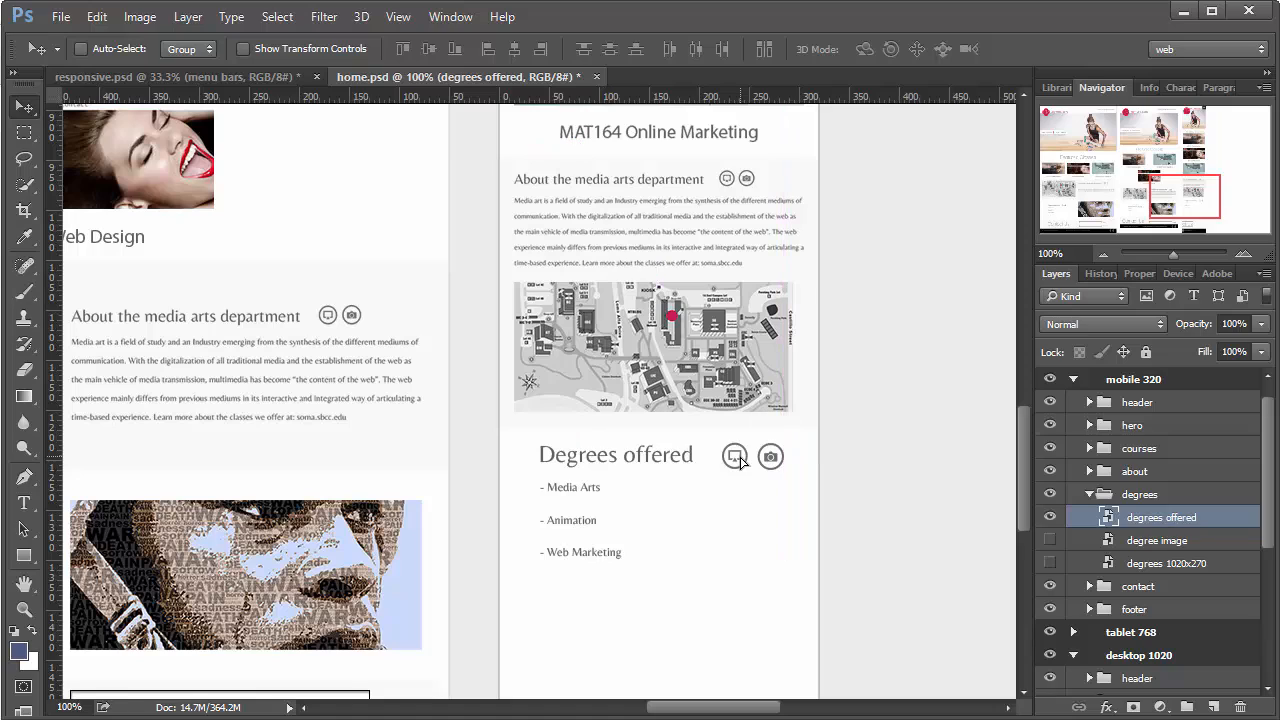
mouse_move(650, 570)
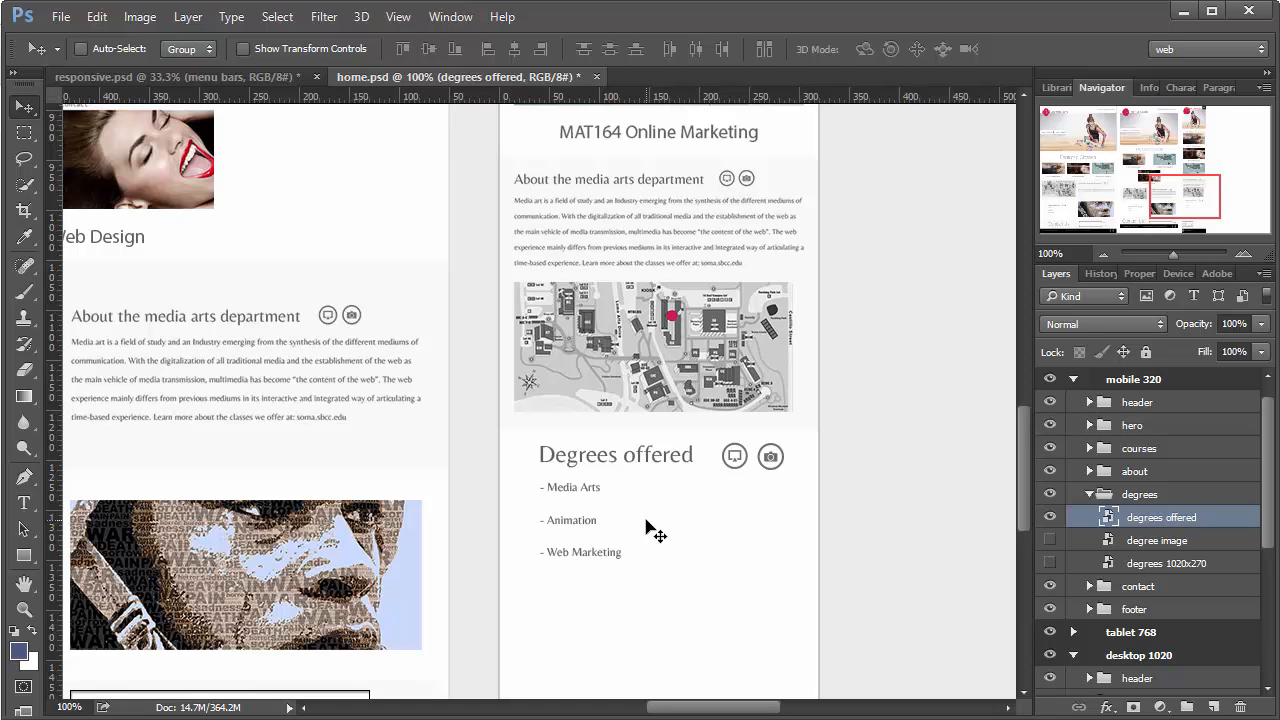
mouse_move(650, 290)
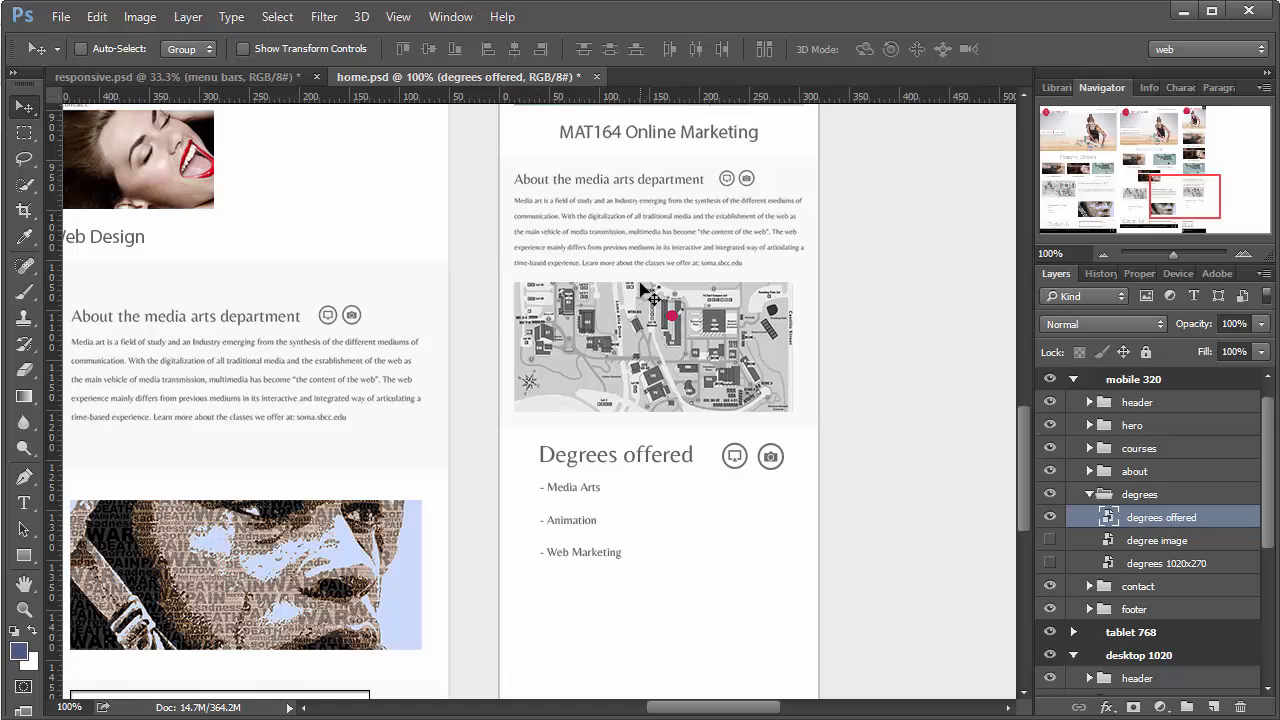
mouse_move(808, 458)
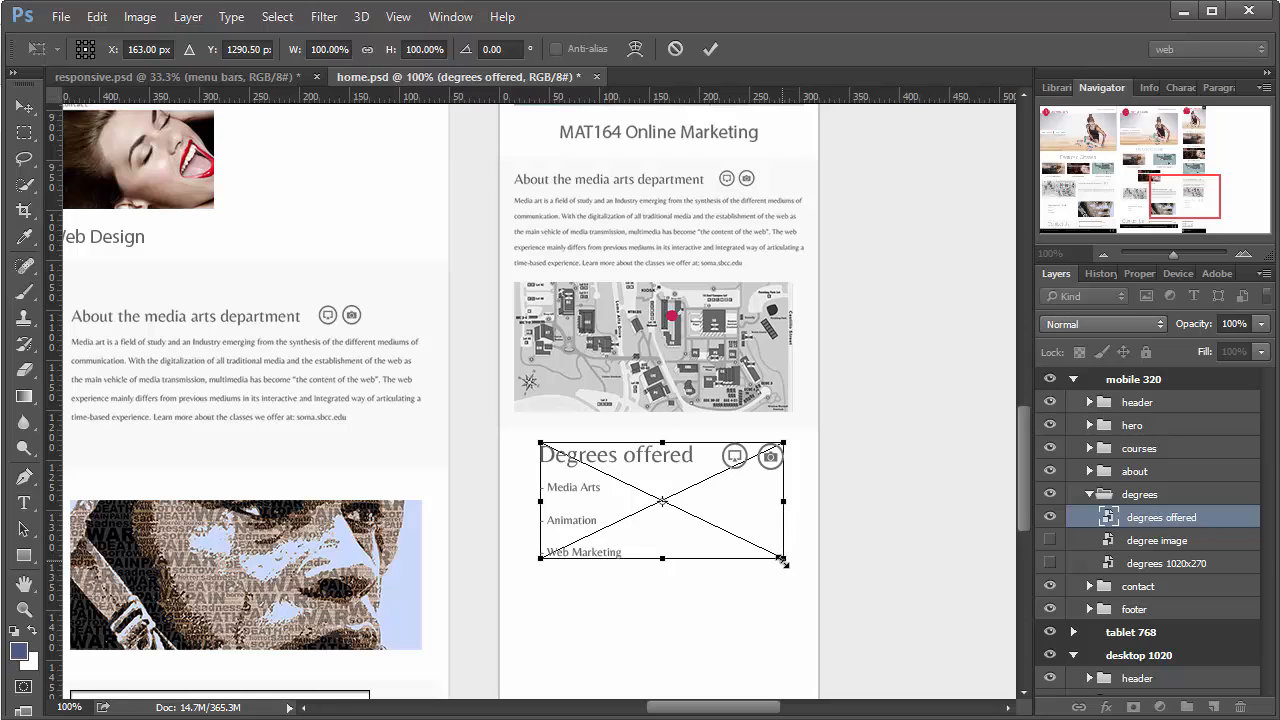
left_click_drag(784, 564, 780, 556)
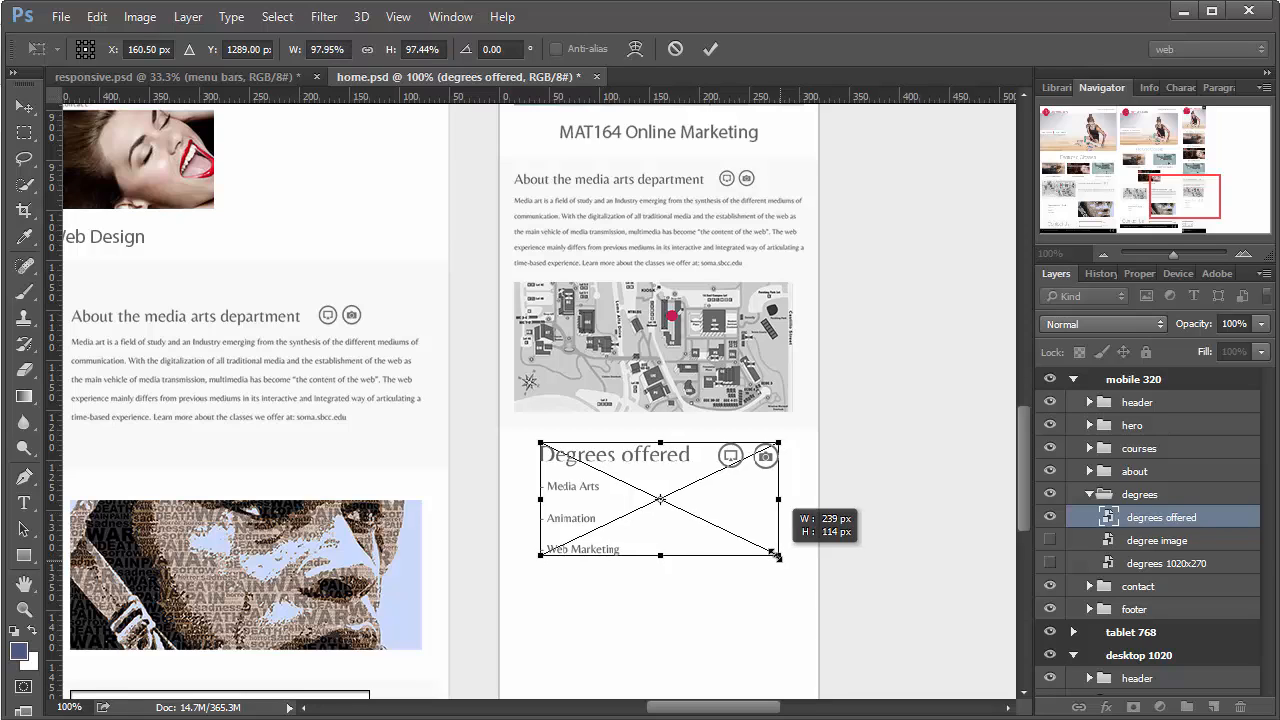
left_click_drag(778, 556, 728, 518)
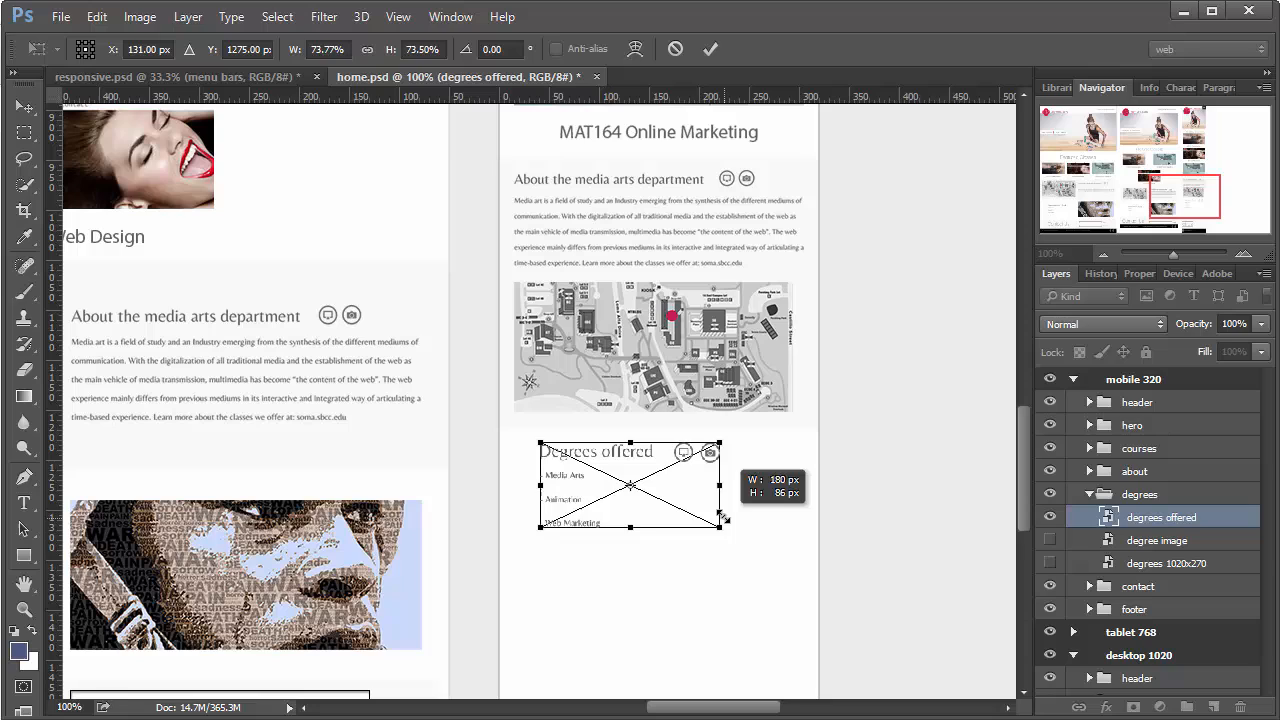
left_click_drag(724, 520, 710, 508)
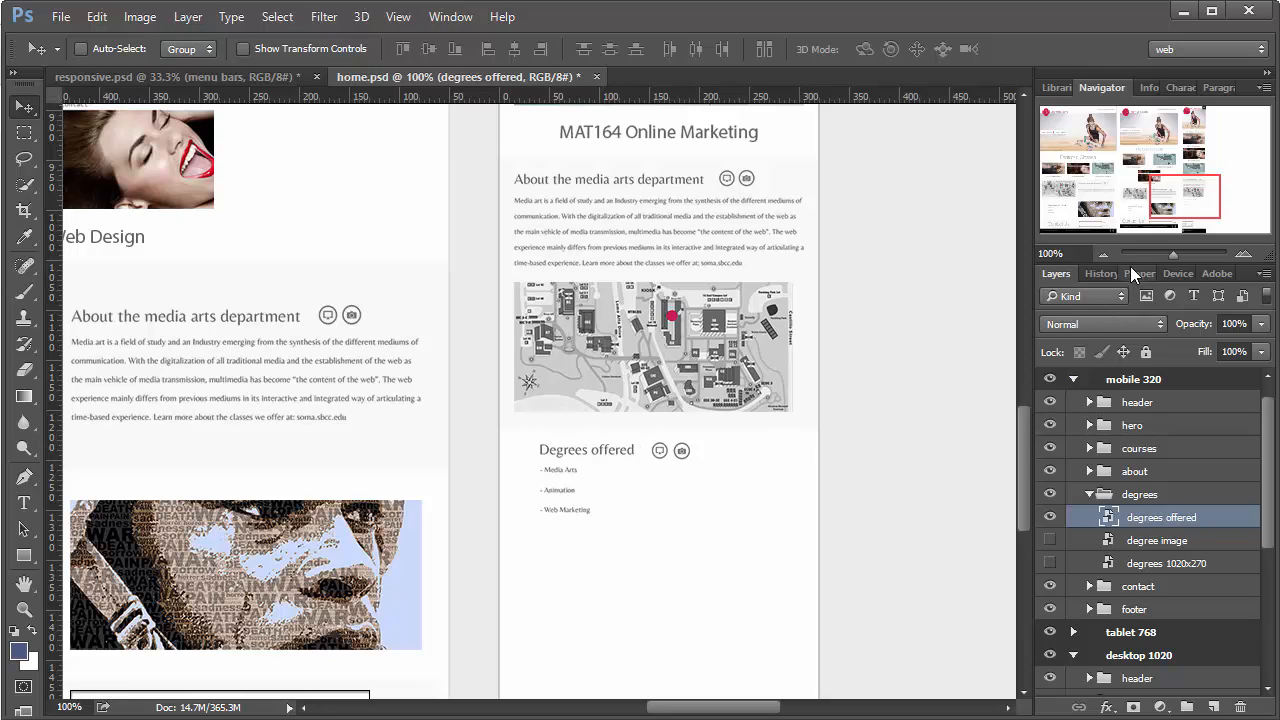
Set the Degrees offered block 15 px from the left in Properties
left_click(1134, 272)
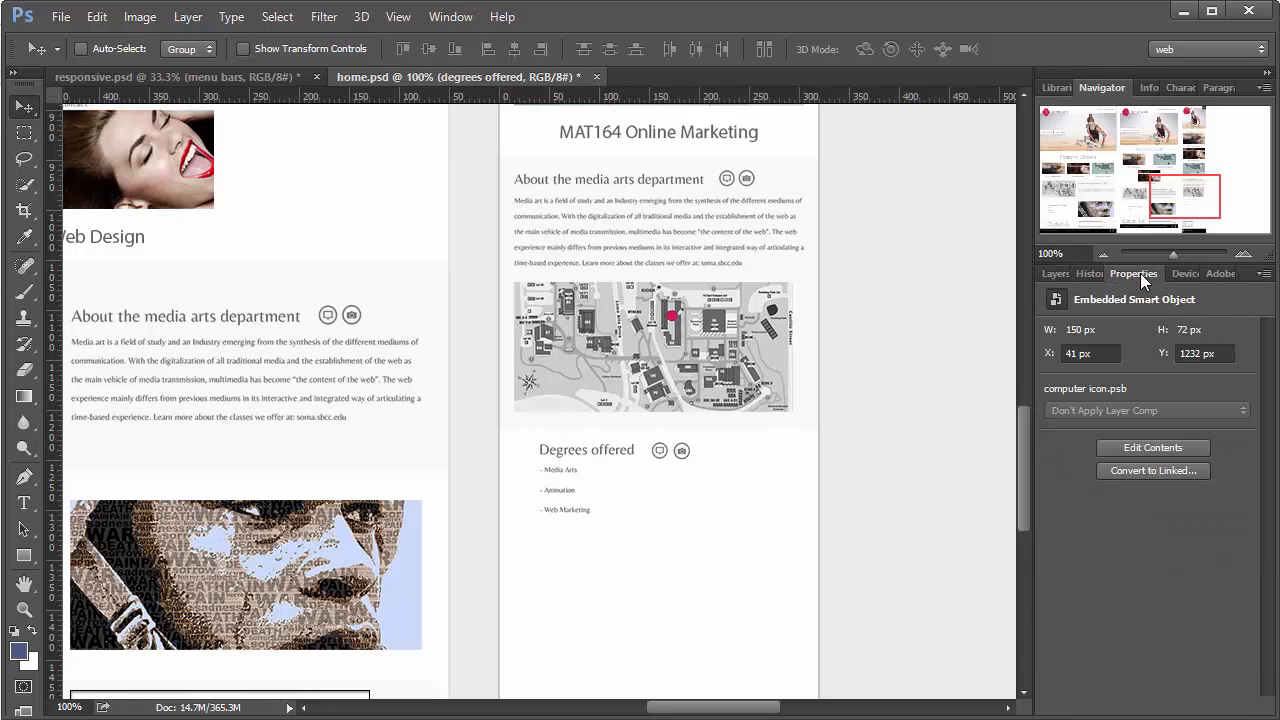
left_click(1090, 352)
type("15")
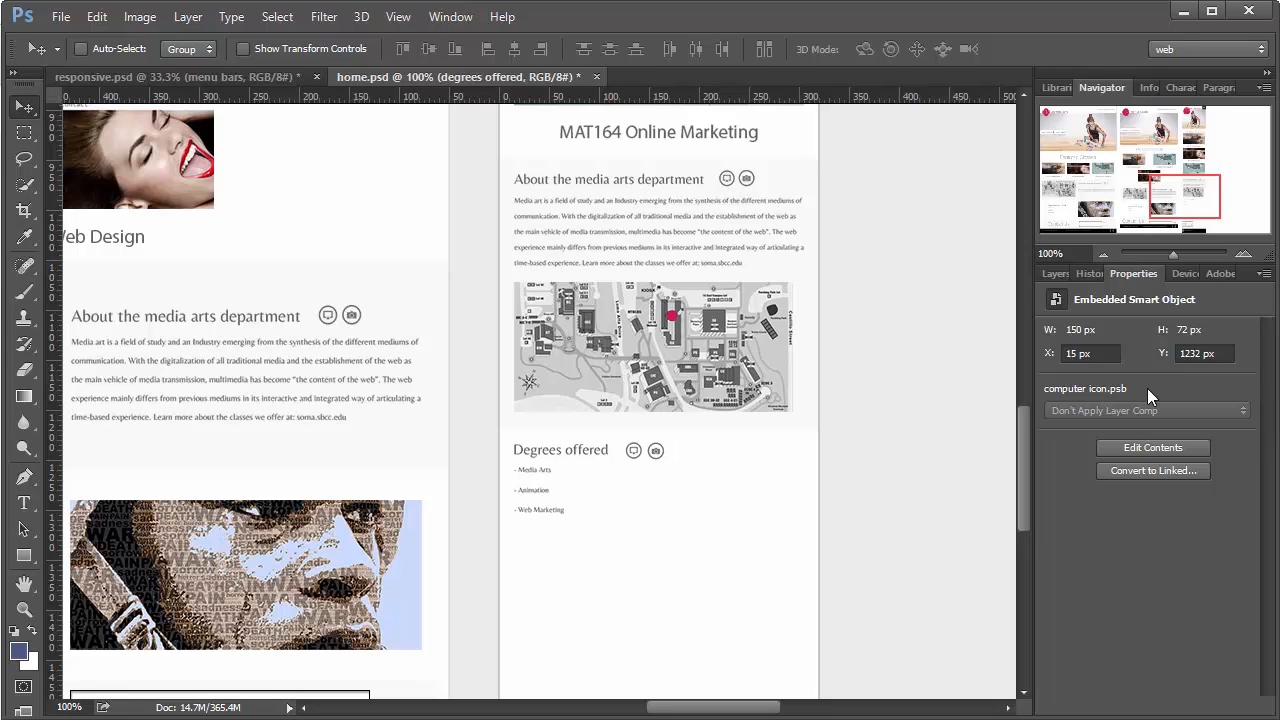
mouse_move(820, 548)
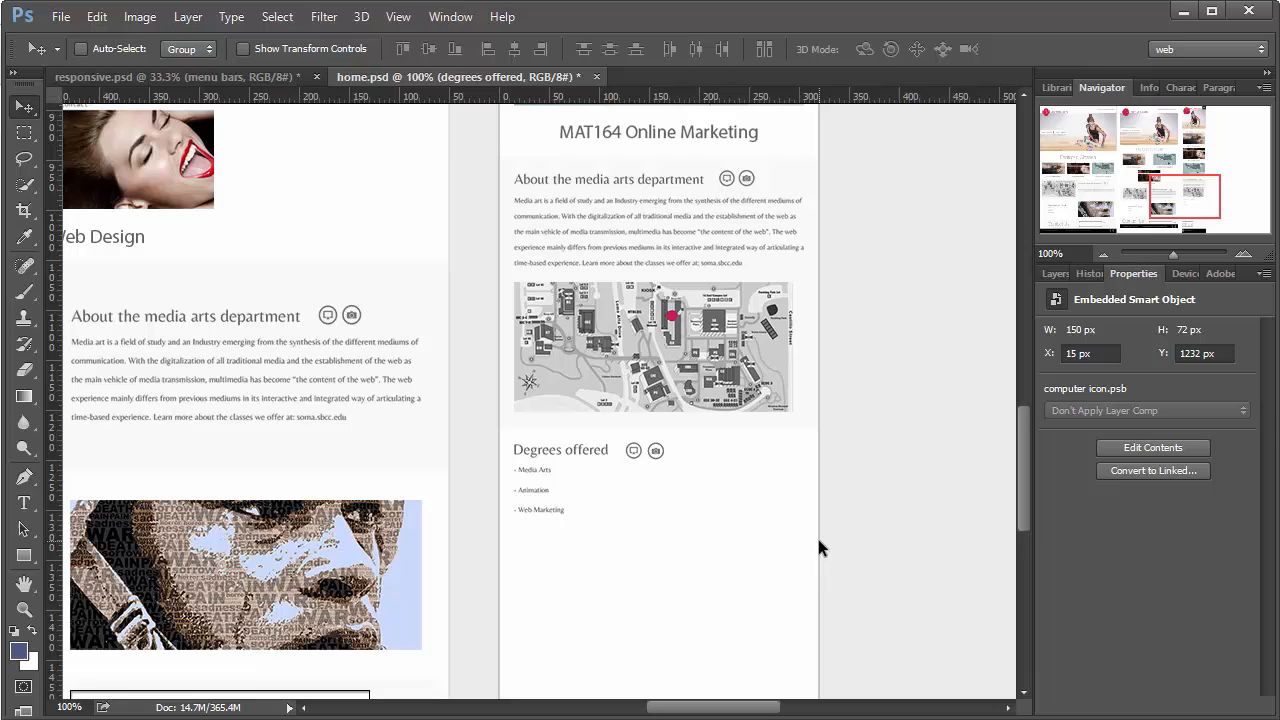
mouse_move(804, 378)
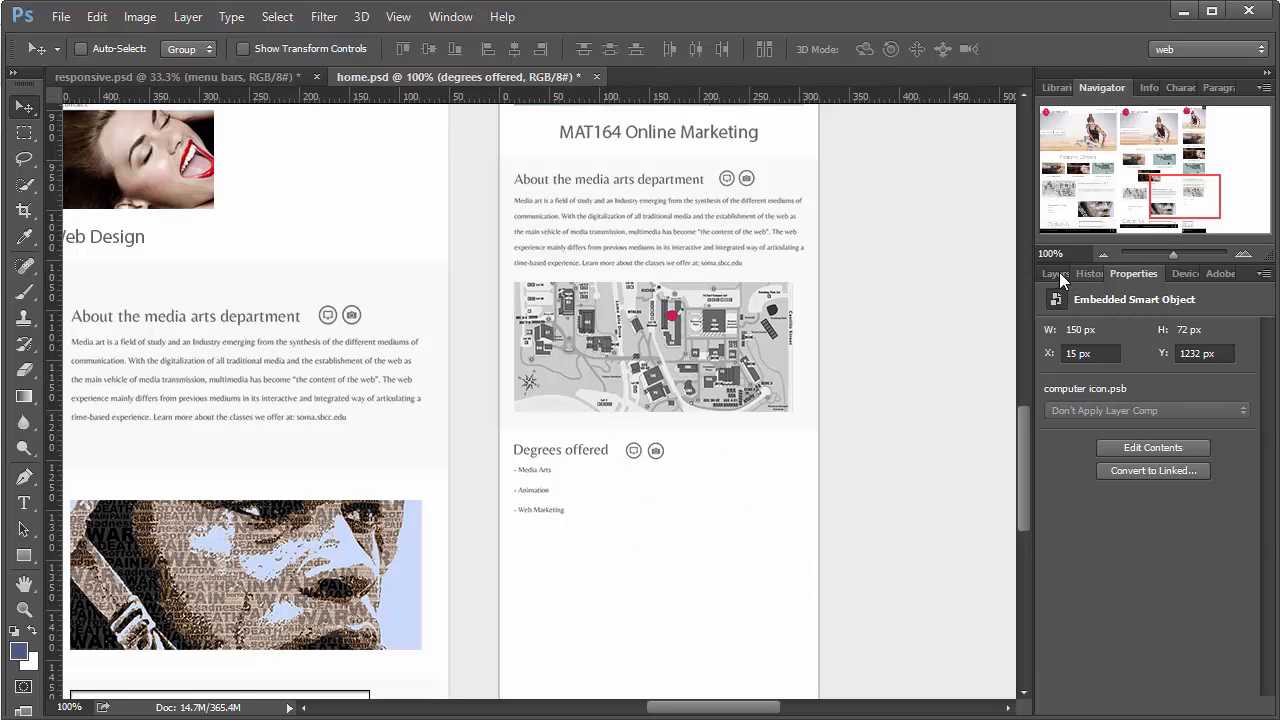
left_click(1056, 272)
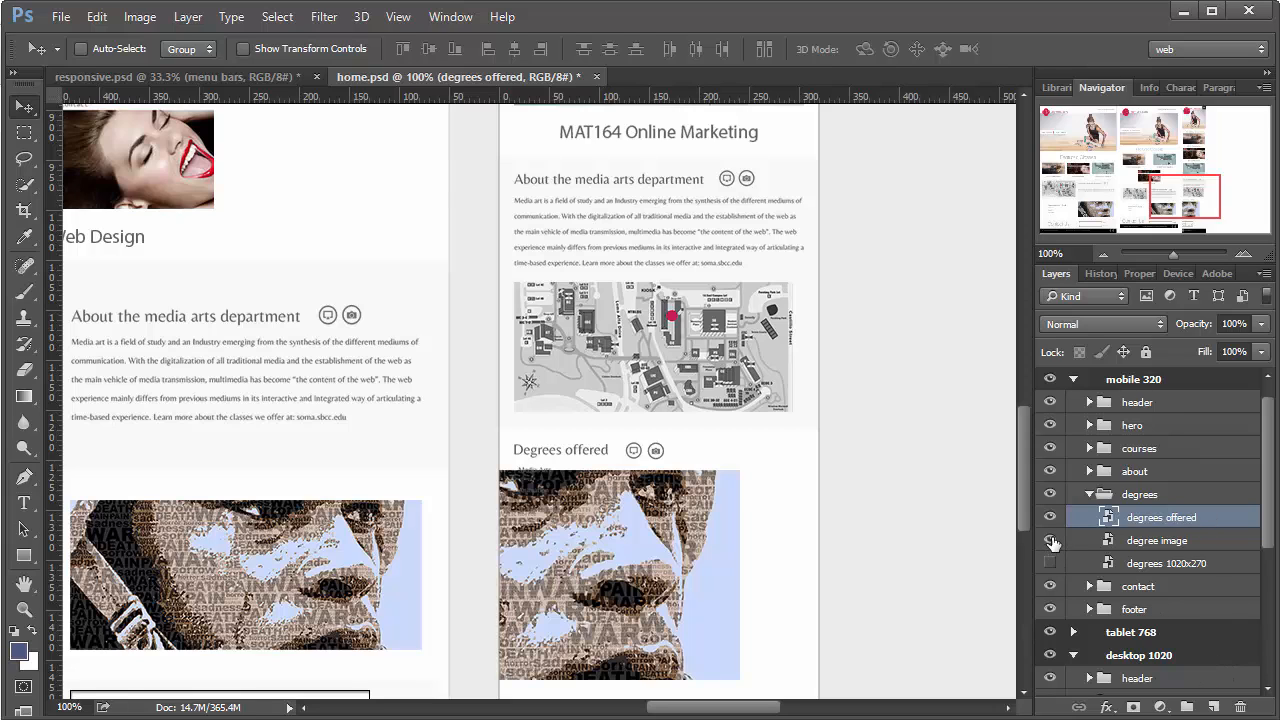
Scale the degrees image down to fit the artboard and set its X to 15 px
scroll("down", 3)
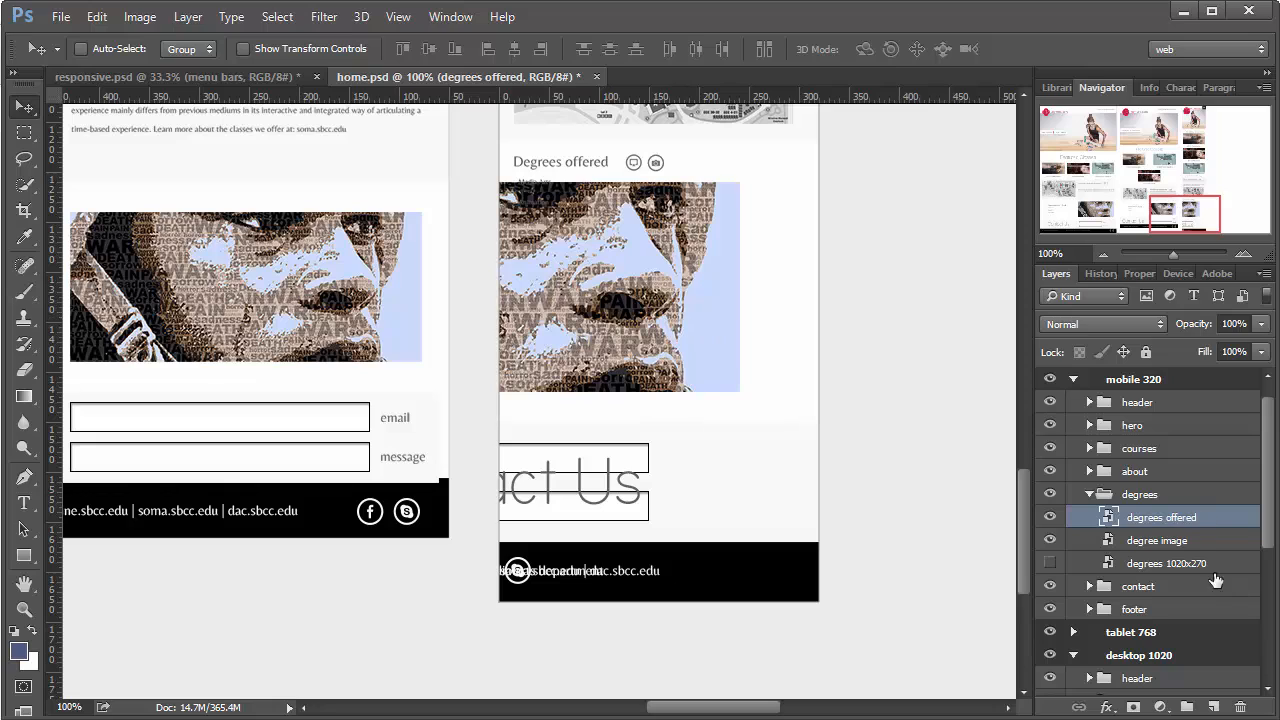
left_click(1156, 540)
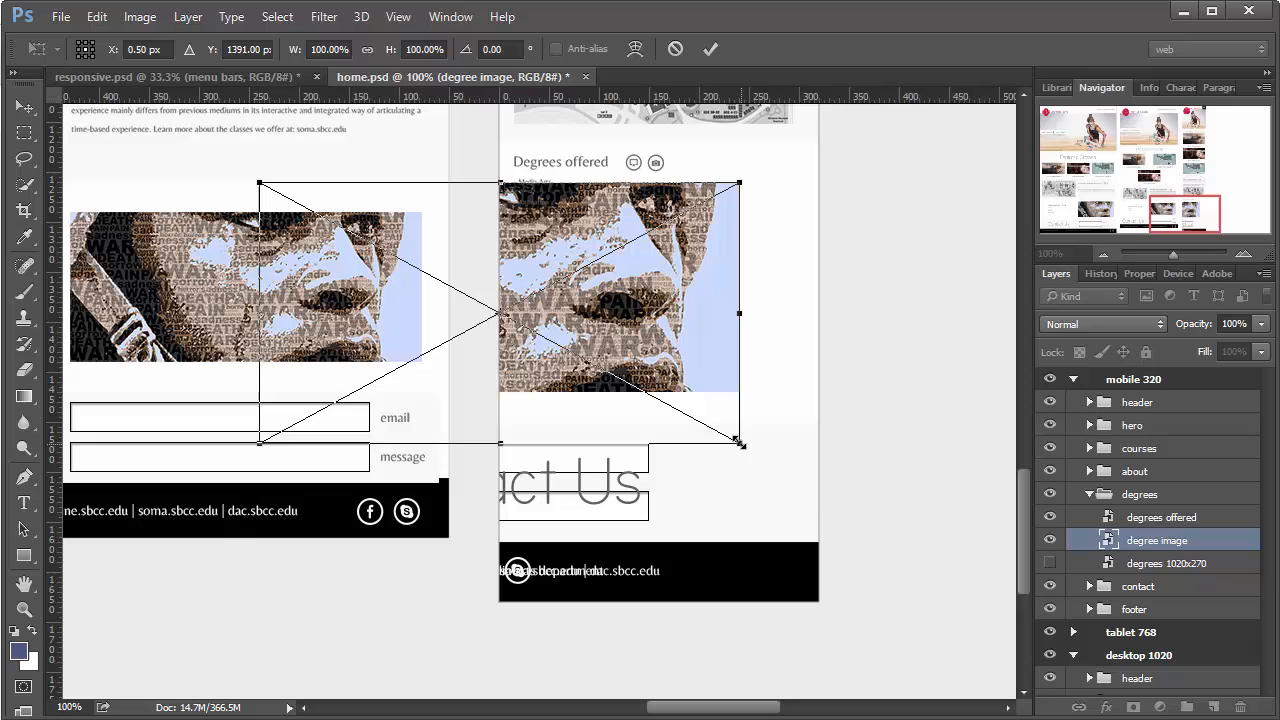
left_click_drag(740, 444, 700, 424)
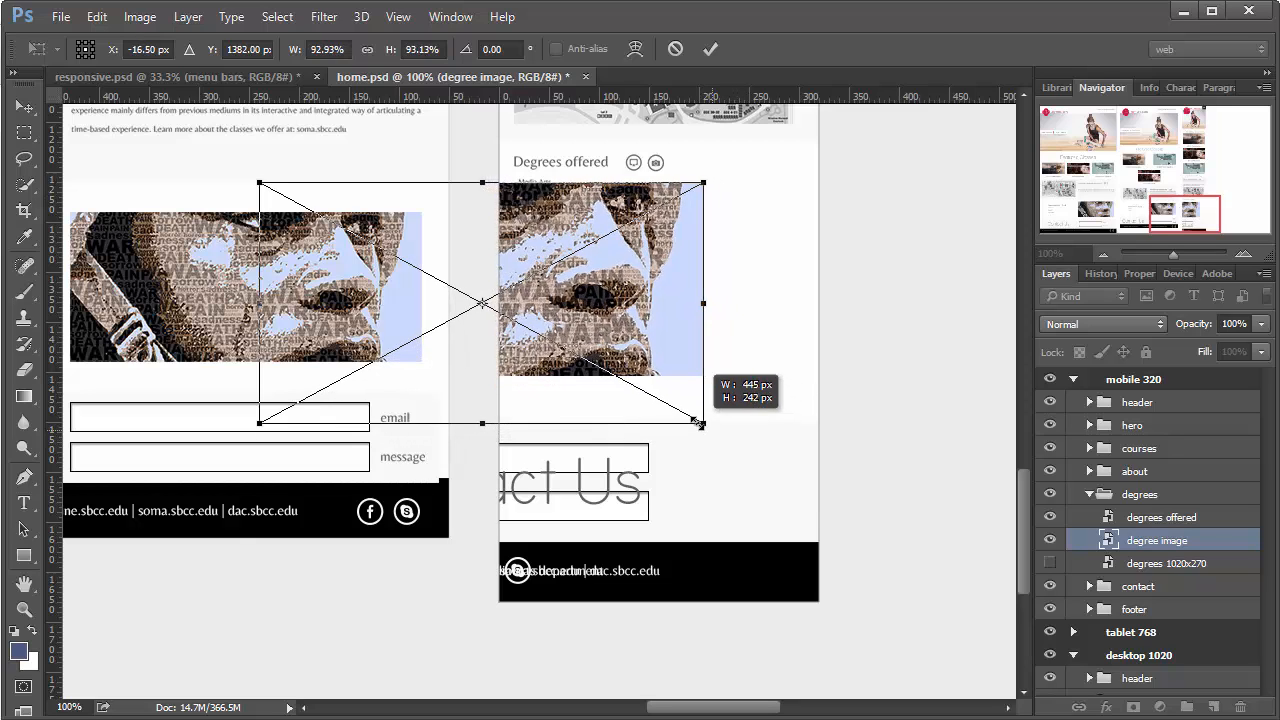
left_click_drag(704, 424, 592, 364)
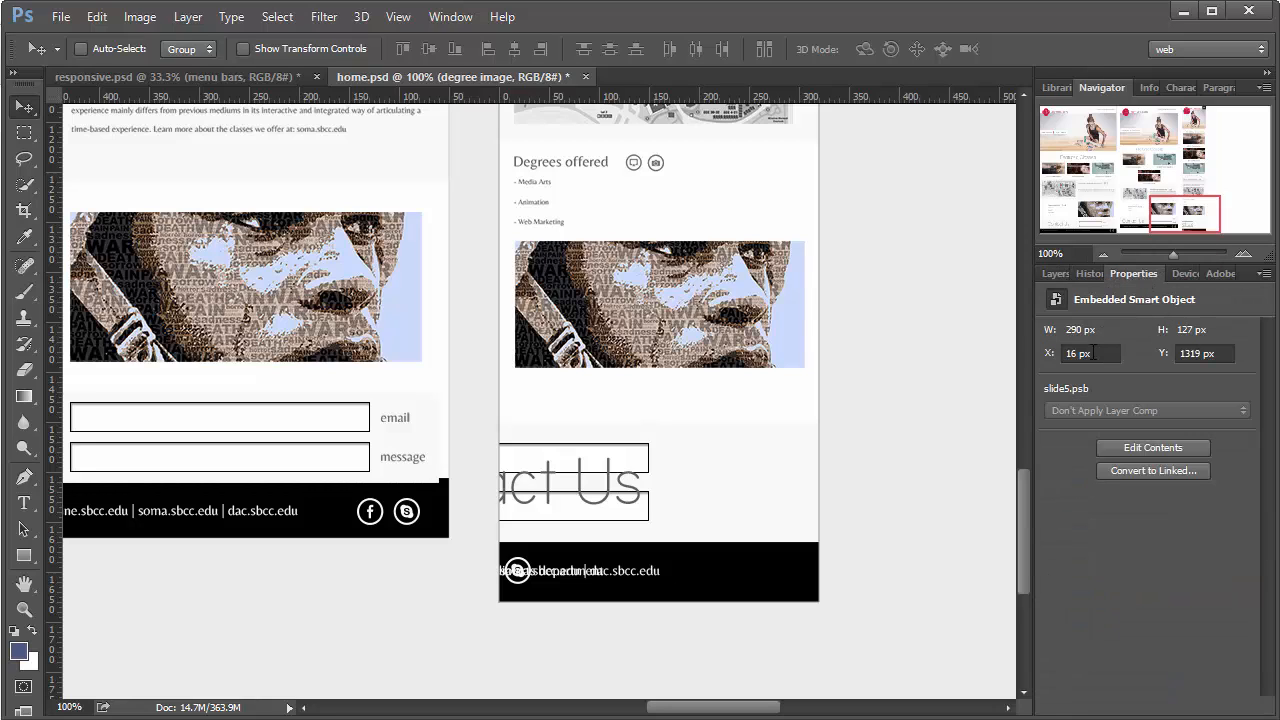
left_click(1090, 352)
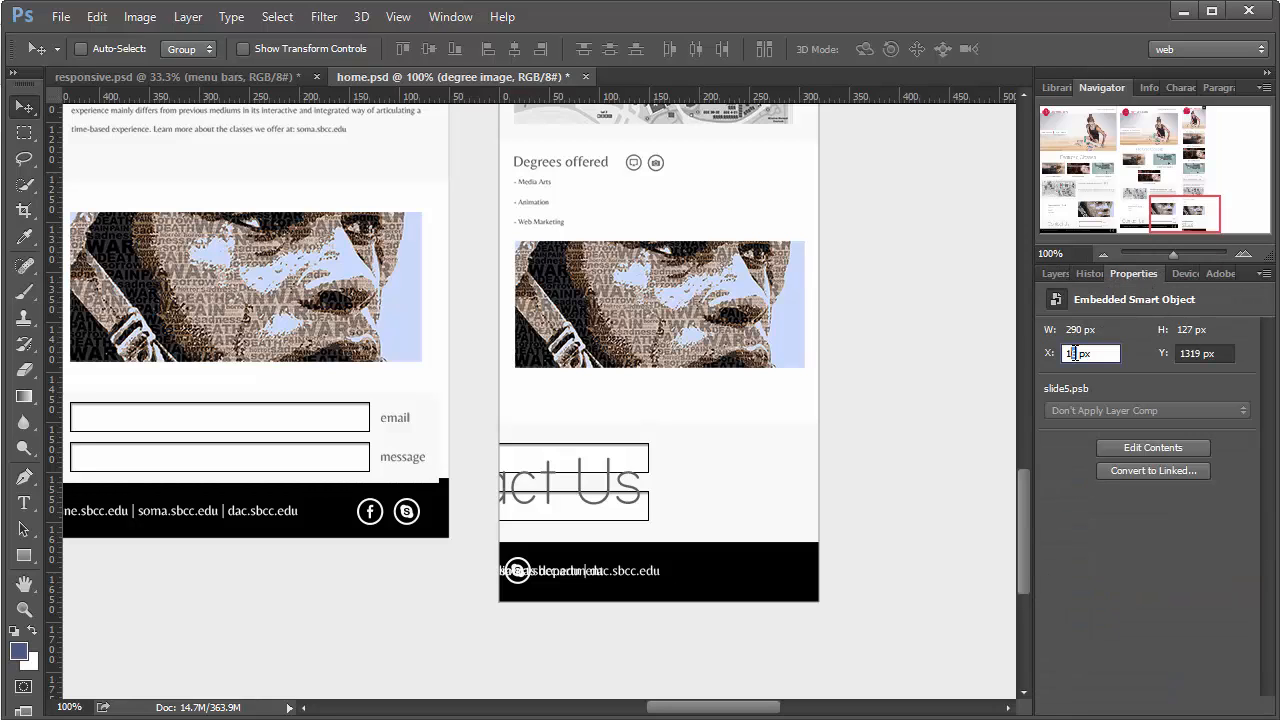
type("15")
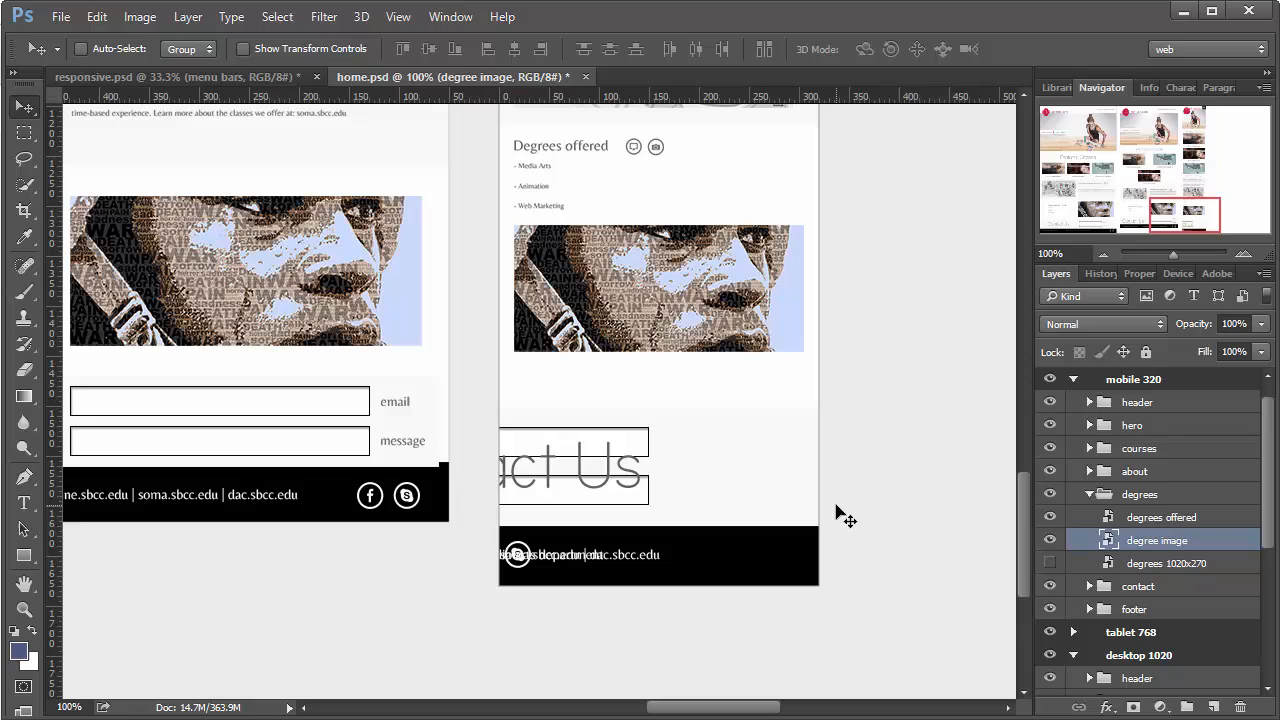
mouse_move(752, 470)
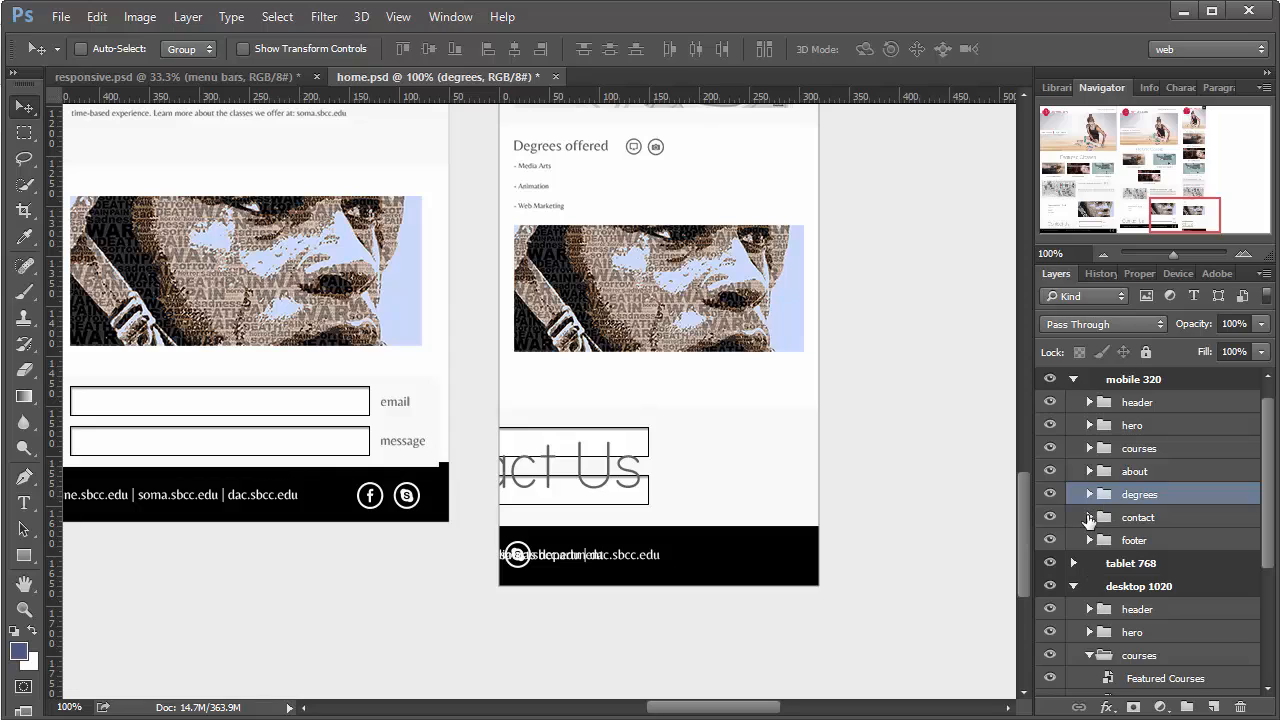
Expand the contact group and scale the Contact Us heading down to the artboard width
left_click(1088, 516)
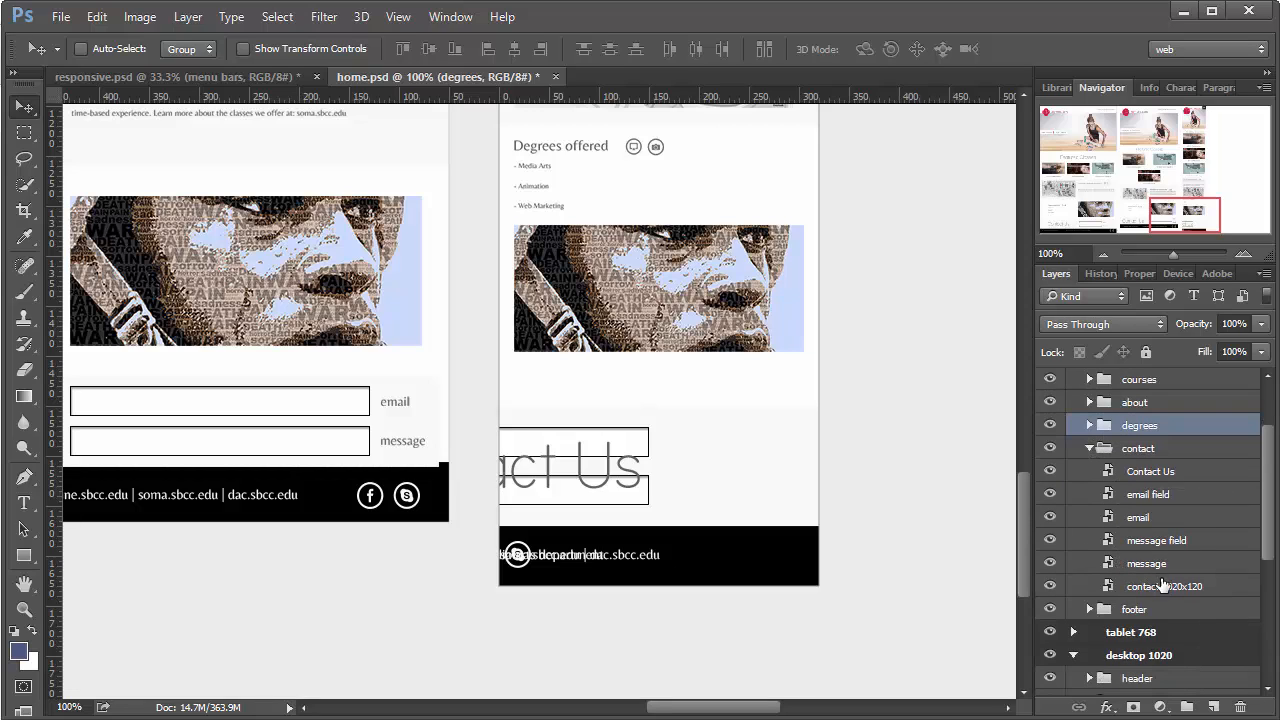
left_click(1164, 586)
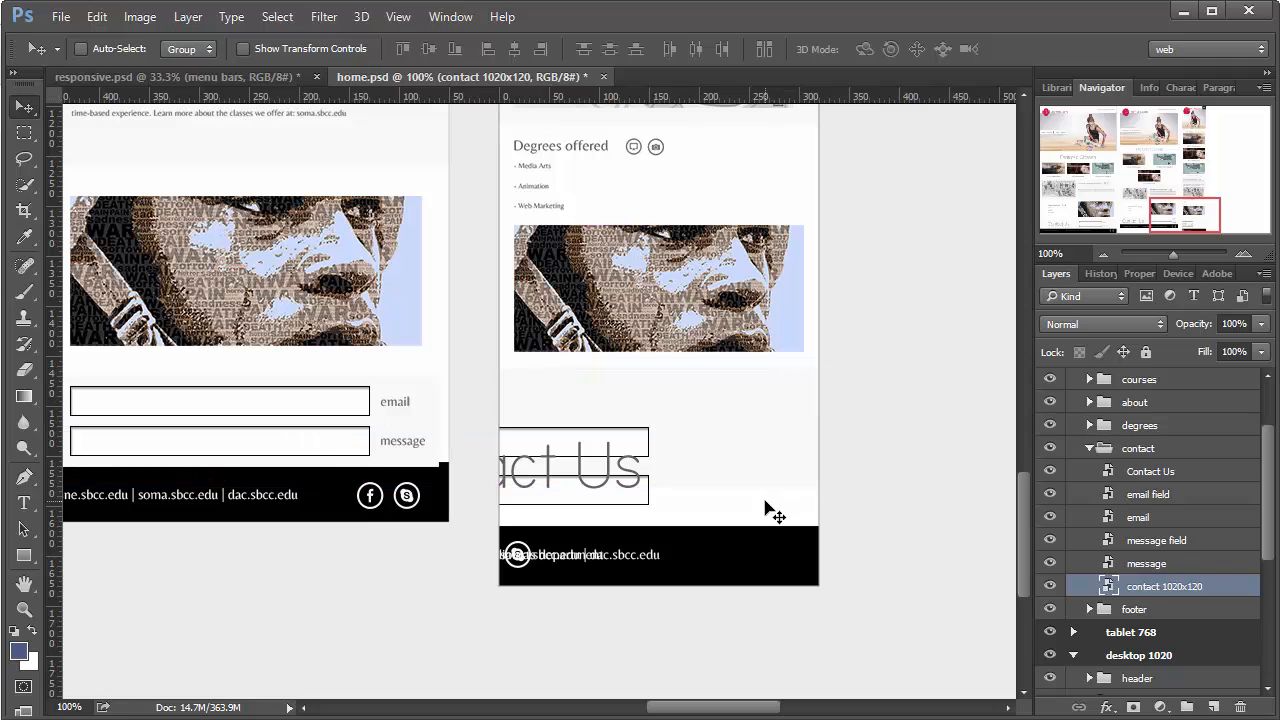
mouse_move(708, 590)
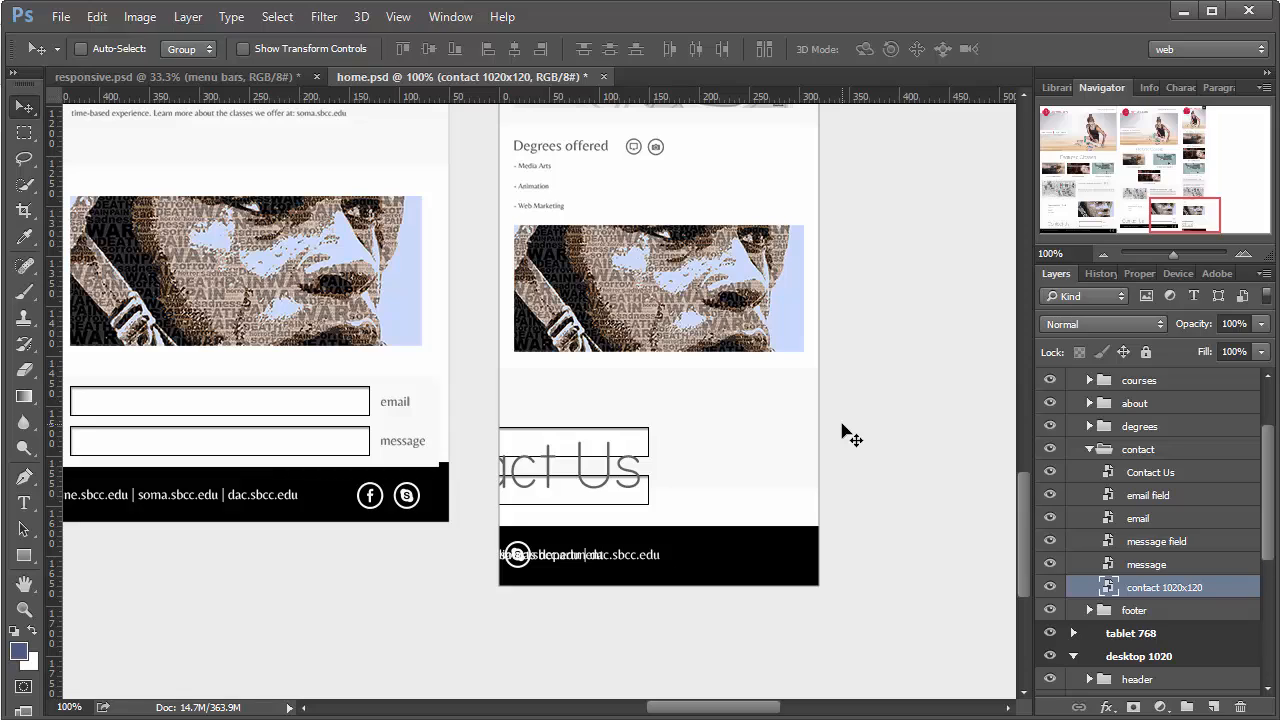
mouse_move(522, 496)
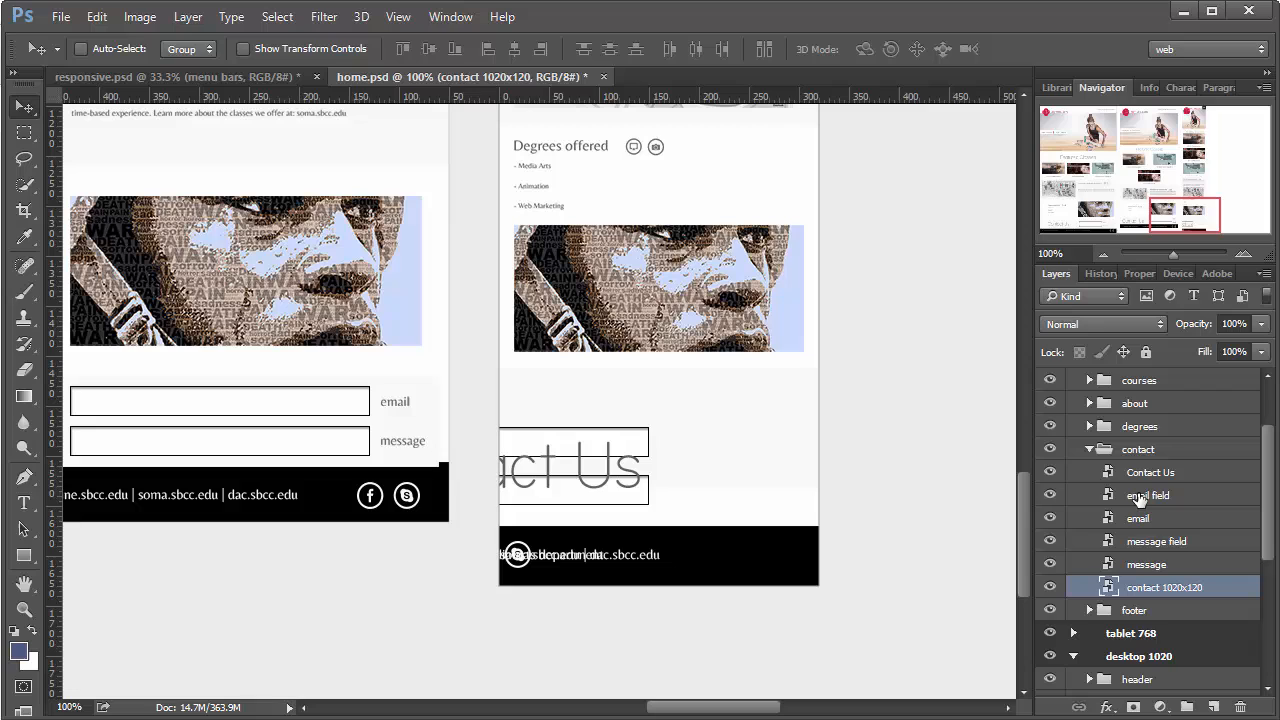
left_click(1150, 472)
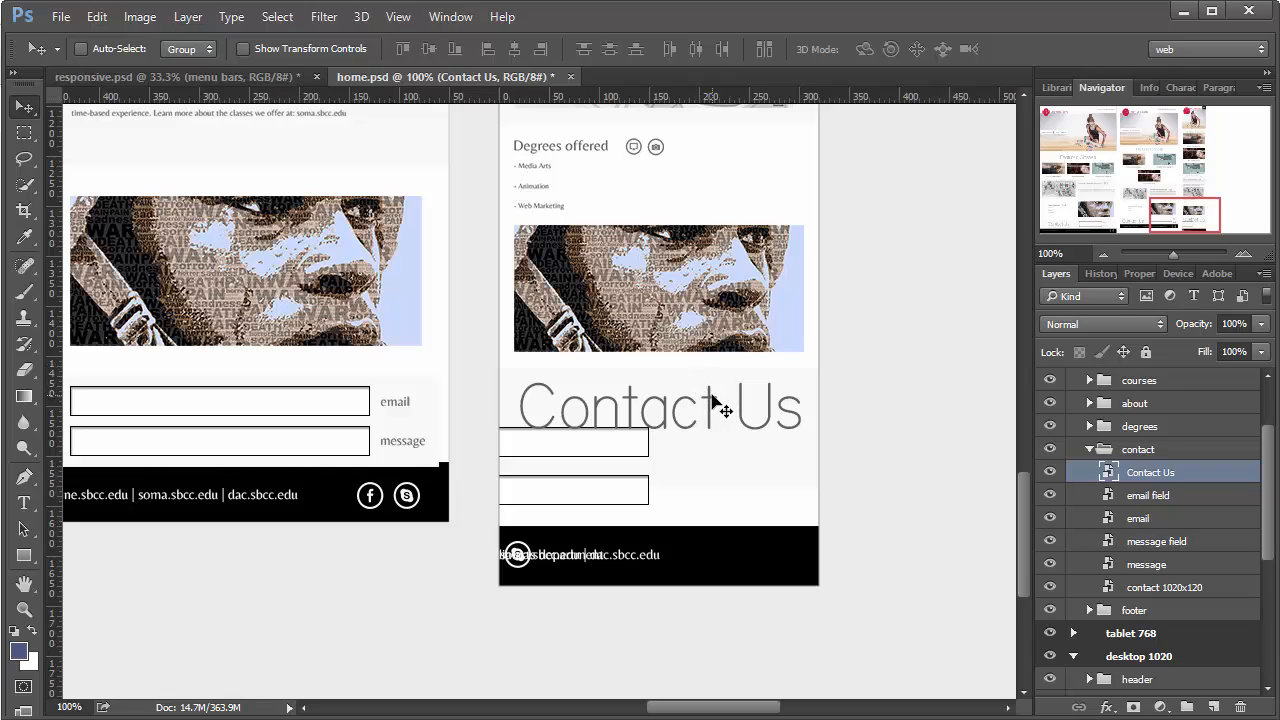
mouse_move(728, 428)
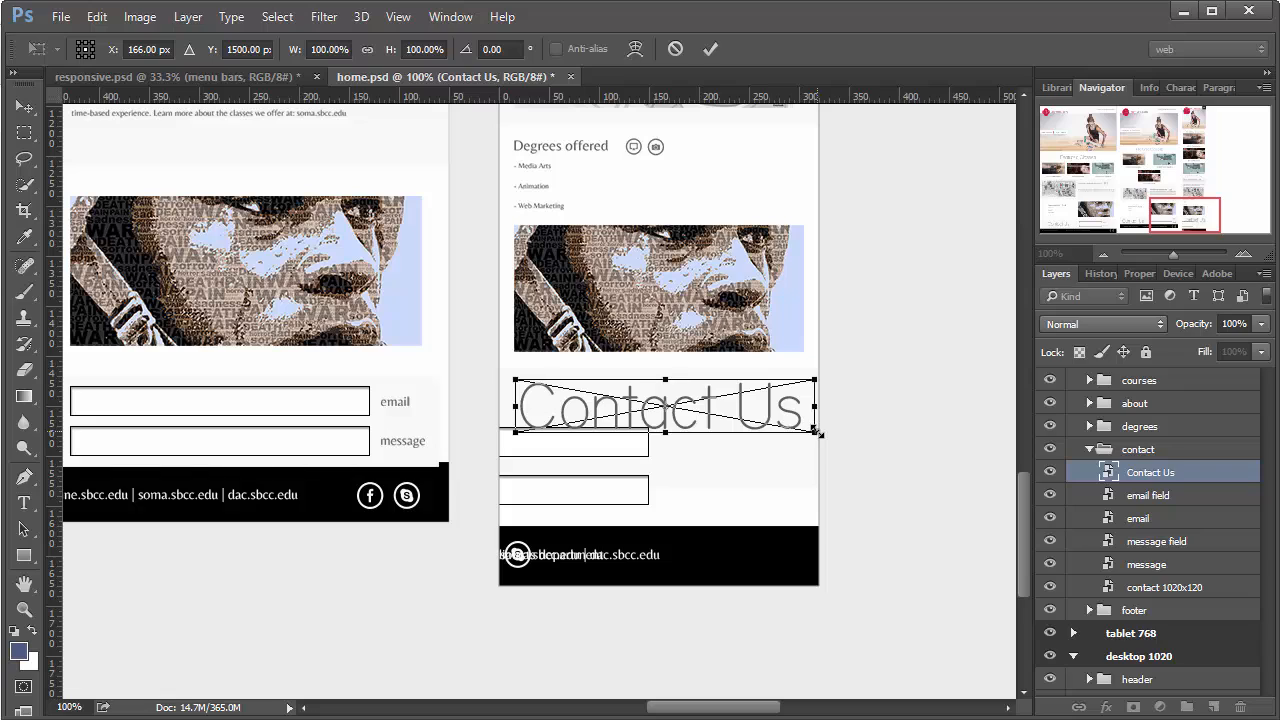
left_click_drag(818, 432, 808, 428)
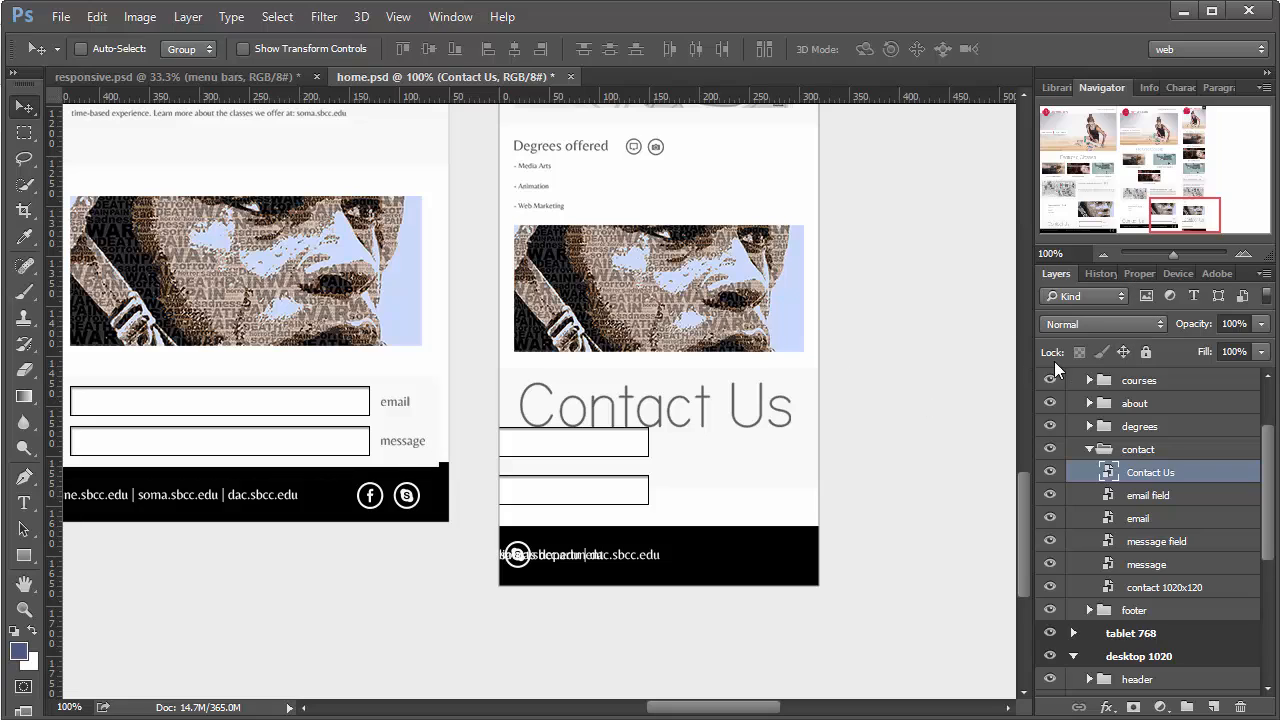
left_click(1132, 272)
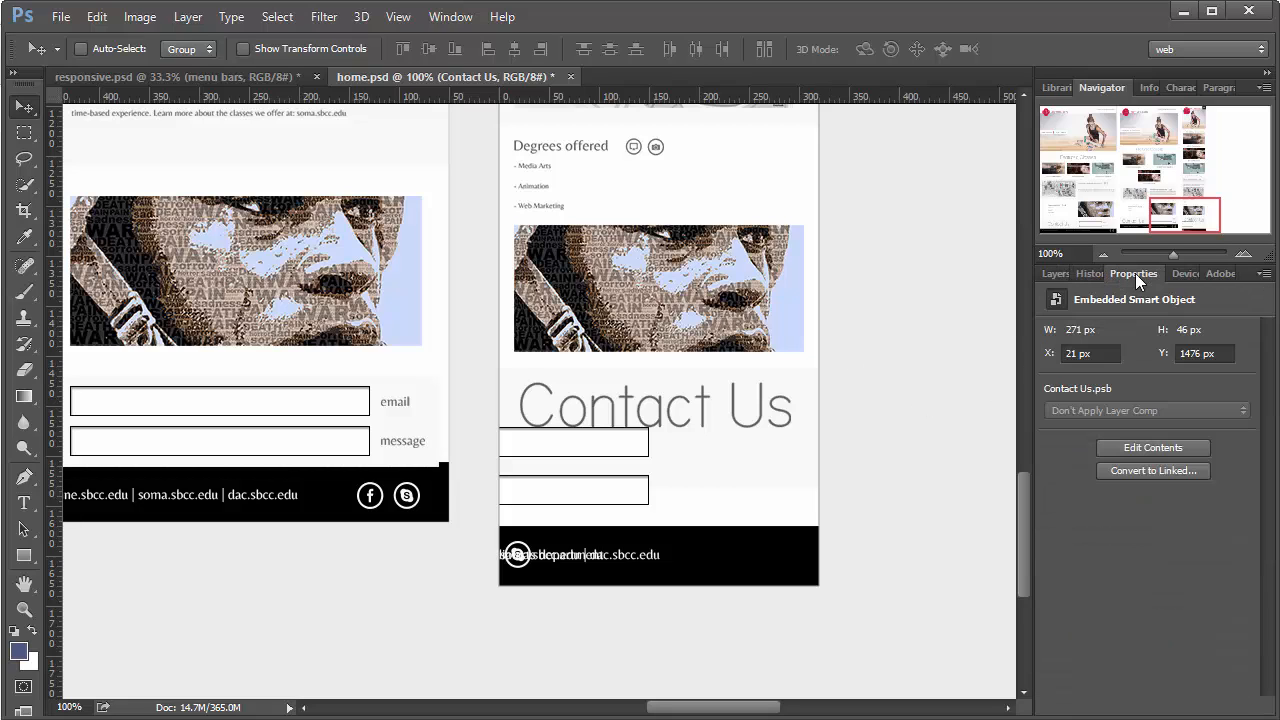
mouse_move(910, 438)
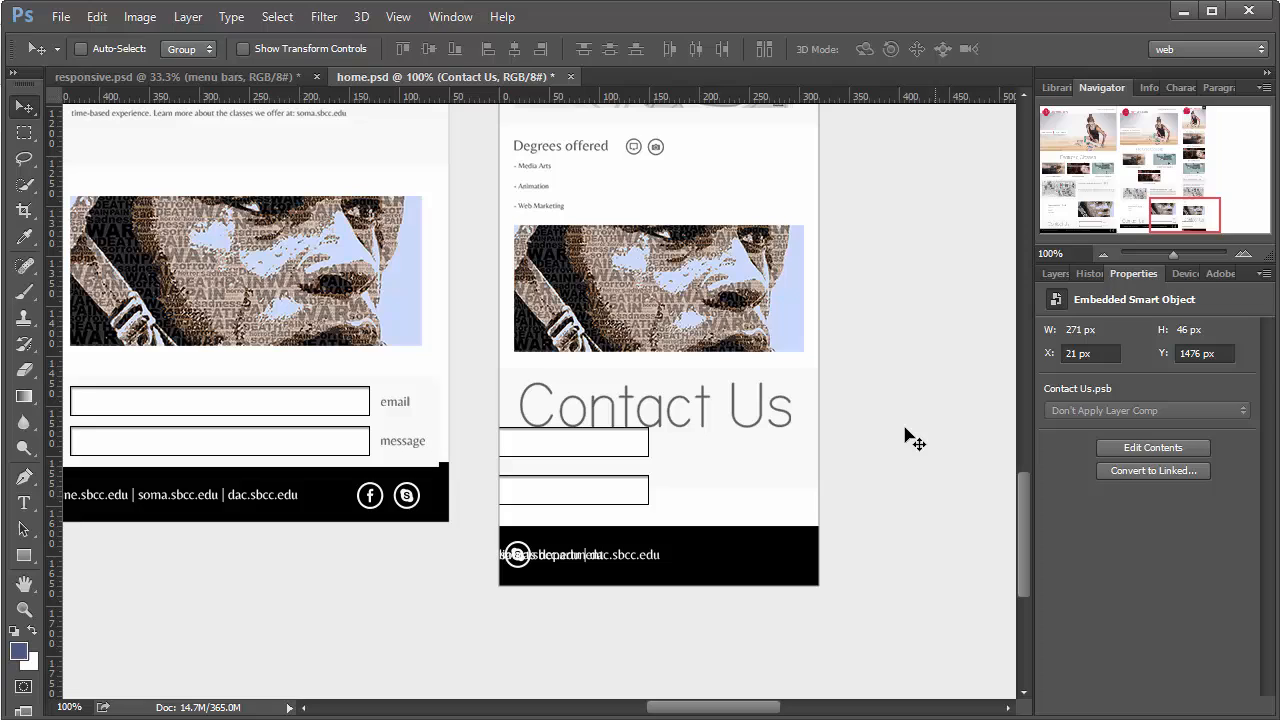
mouse_move(746, 384)
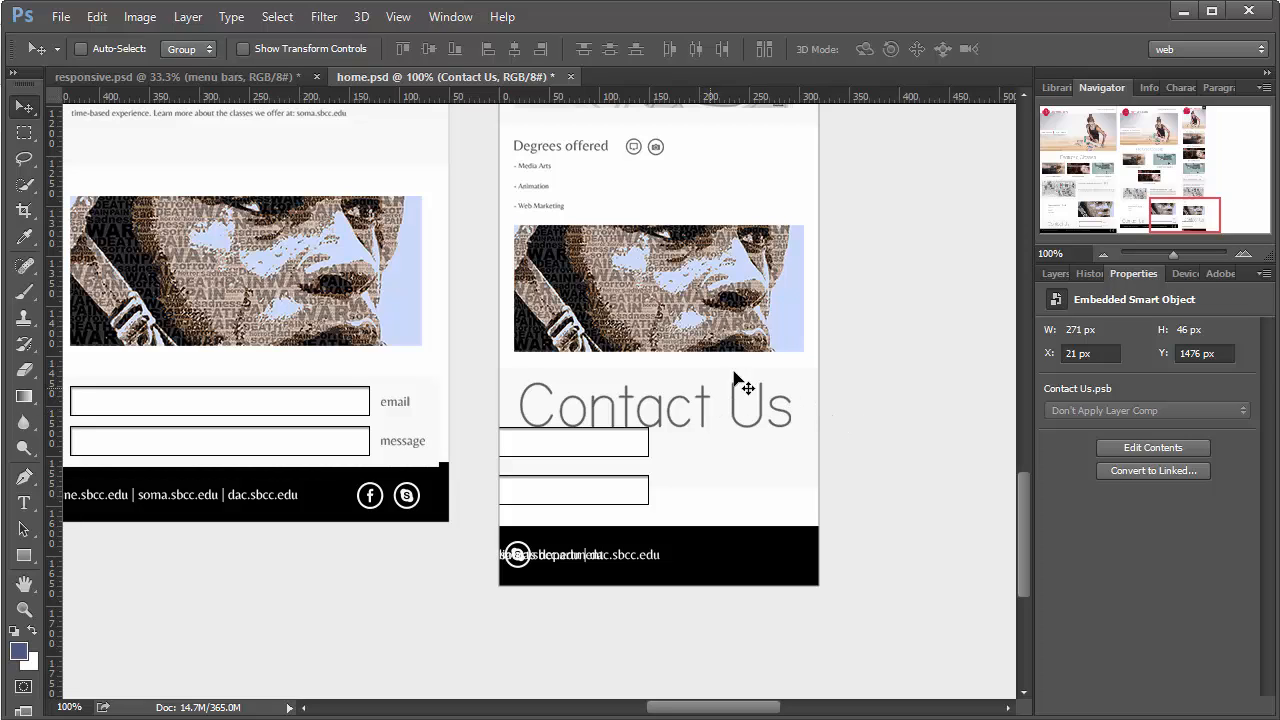
mouse_move(736, 482)
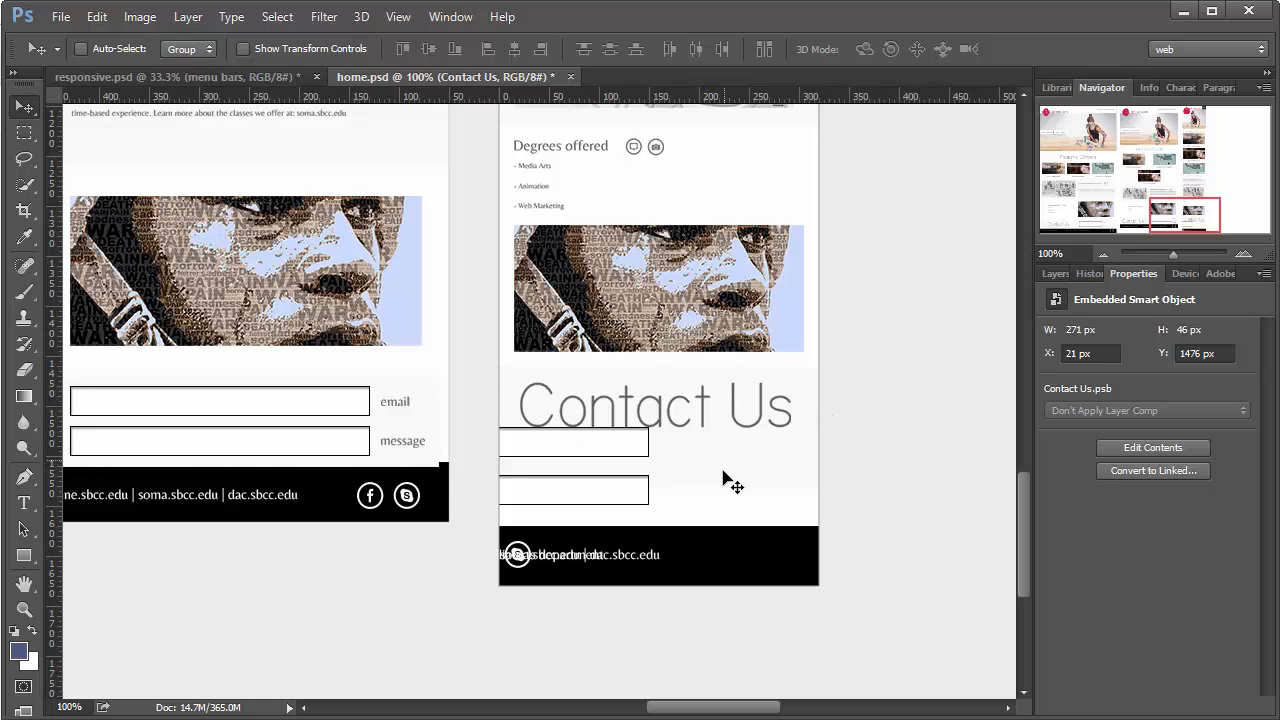
mouse_move(1064, 288)
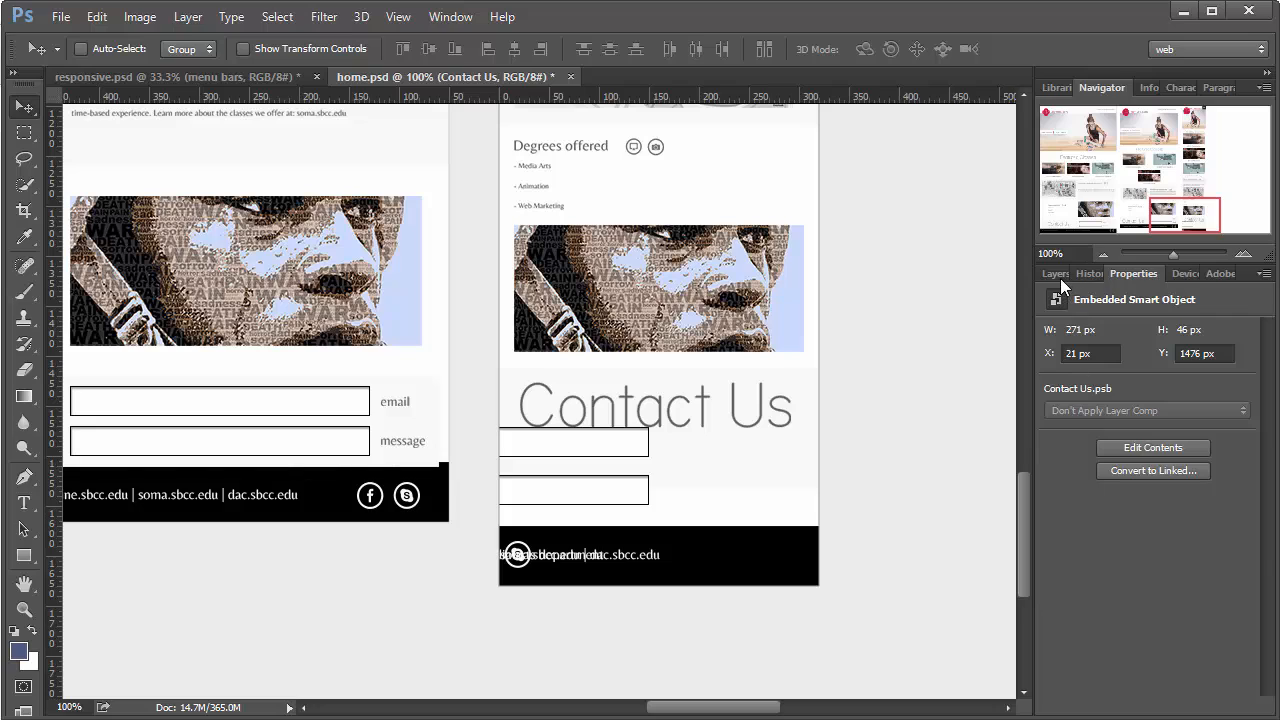
Stretch the email and message fields together across the artboard width
left_click(1056, 272)
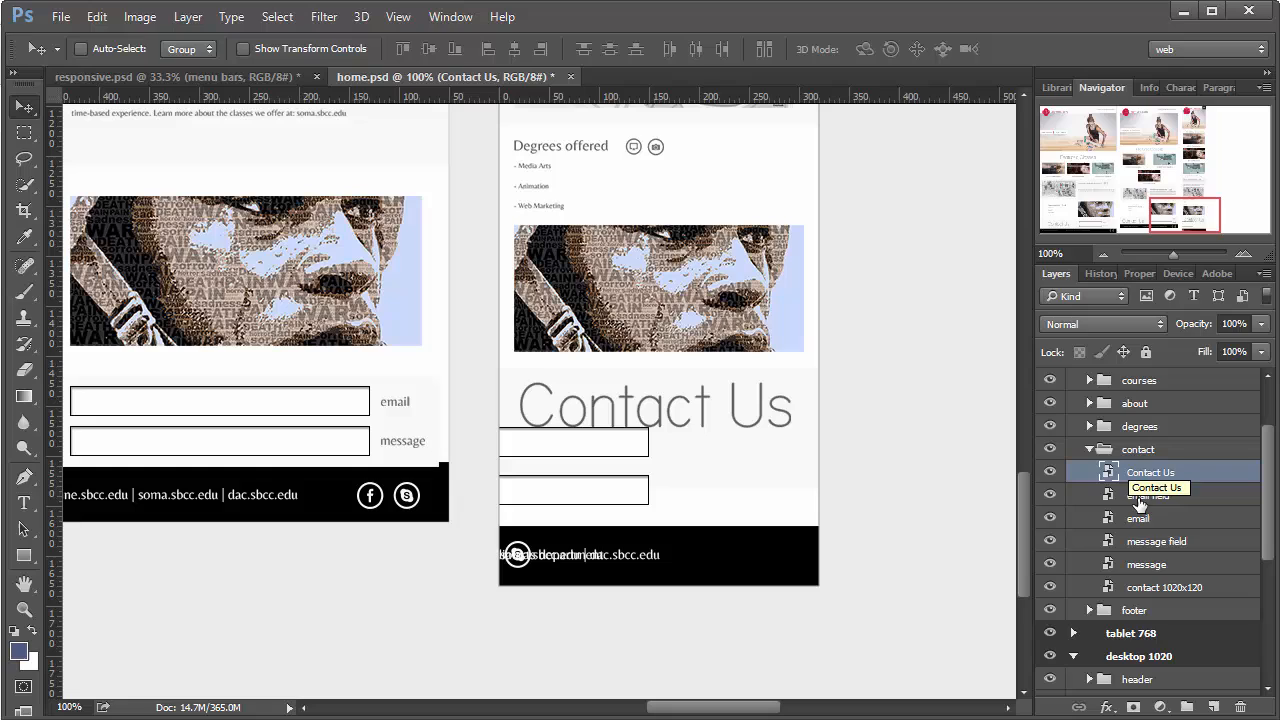
left_click(1148, 494)
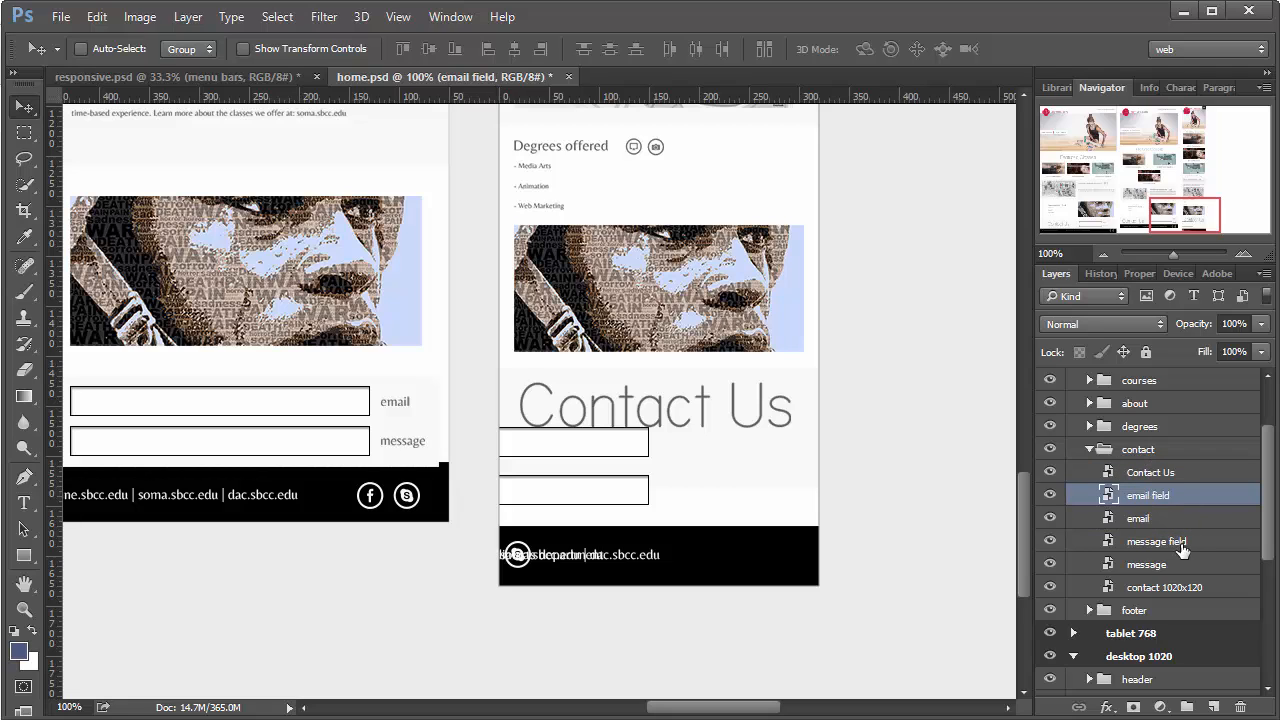
left_click(1136, 518)
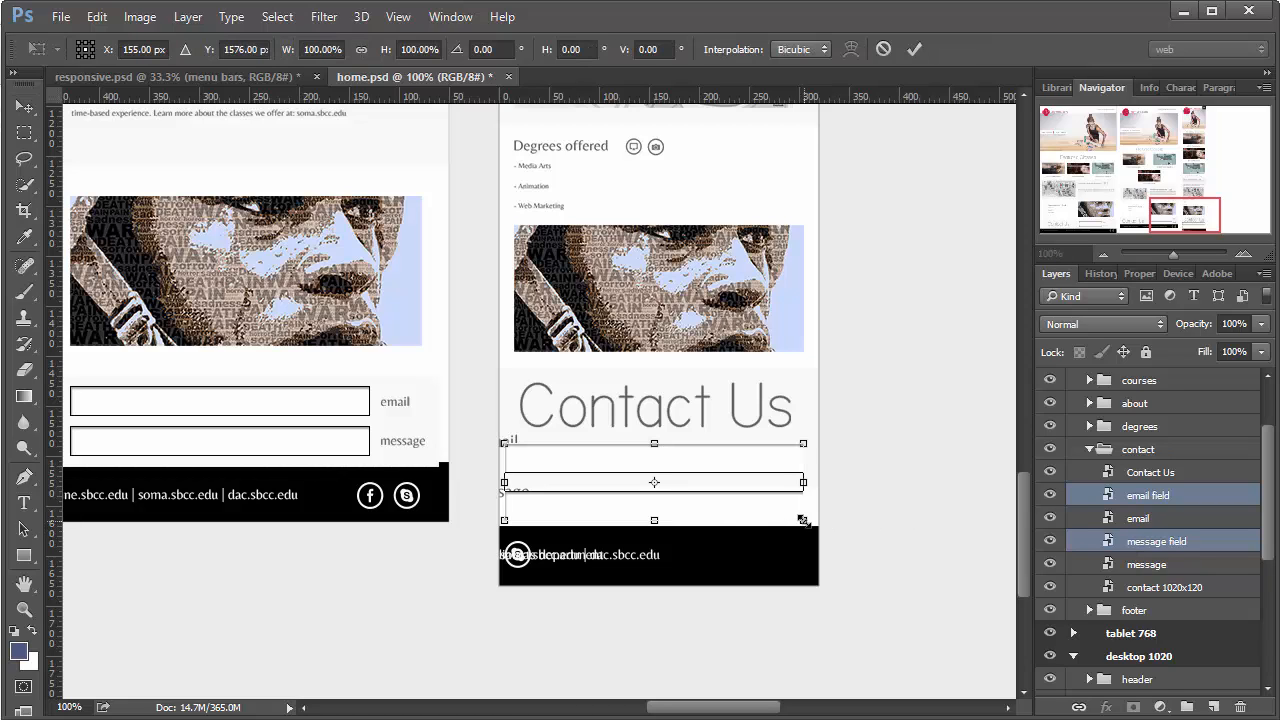
left_click_drag(804, 520, 792, 512)
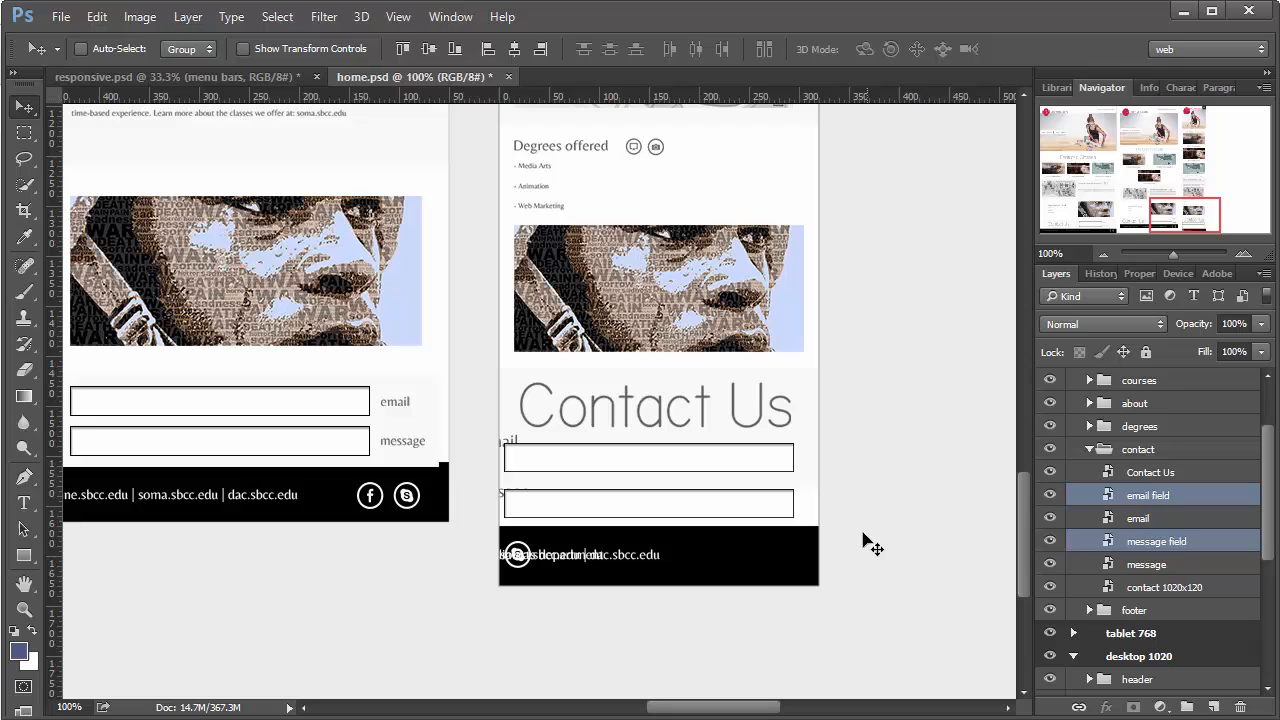
mouse_move(1128, 296)
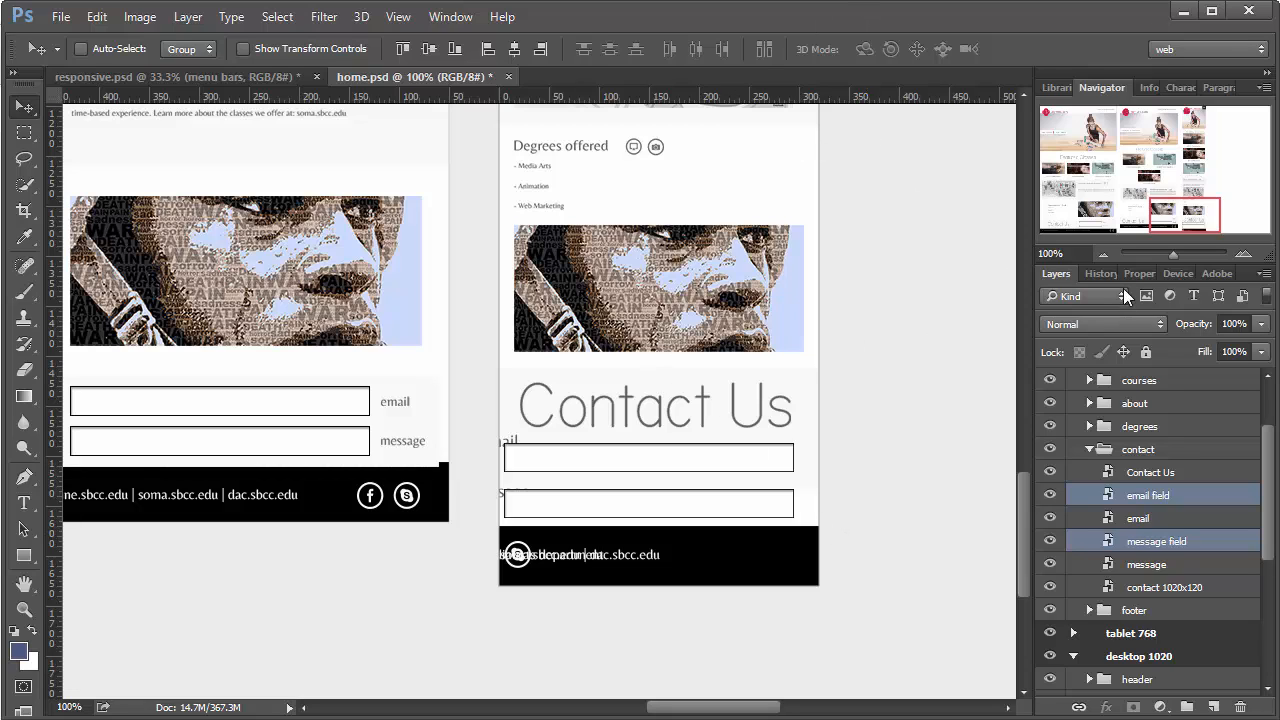
Set the email field 15 px in, then view the message field's size and position
left_click(1132, 272)
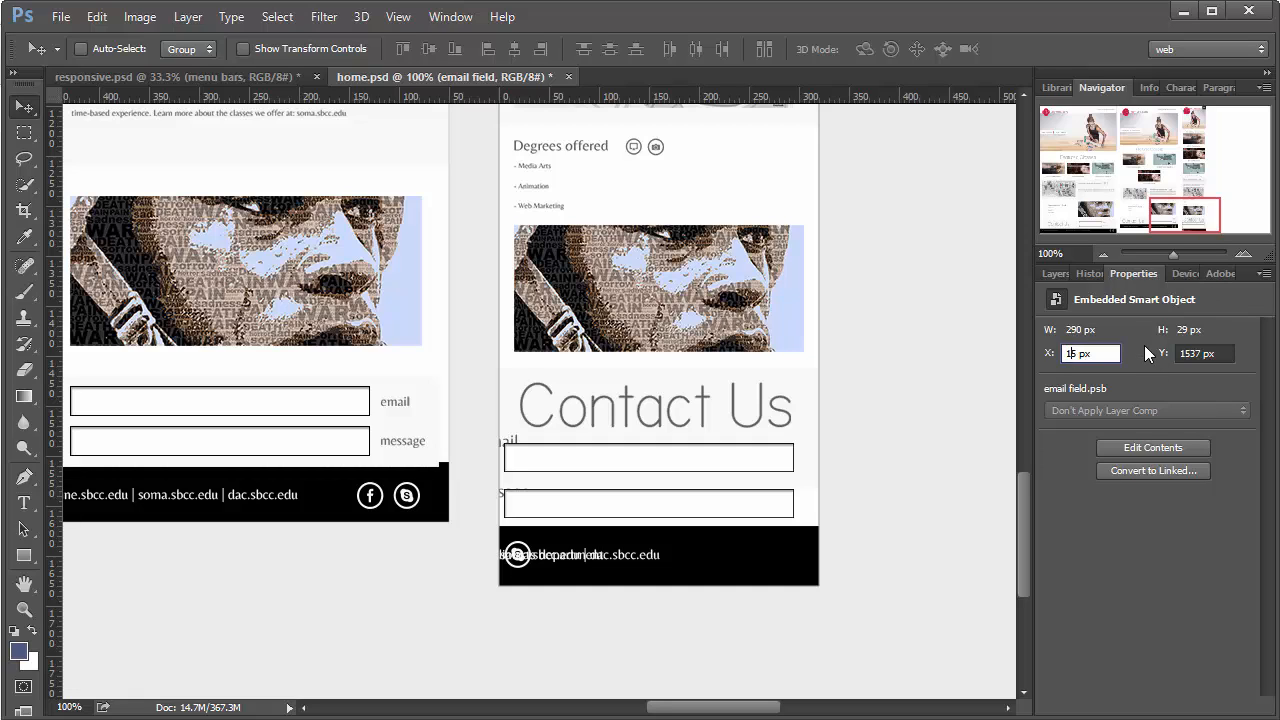
left_click(1056, 272)
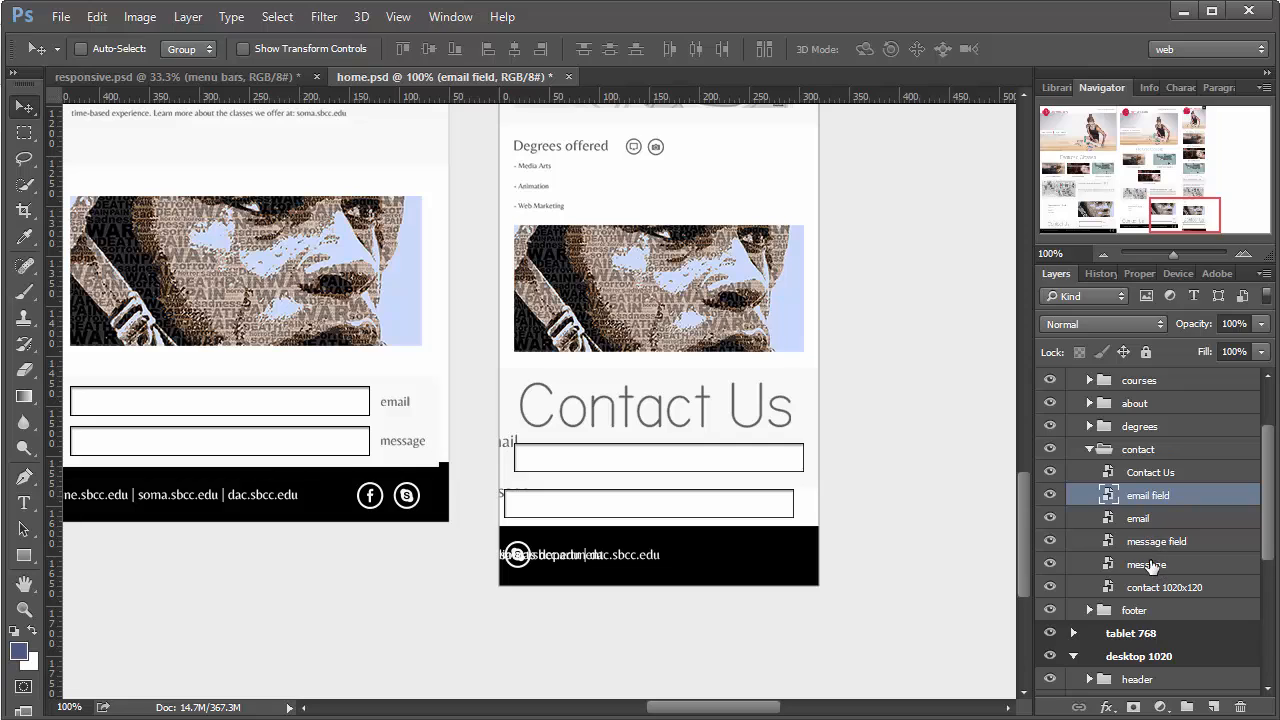
left_click(1156, 540)
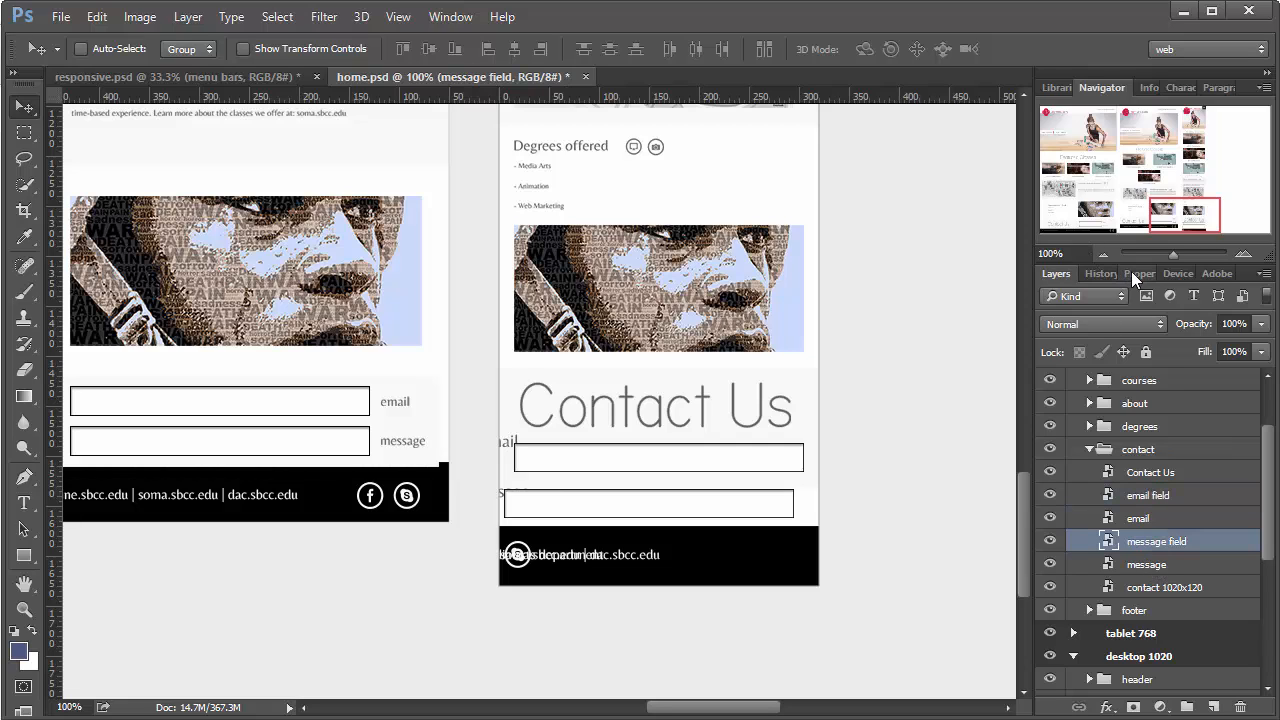
left_click(1132, 272)
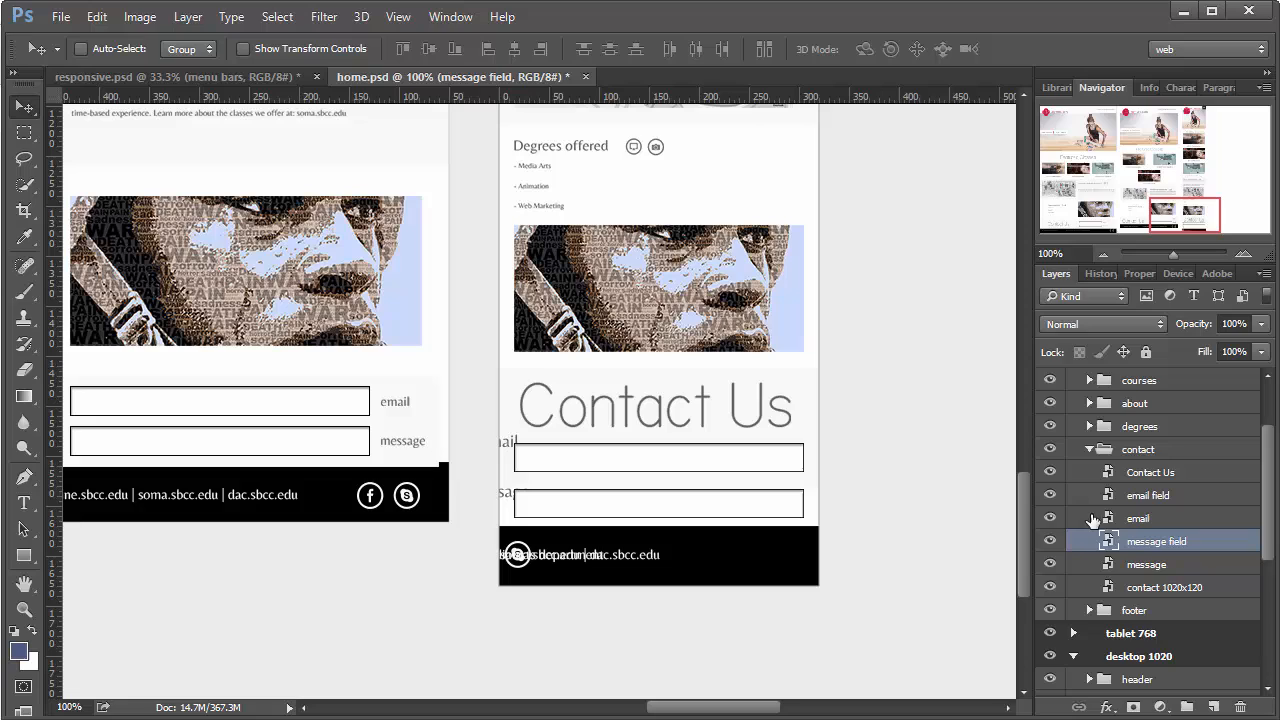
mouse_move(1156, 496)
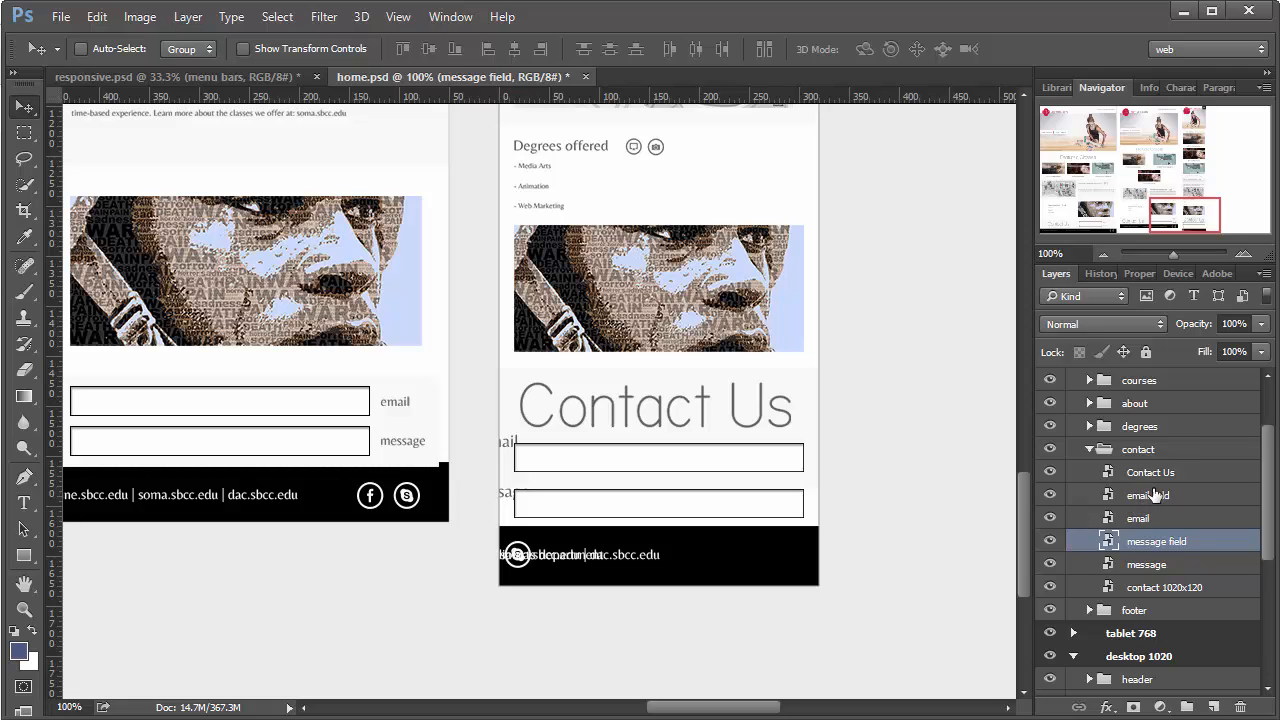
Match the message field's X and width to the email field's margins
left_click(1136, 516)
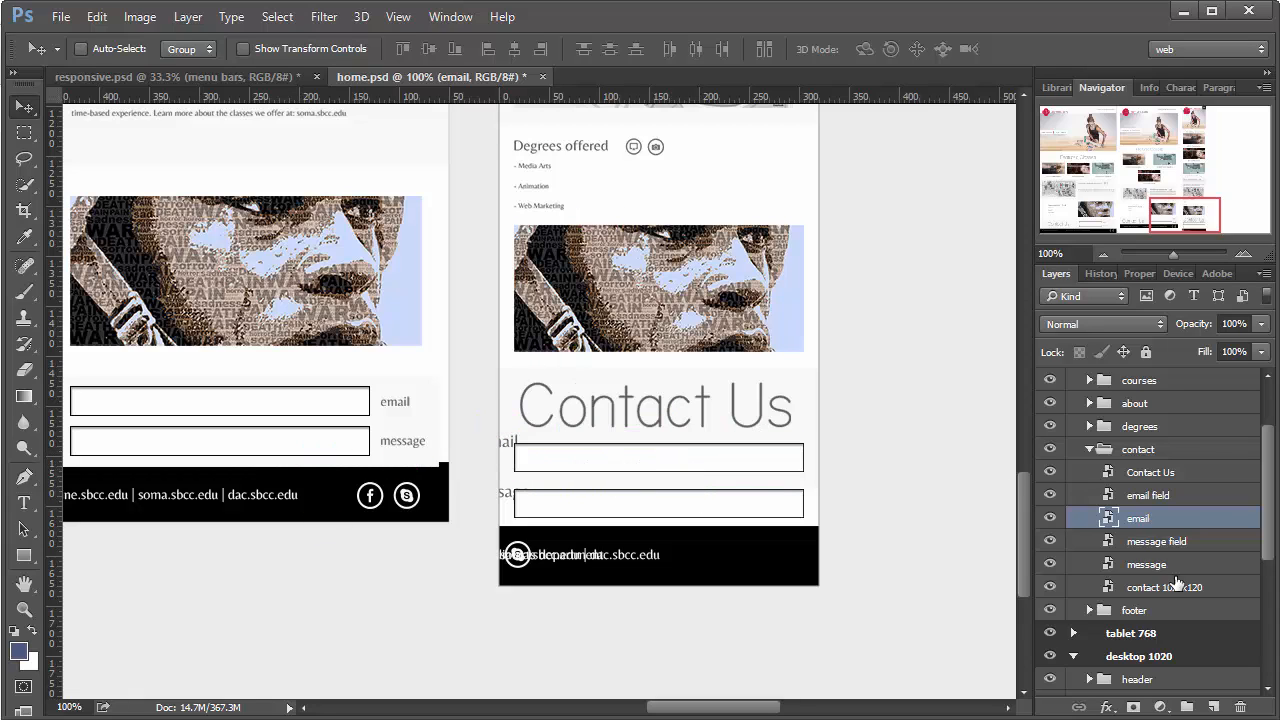
mouse_move(522, 458)
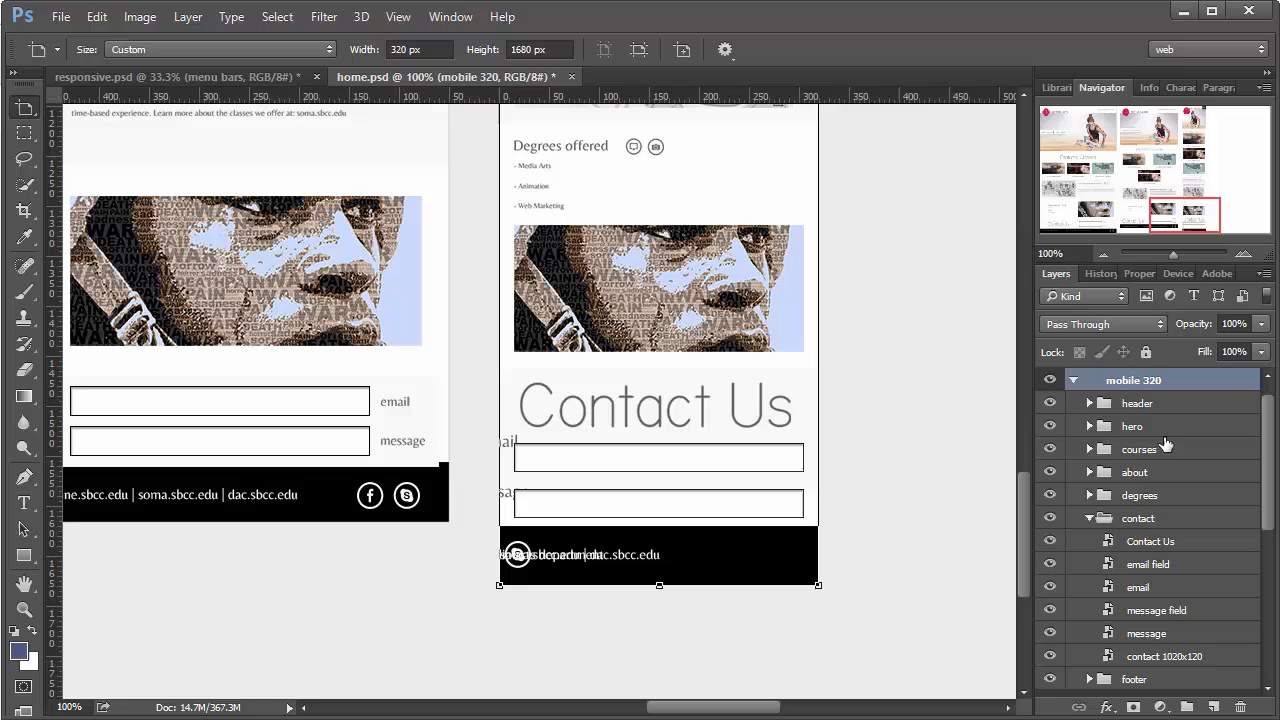
left_click(1138, 588)
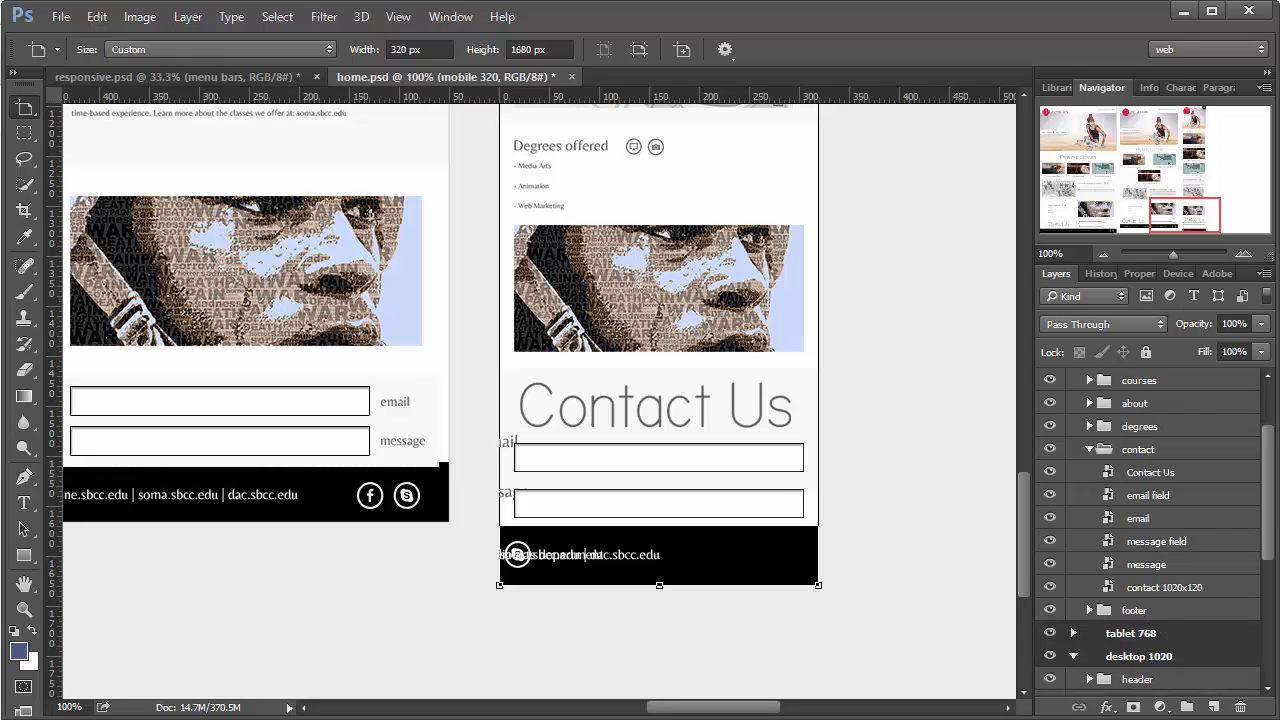
Reorder the email and message labels above their fields and place each inside its field
left_click(1138, 518)
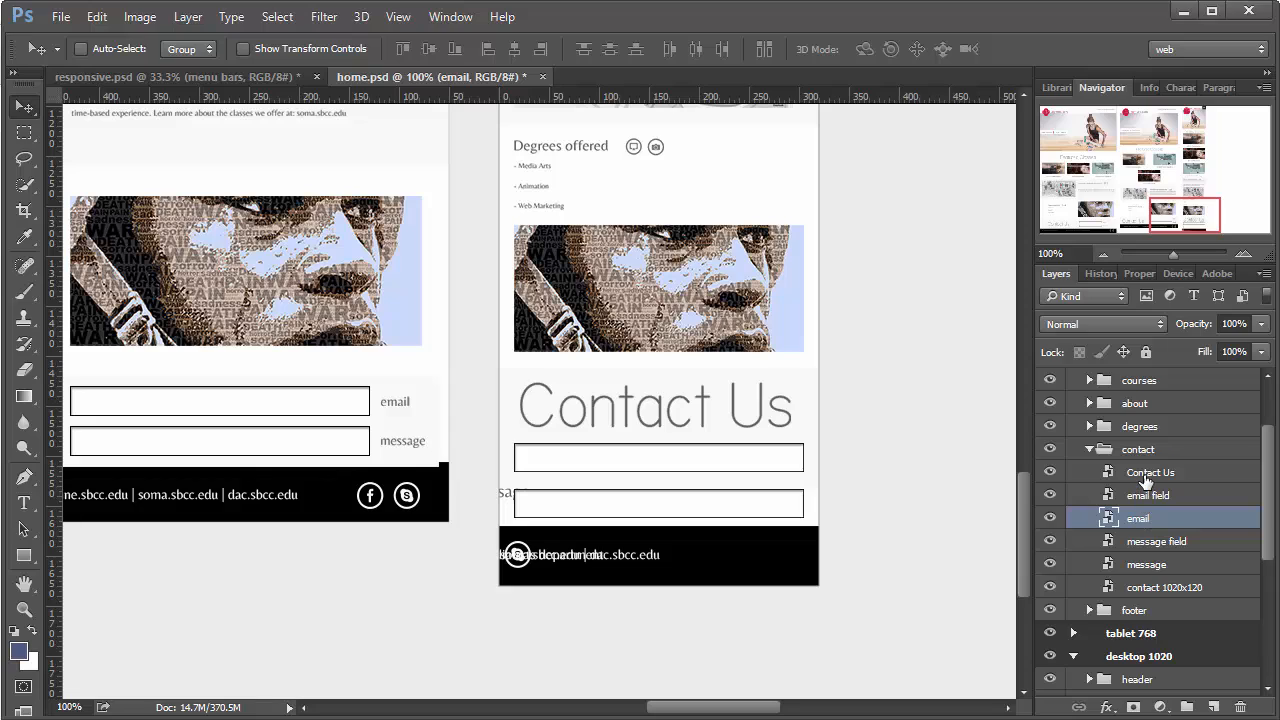
left_click(1148, 496)
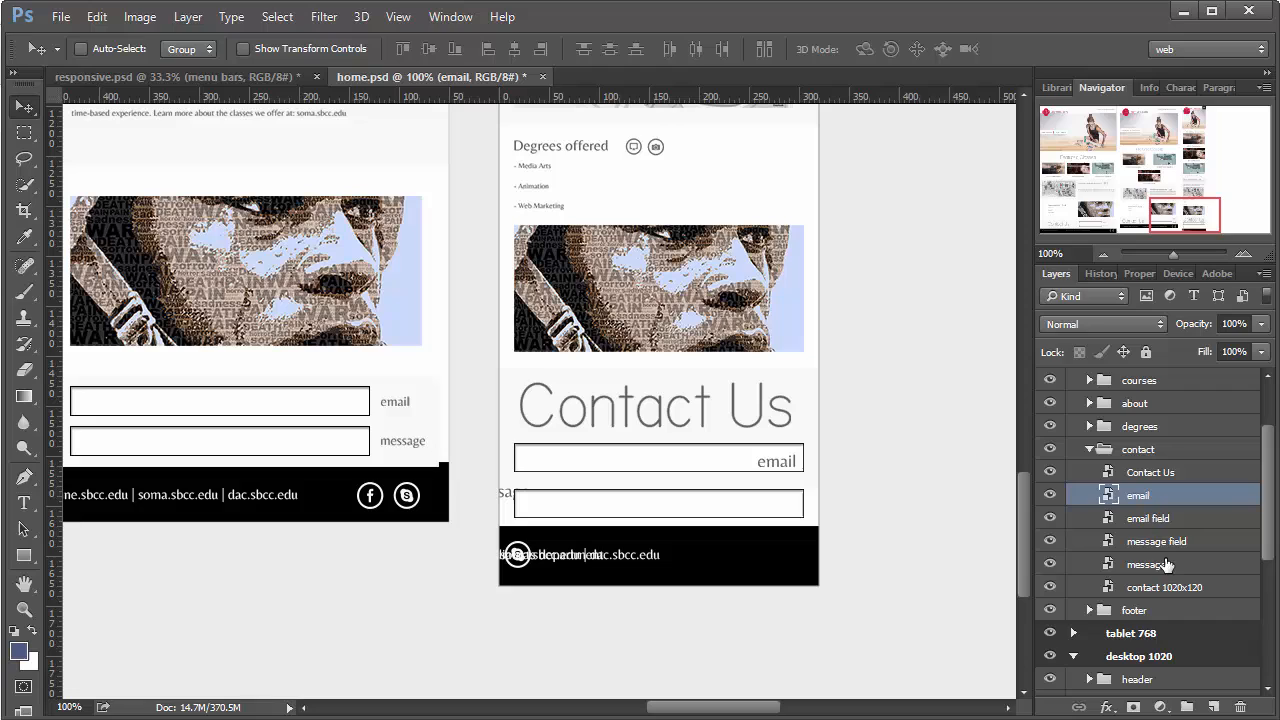
left_click(1148, 540)
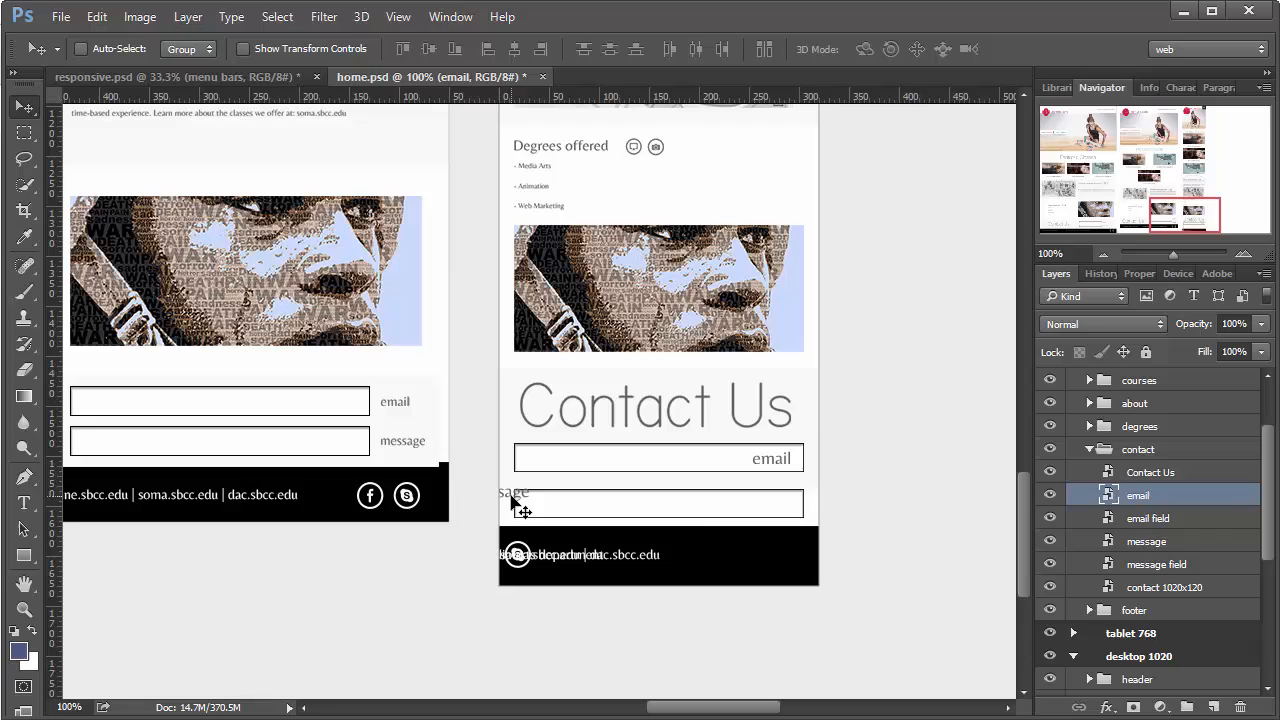
left_click(1146, 540)
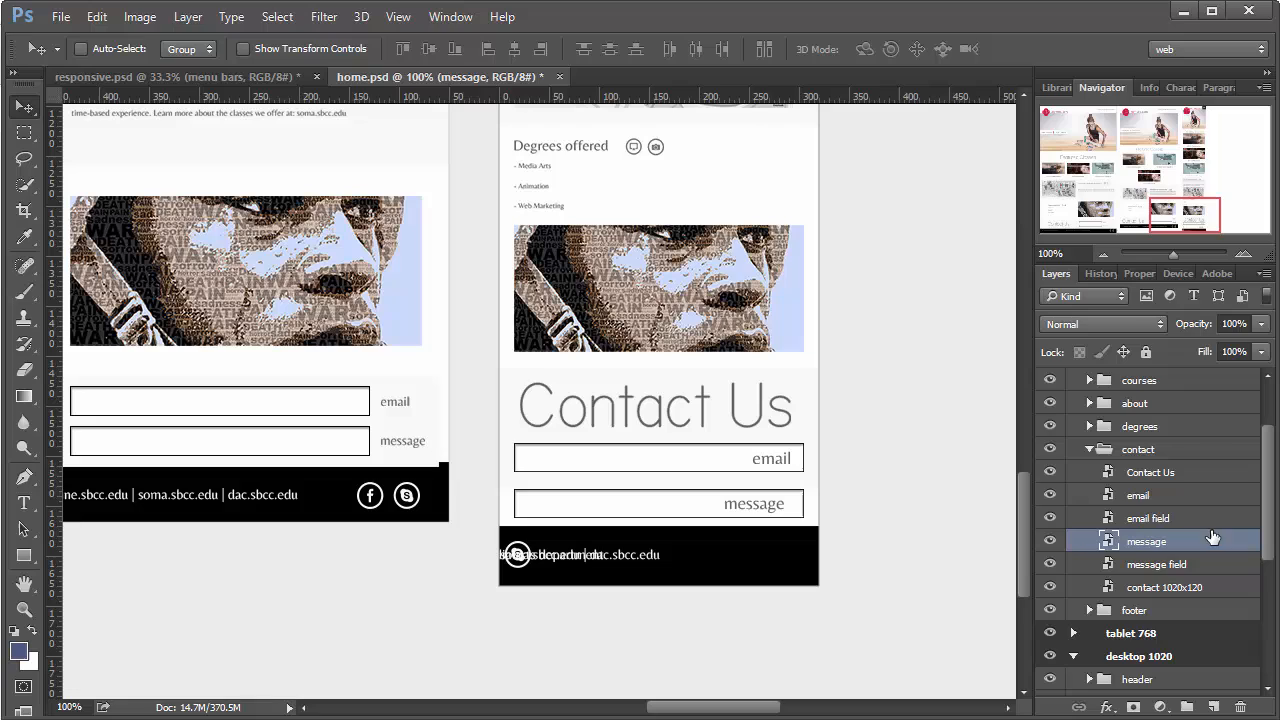
left_click(1136, 496)
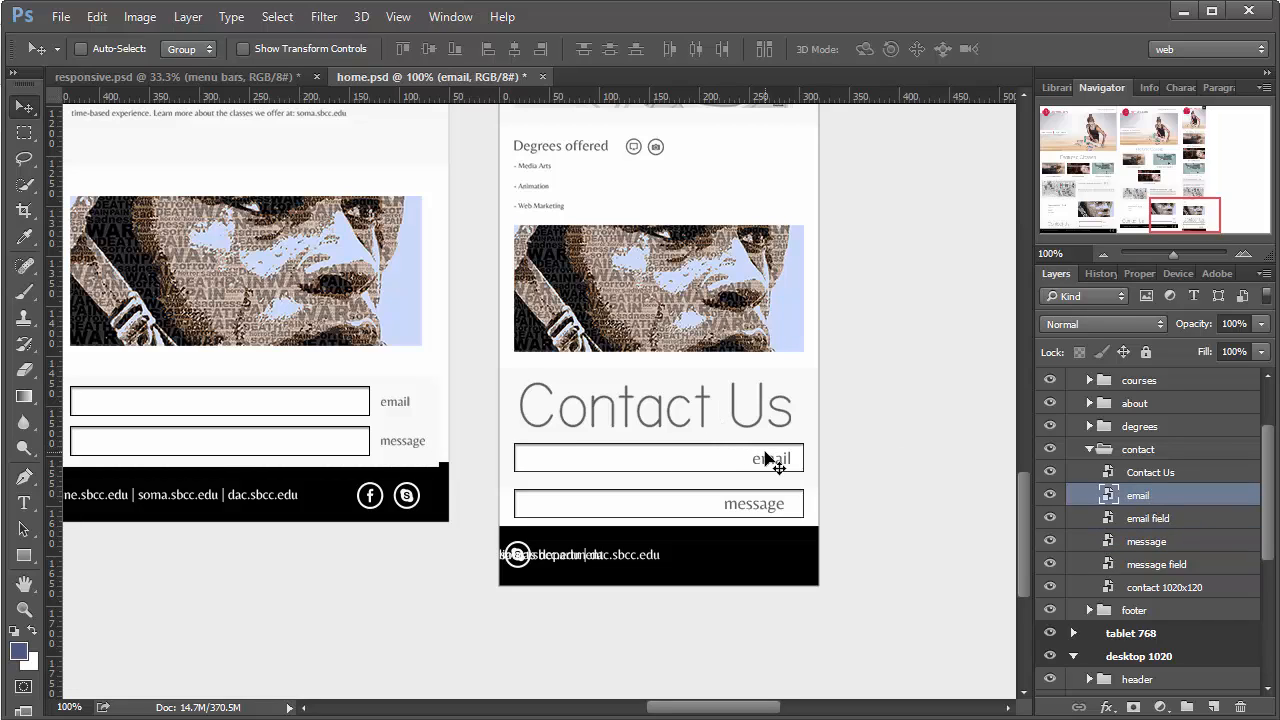
left_click_drag(770, 458, 776, 464)
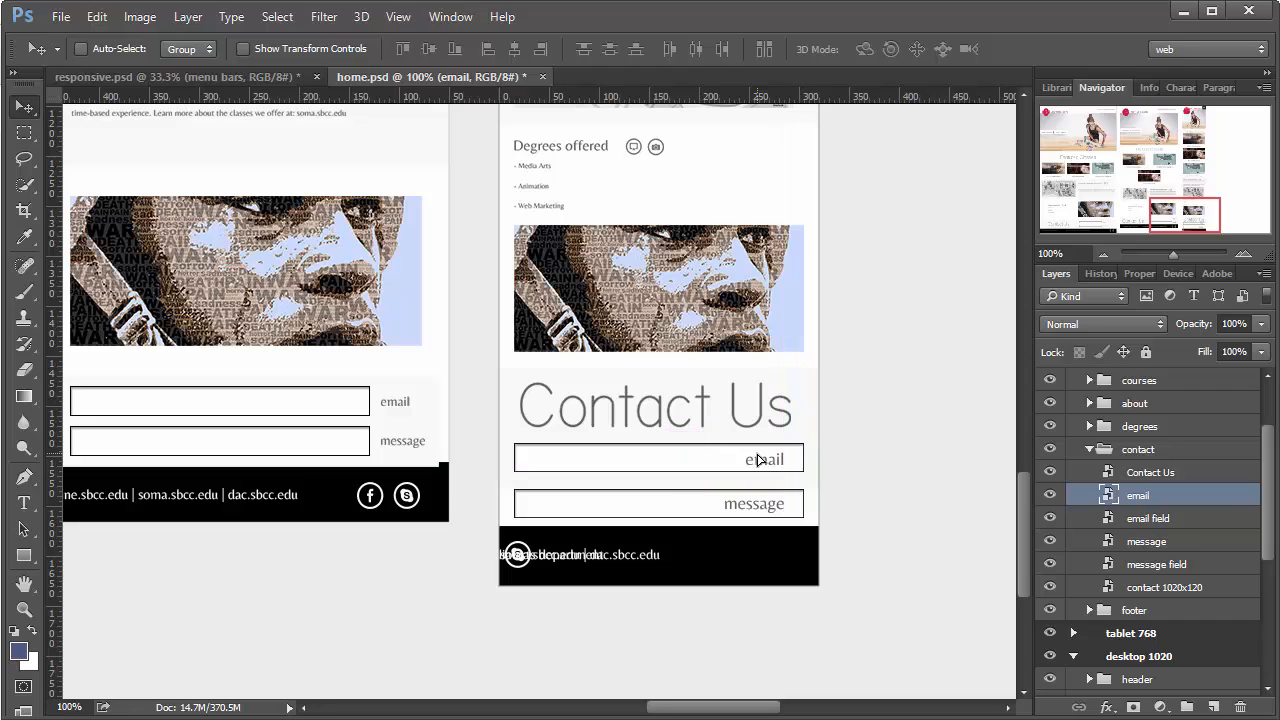
mouse_move(810, 572)
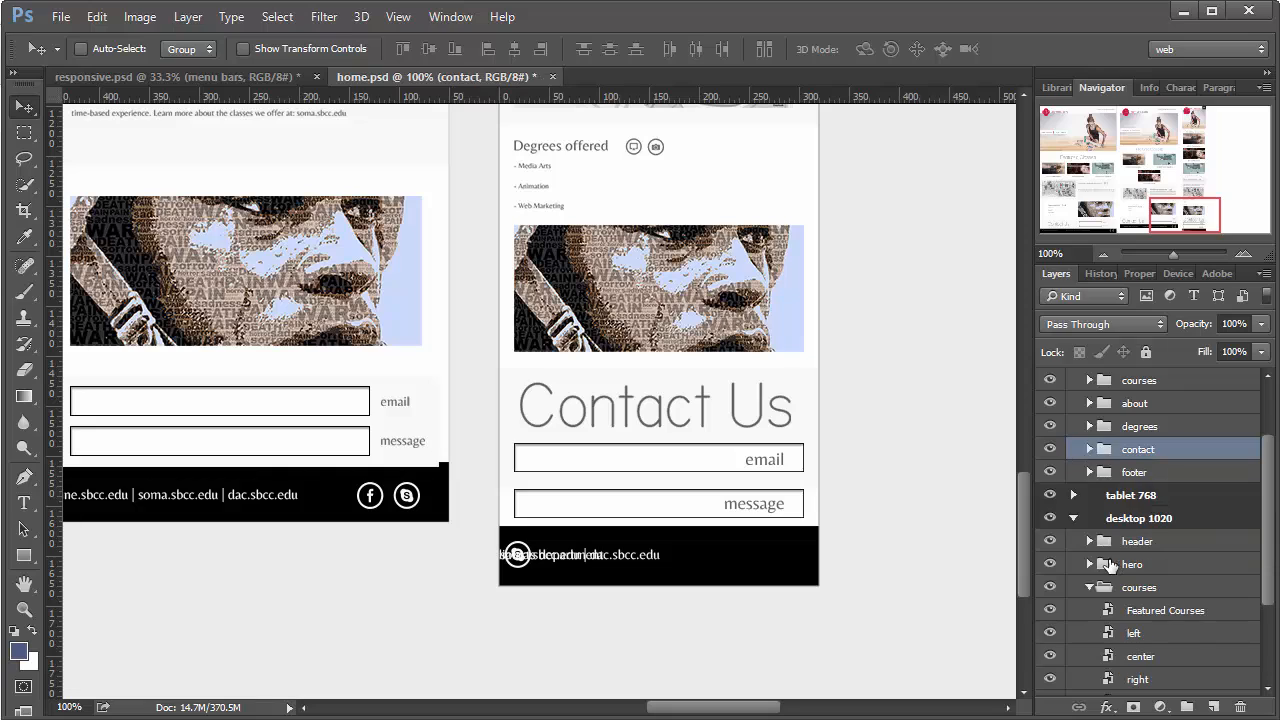
Expand the footer group and hide its text and social media layers
left_click(1088, 472)
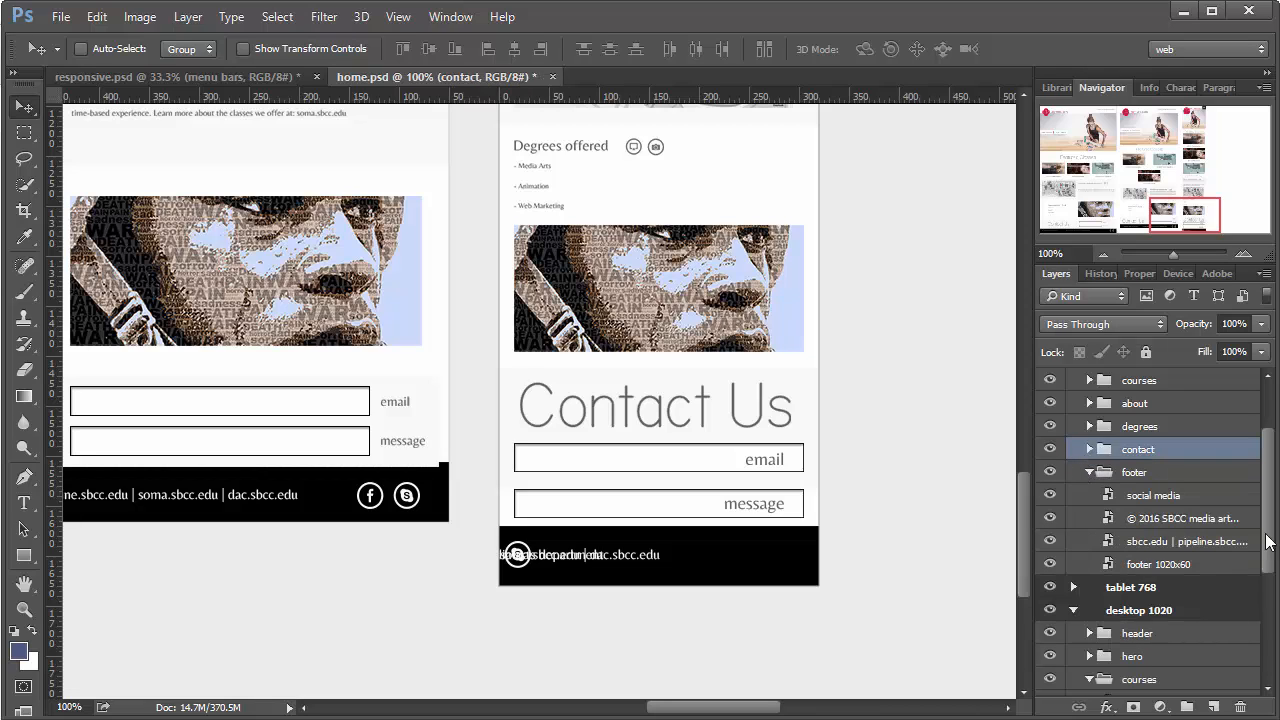
left_click(1160, 564)
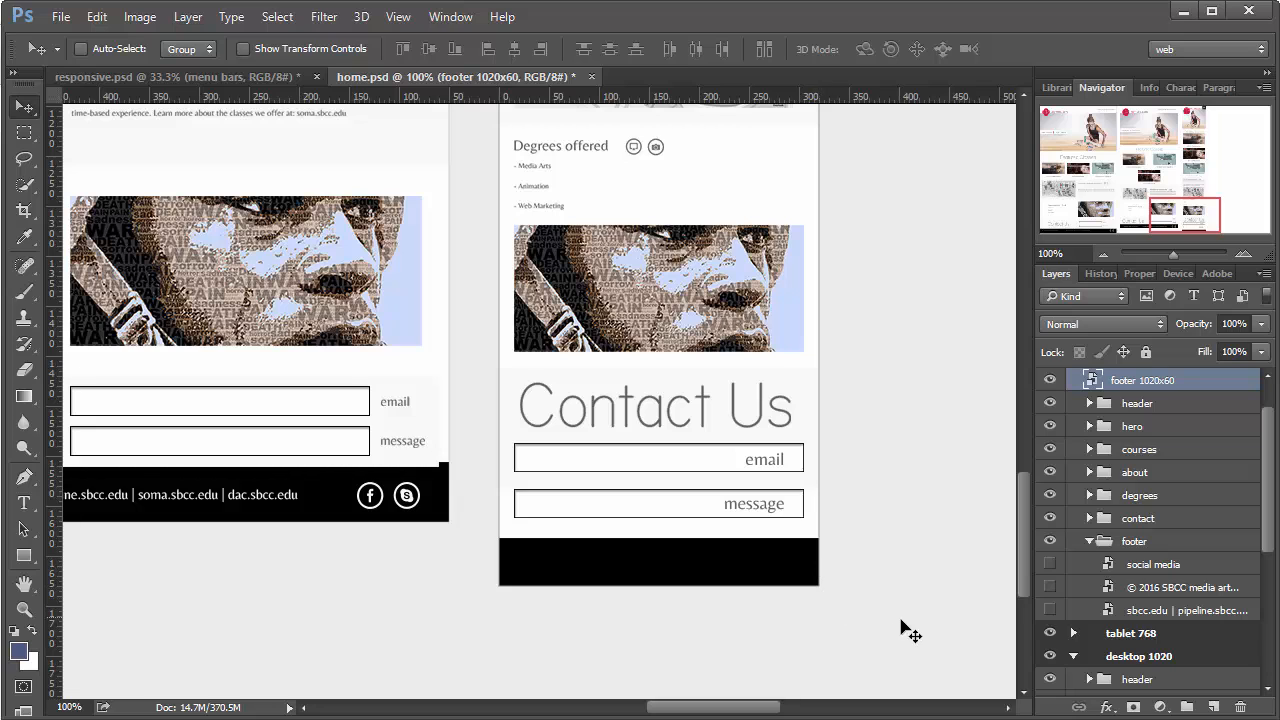
mouse_move(124, 578)
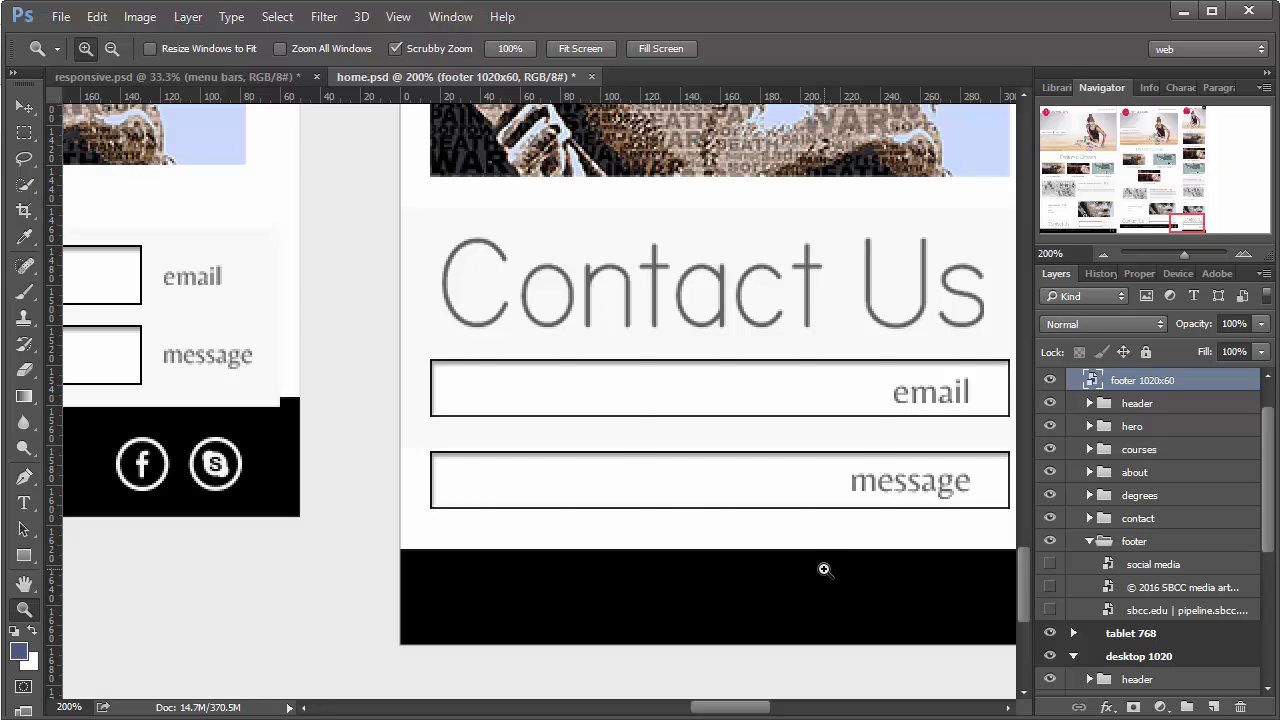
Show the grid over the document with Ctrl+'
key("ctrl+'")
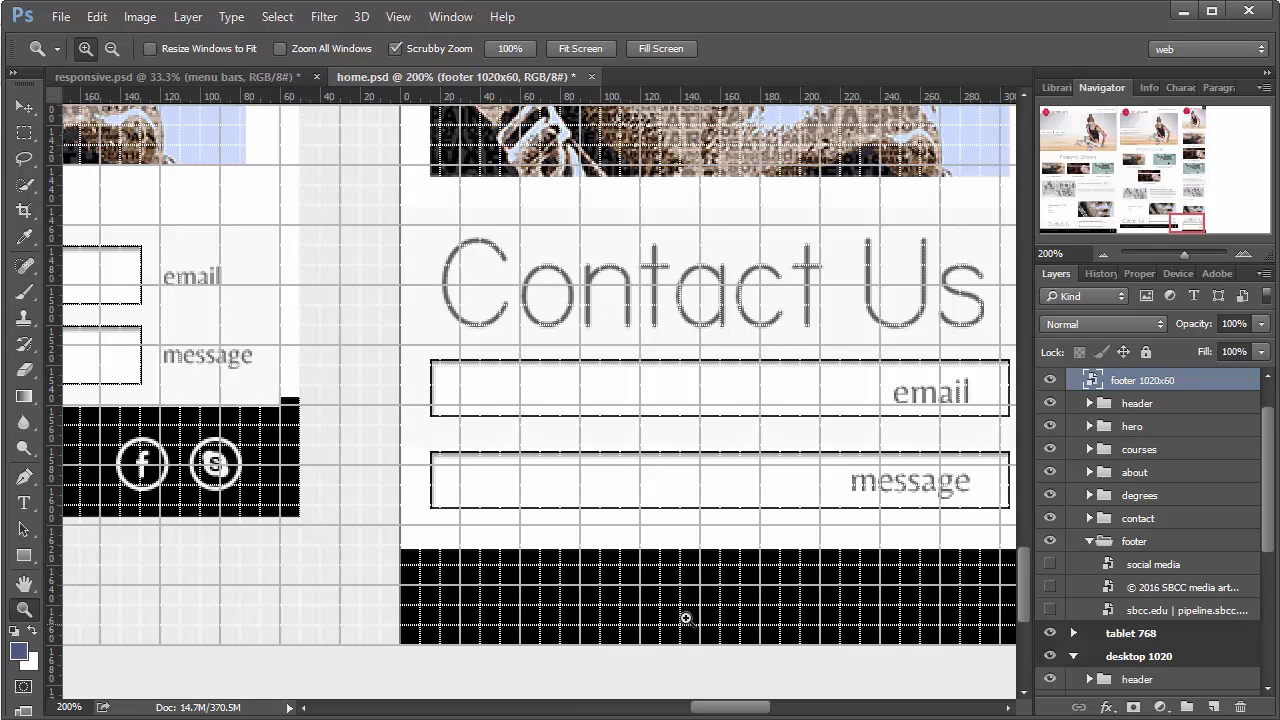
mouse_move(684, 572)
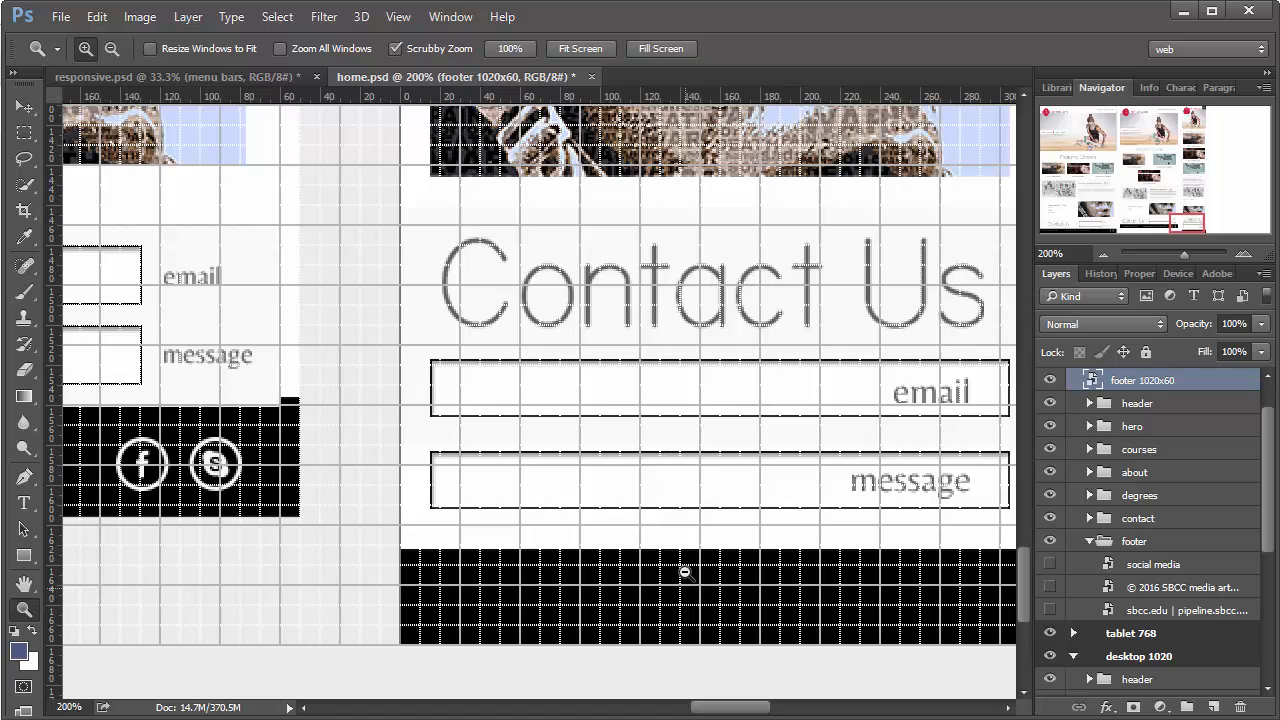
mouse_move(744, 584)
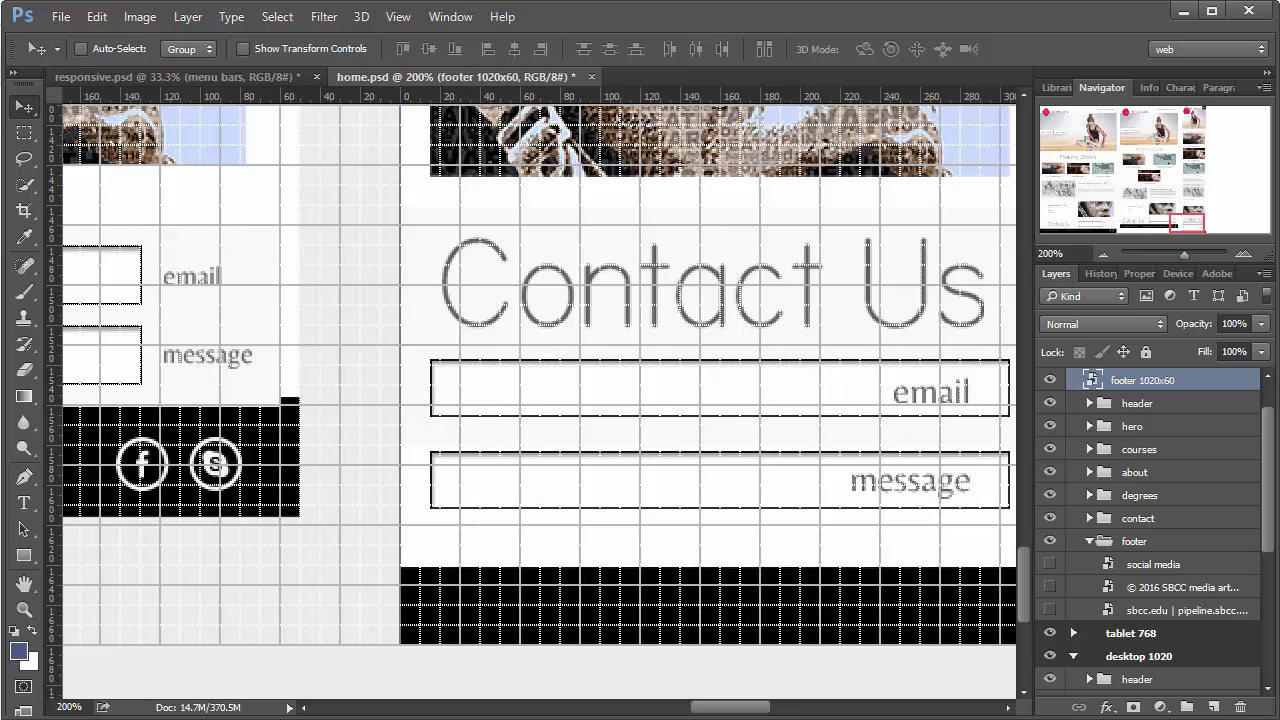
mouse_move(834, 644)
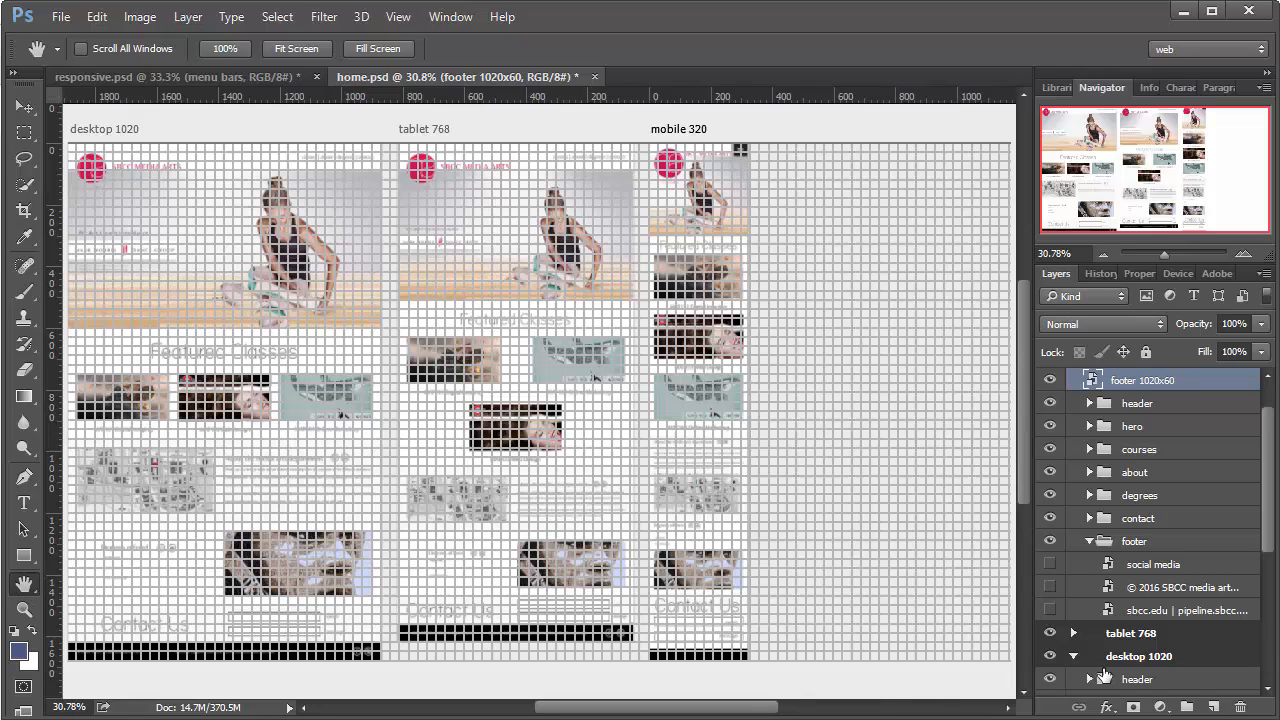
mouse_move(1100, 676)
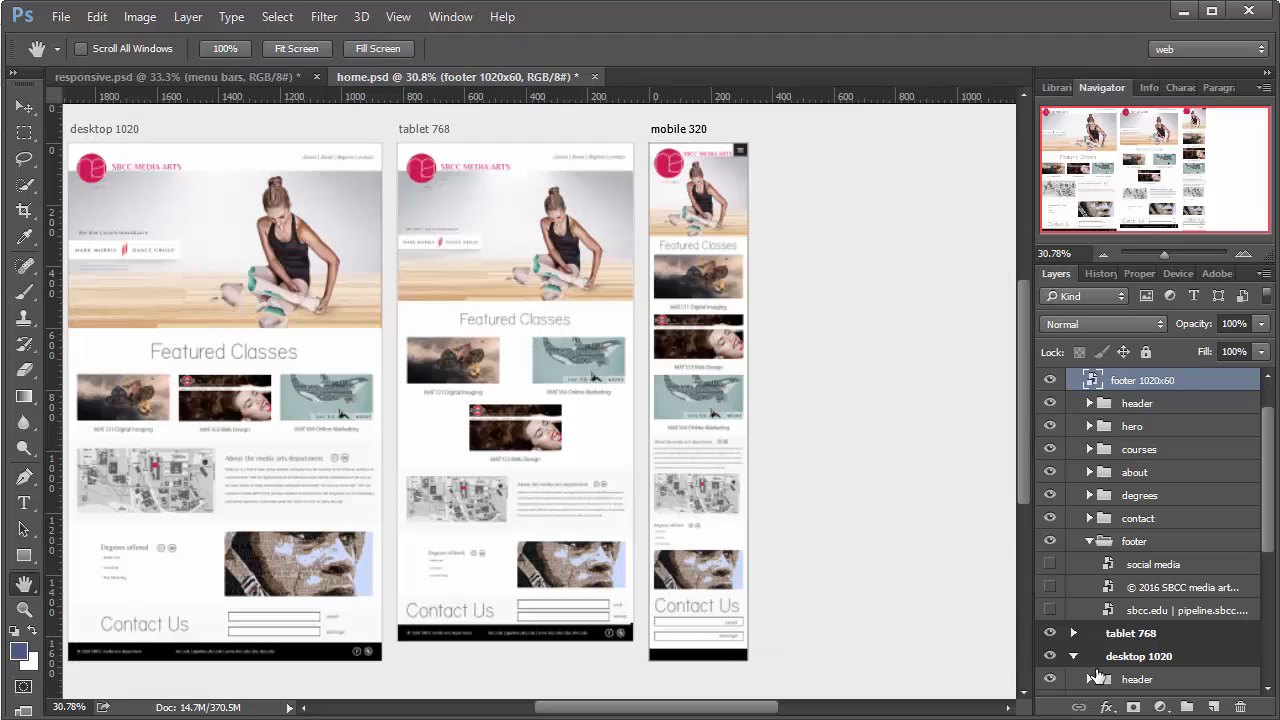
mouse_move(808, 690)
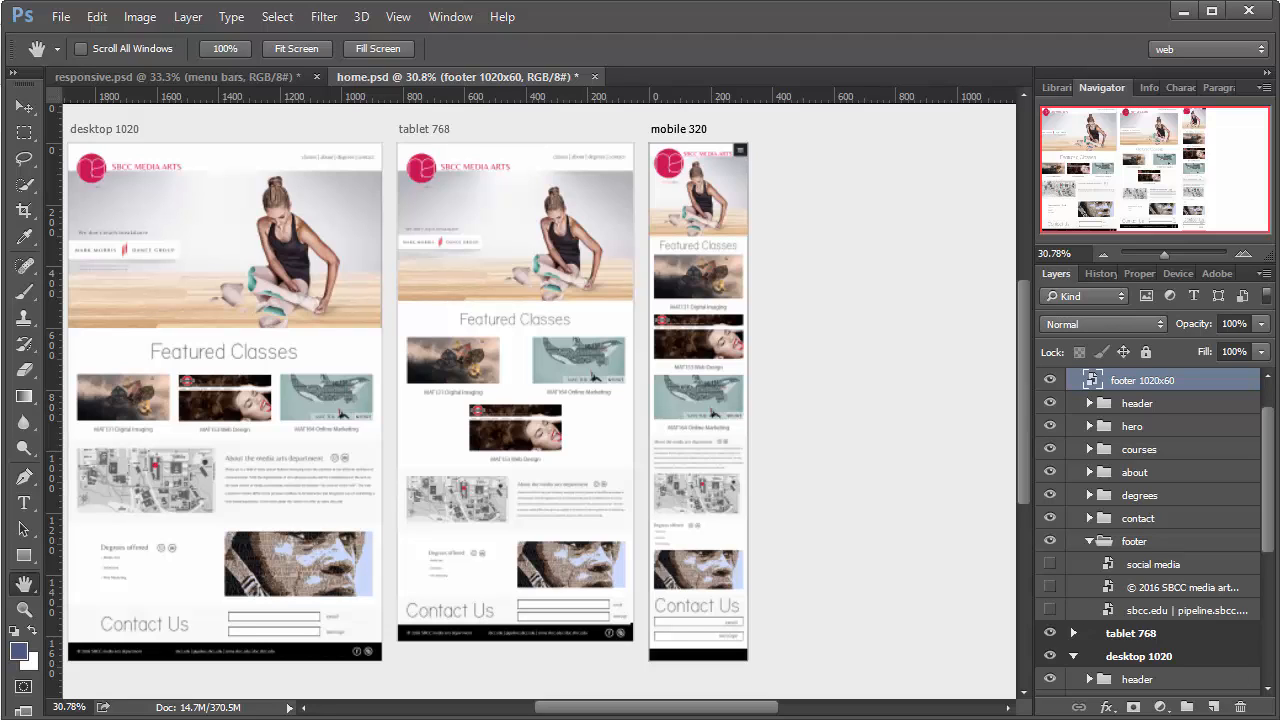
mouse_move(24, 616)
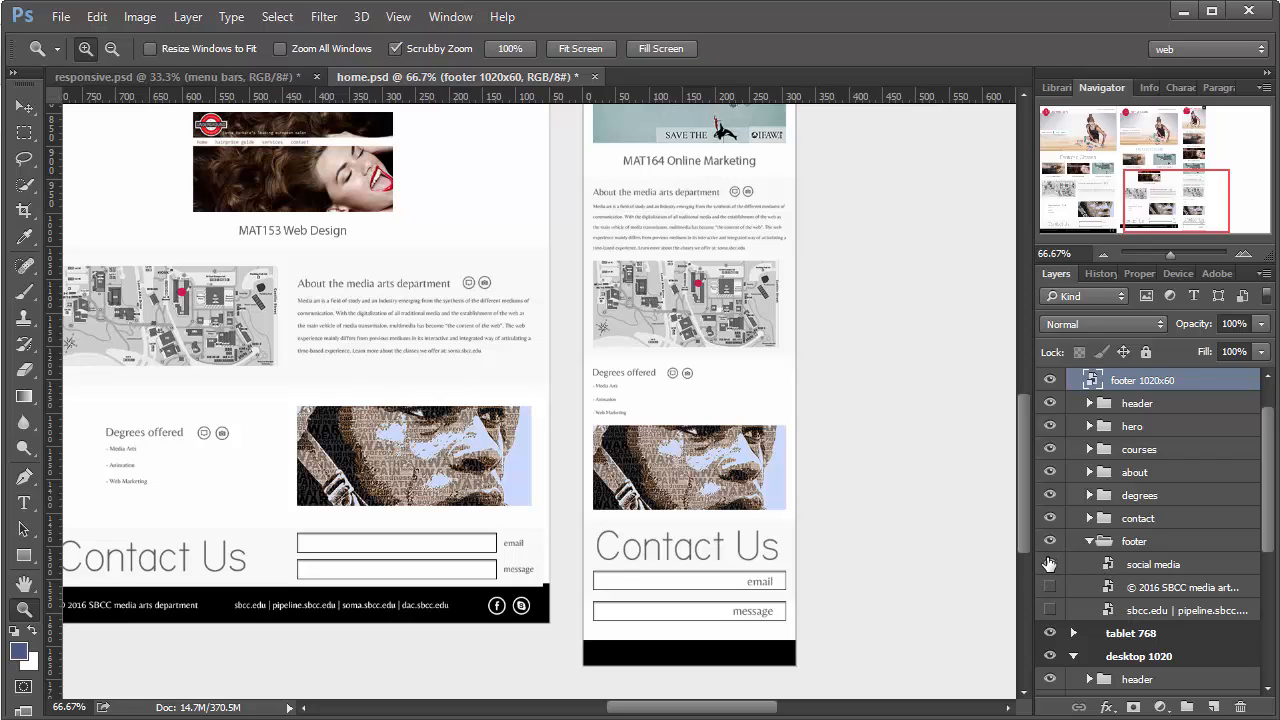
mouse_move(844, 648)
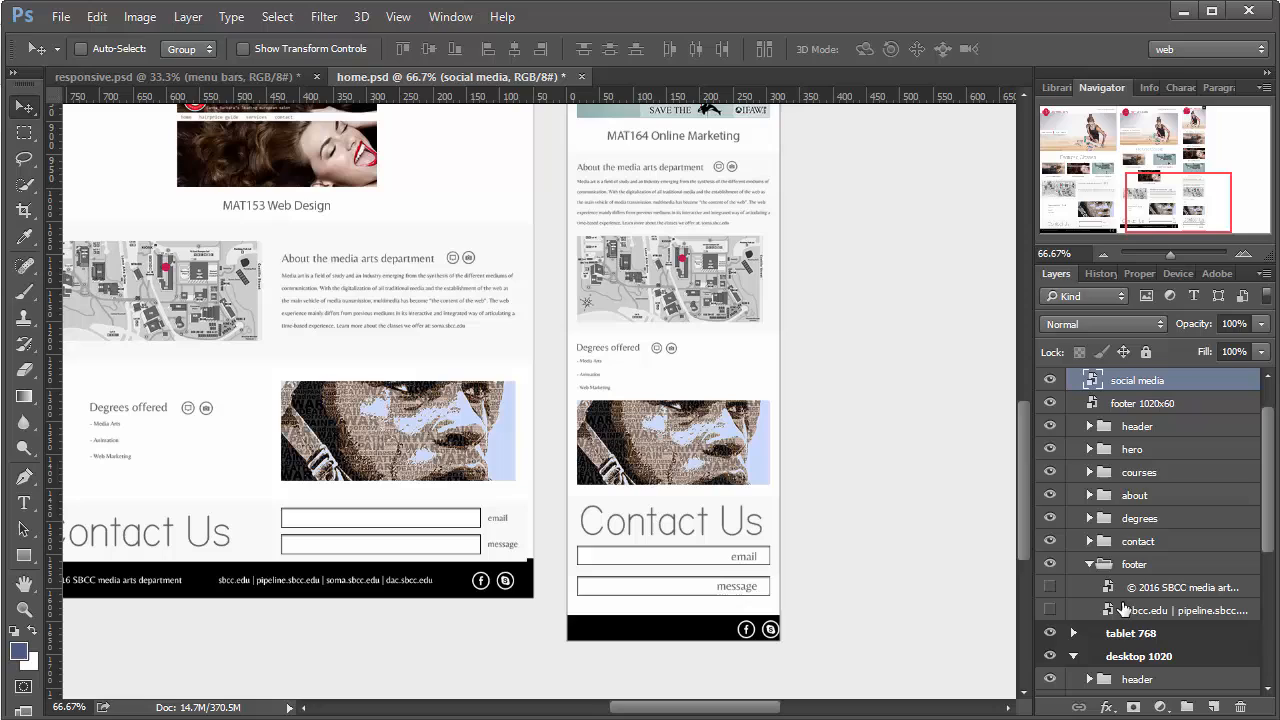
mouse_move(1040, 584)
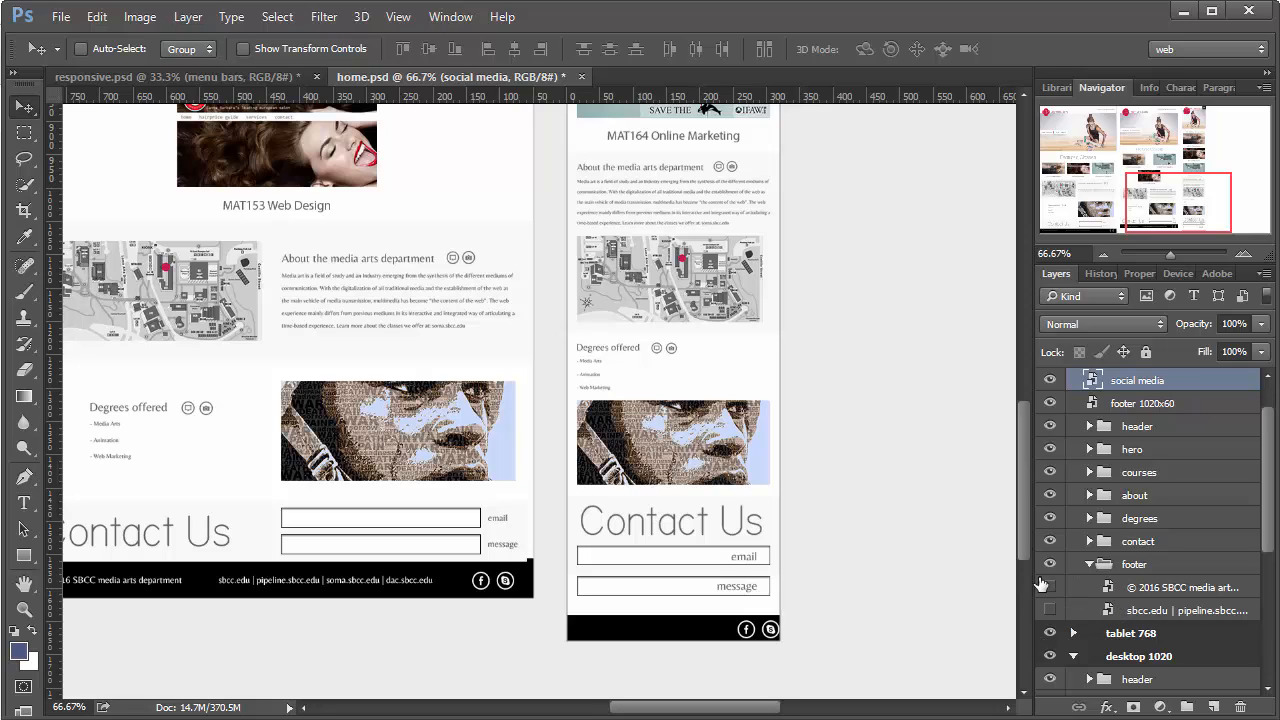
mouse_move(880, 672)
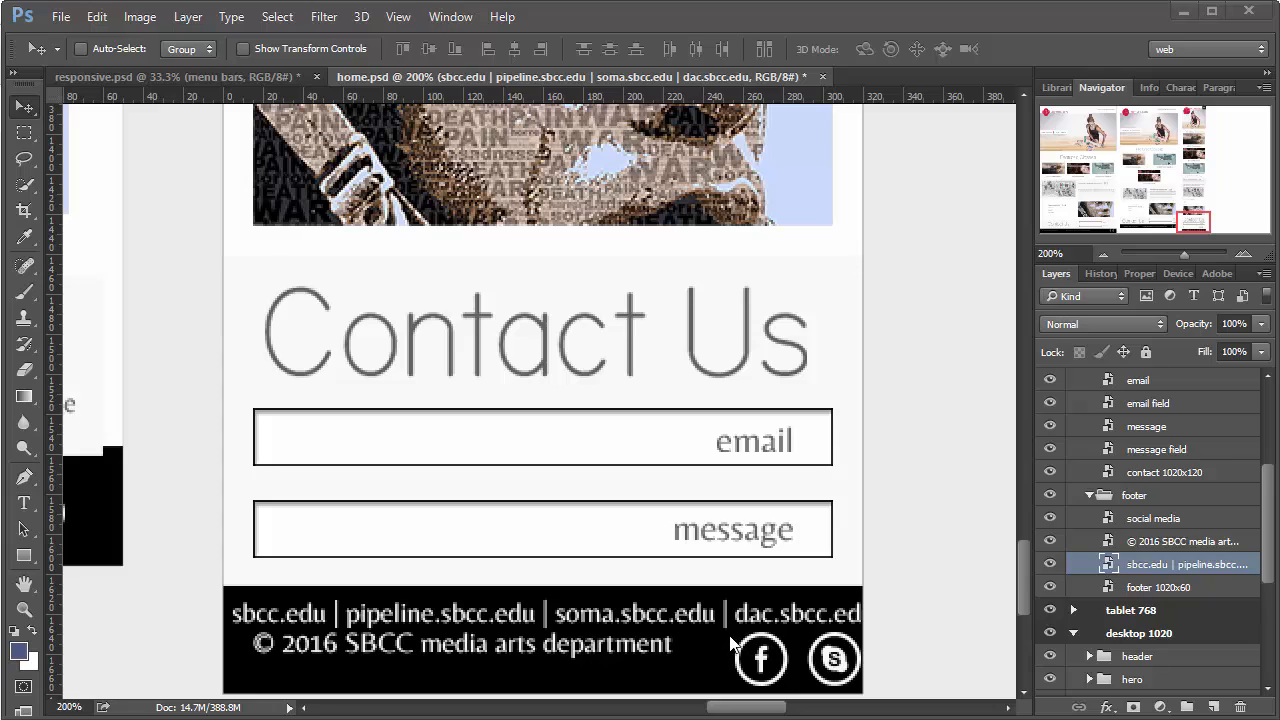
mouse_move(764, 630)
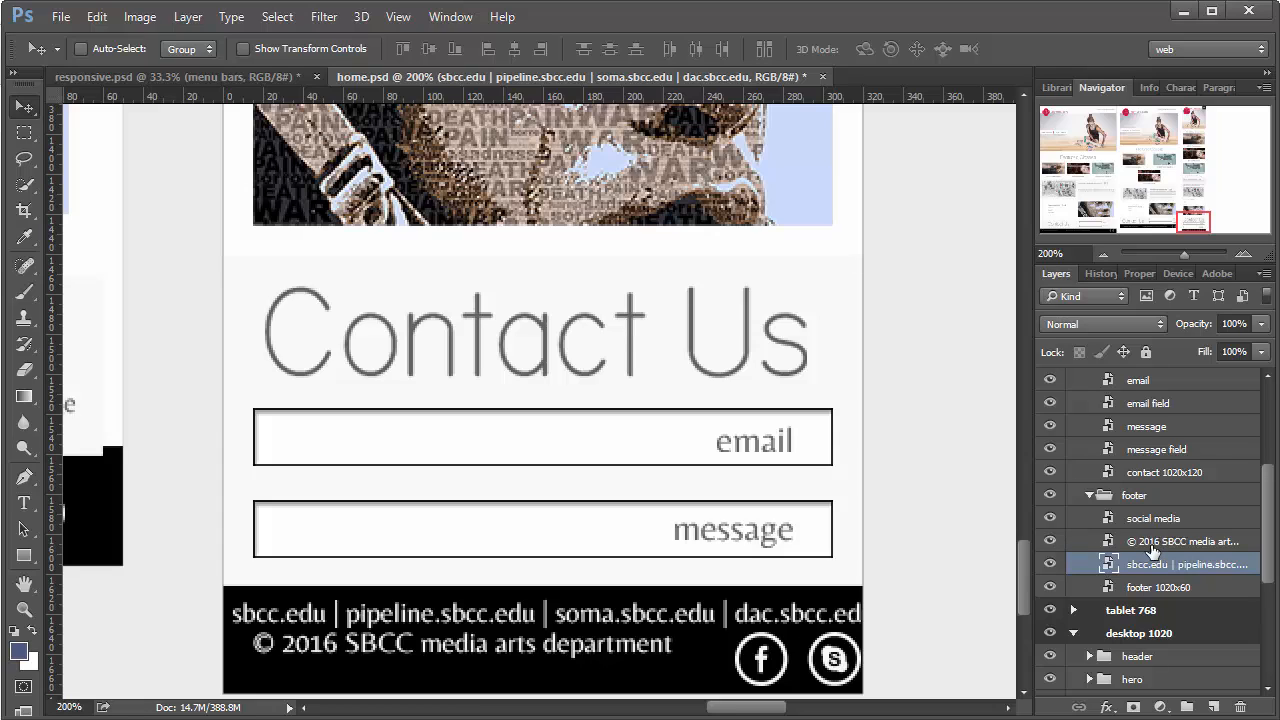
mouse_move(1152, 564)
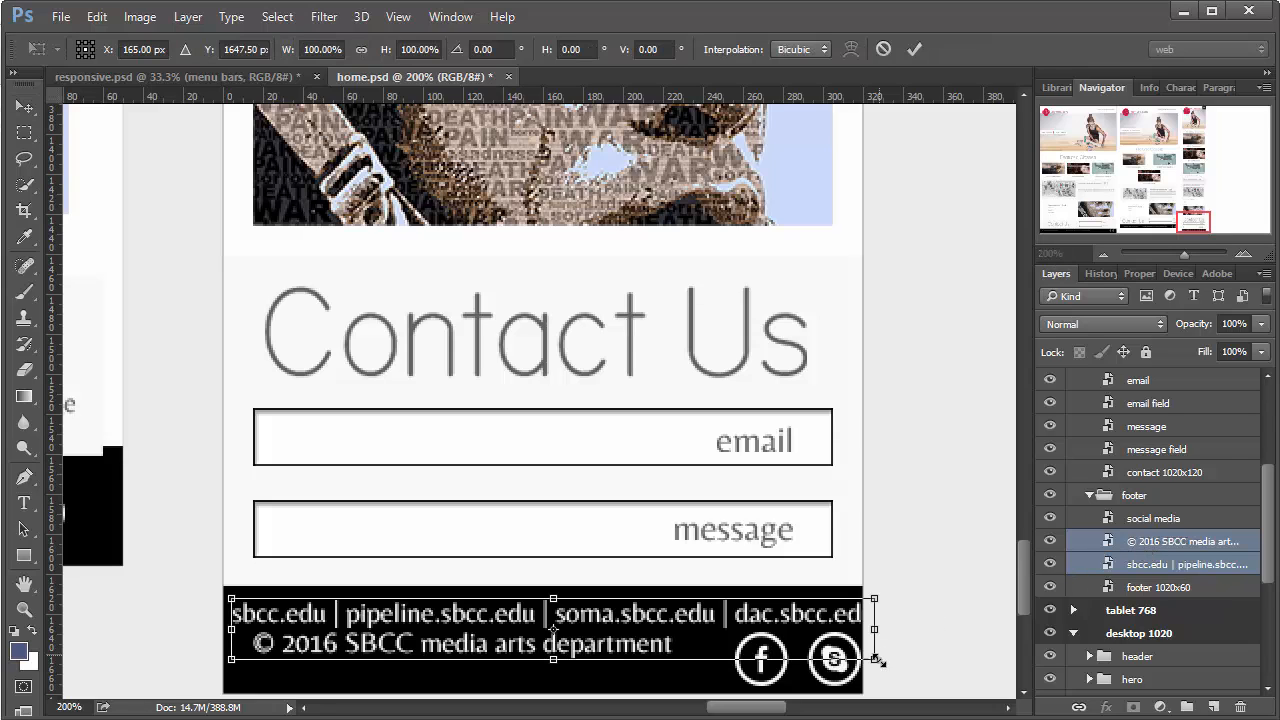
Scale the footer text to about 72% and move the copyright line above the links
left_click_drag(874, 658, 762, 658)
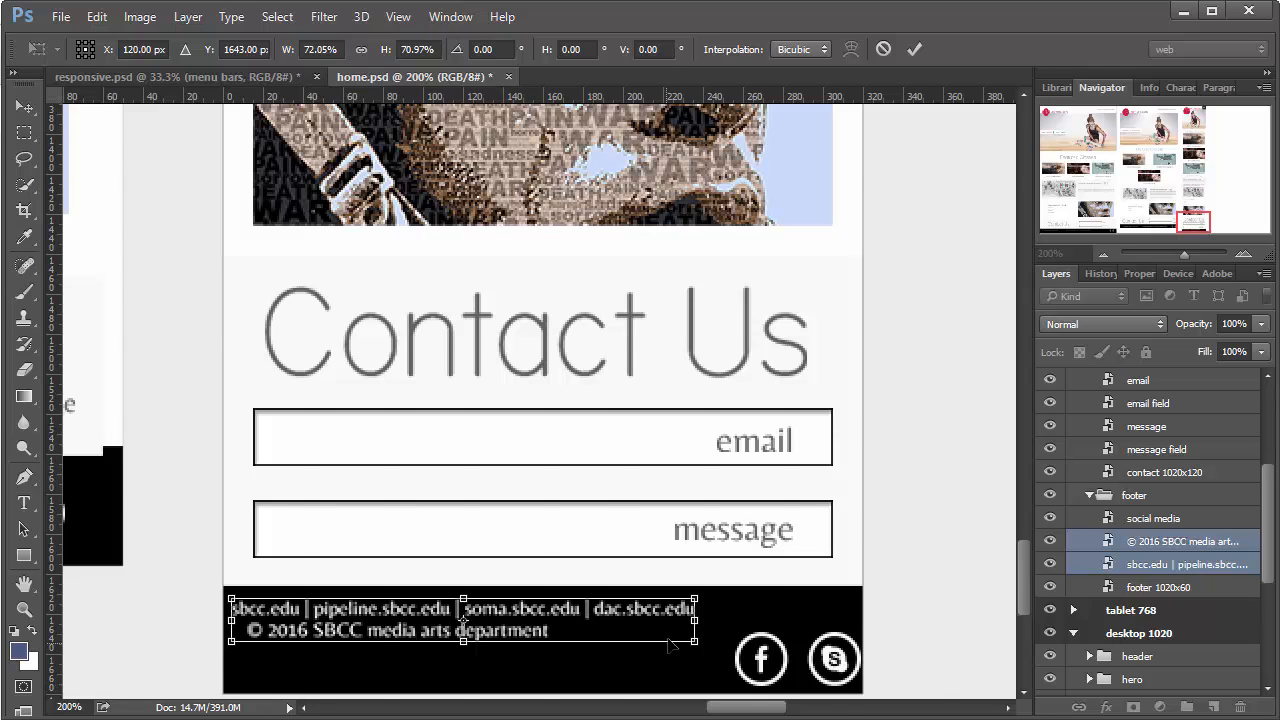
left_click(1152, 518)
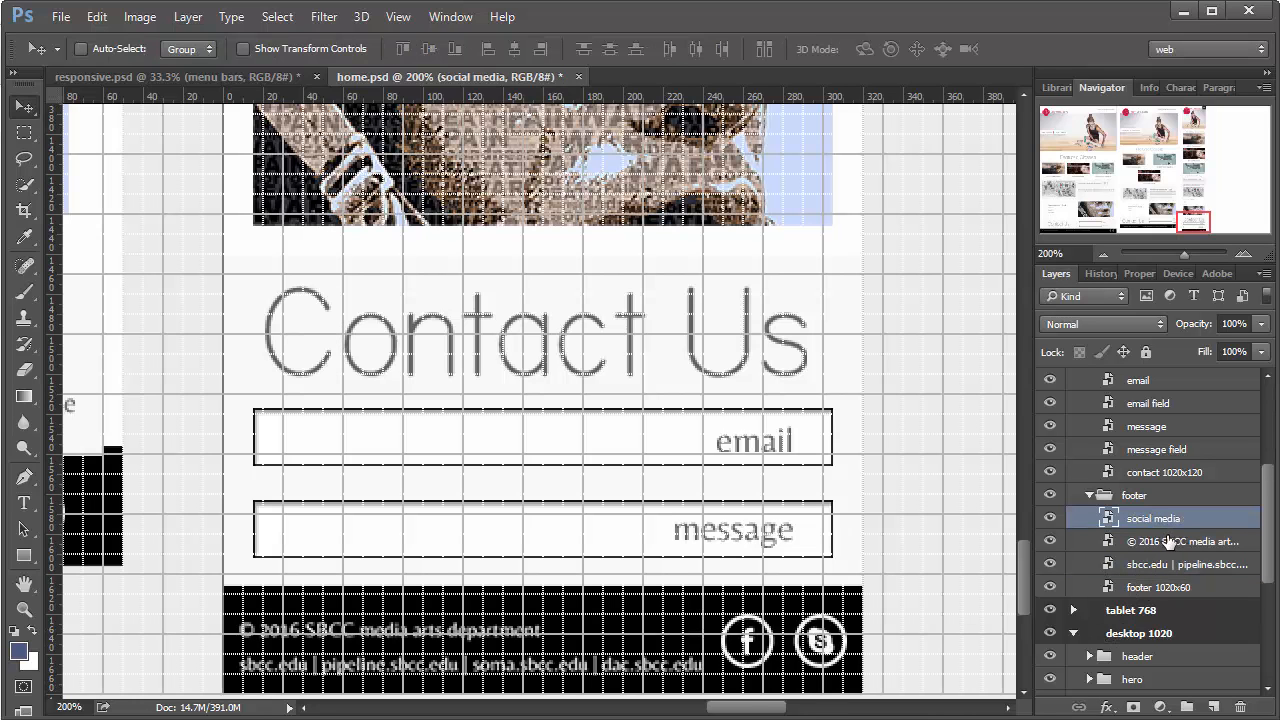
left_click(1186, 540)
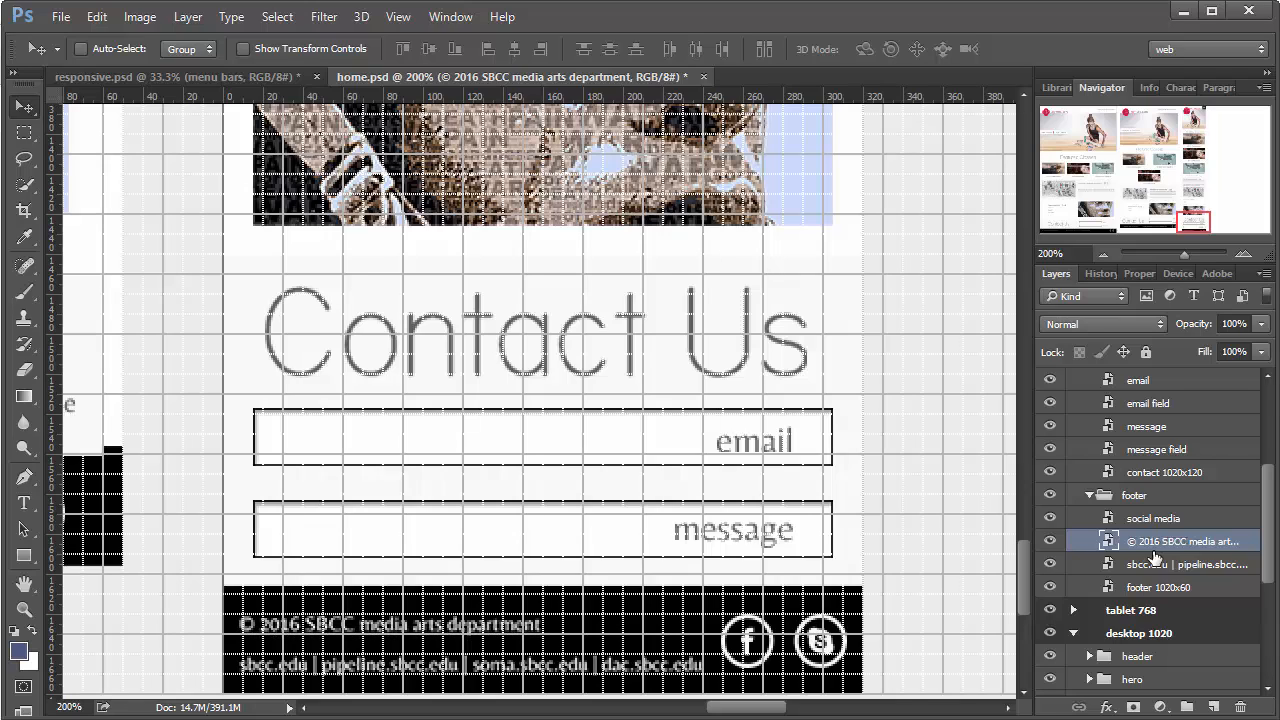
mouse_move(764, 664)
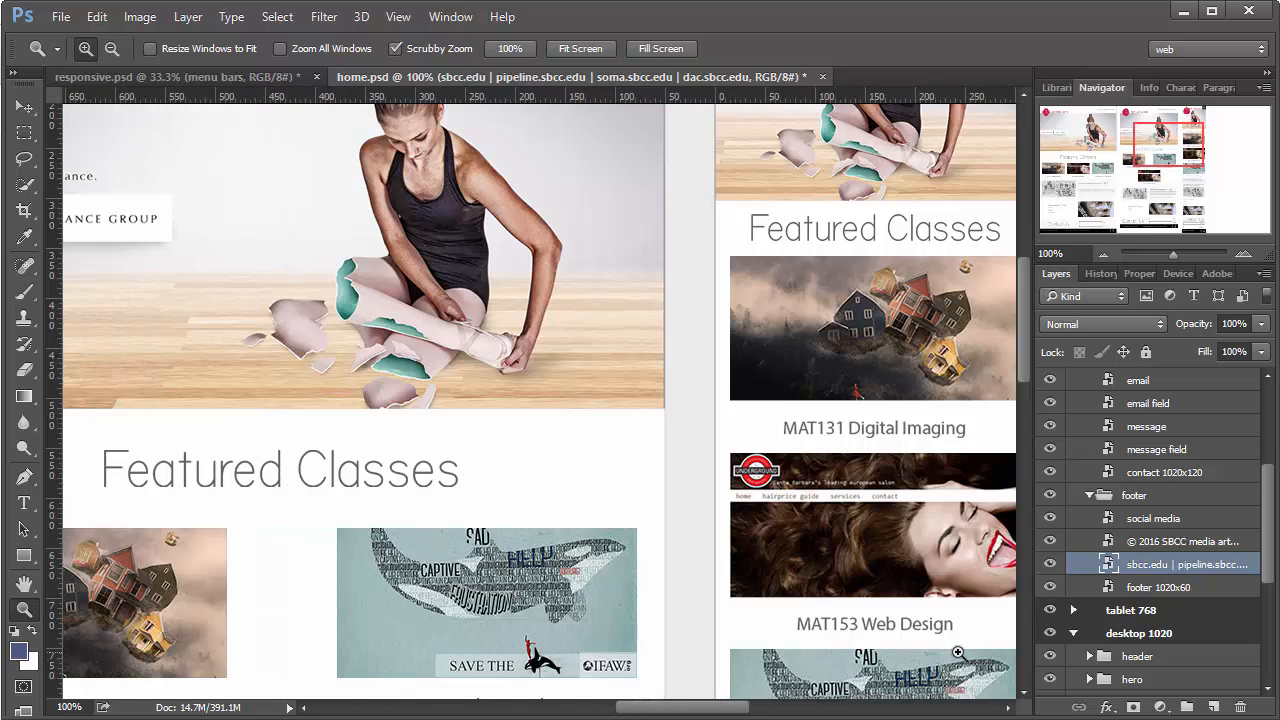
mouse_move(898, 386)
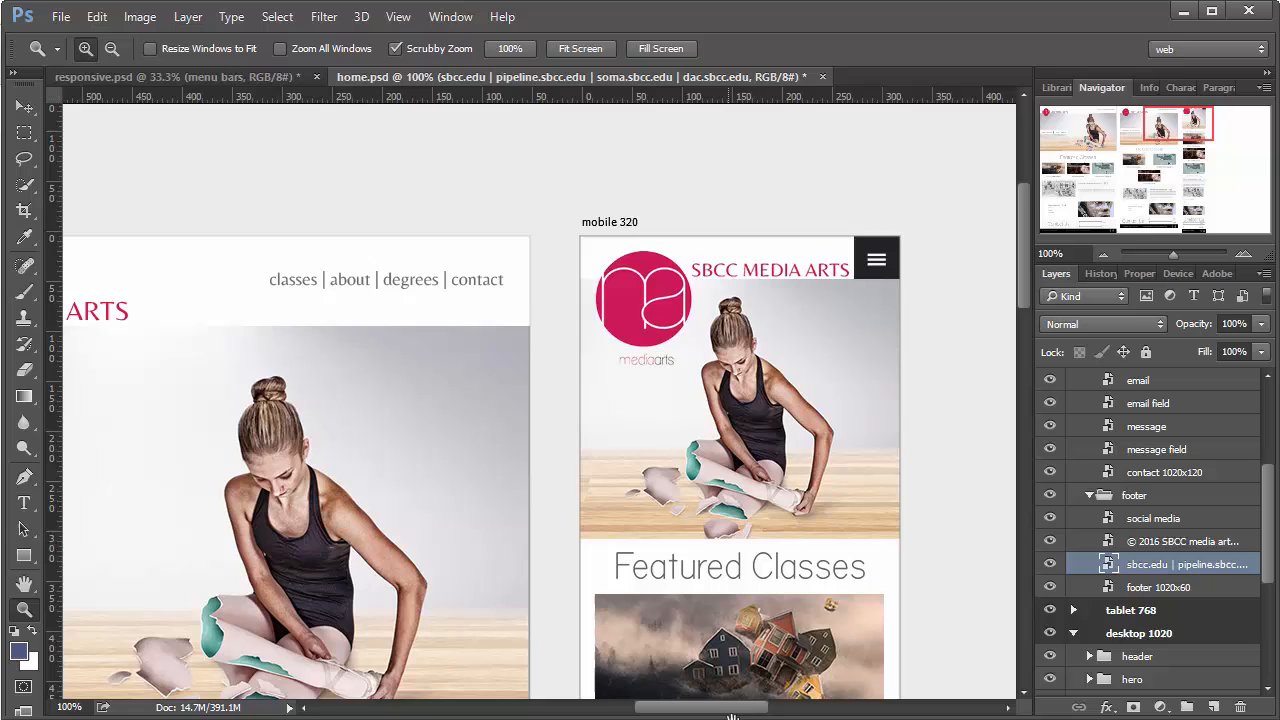
Scroll through the finished mobile 320 artboard from form to footer and back up
scroll("down", 3)
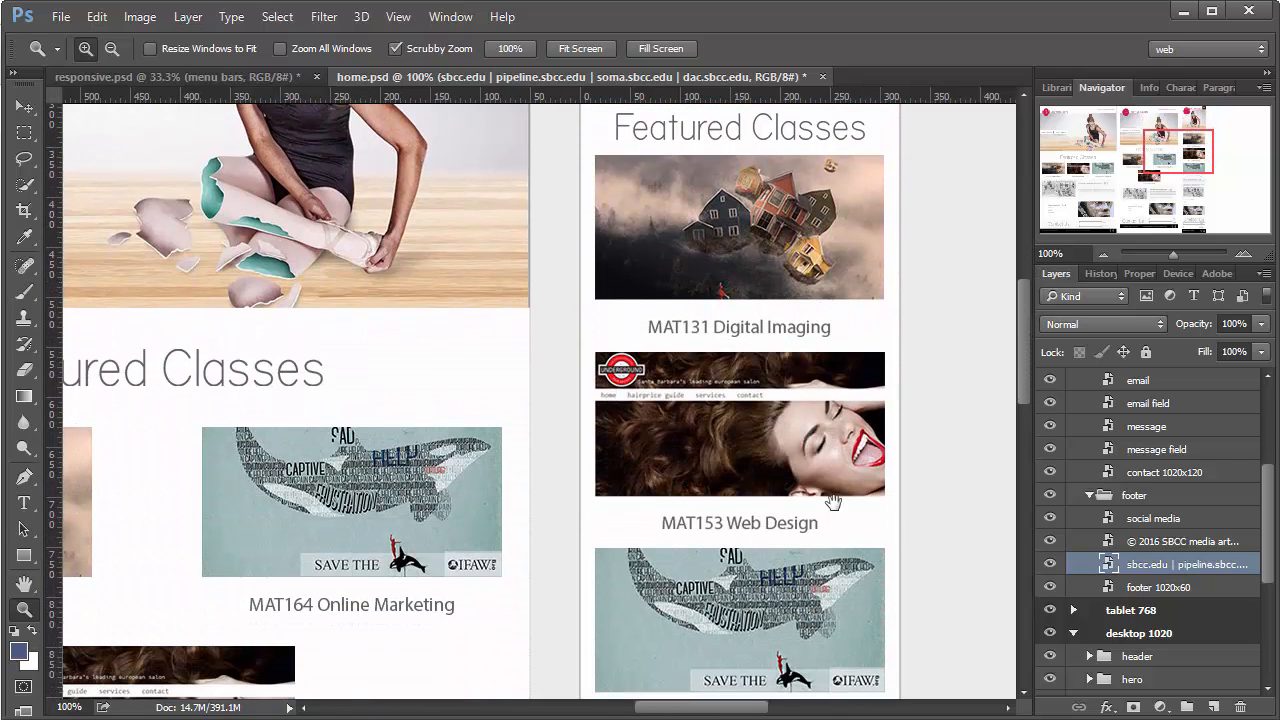
scroll("down", 3)
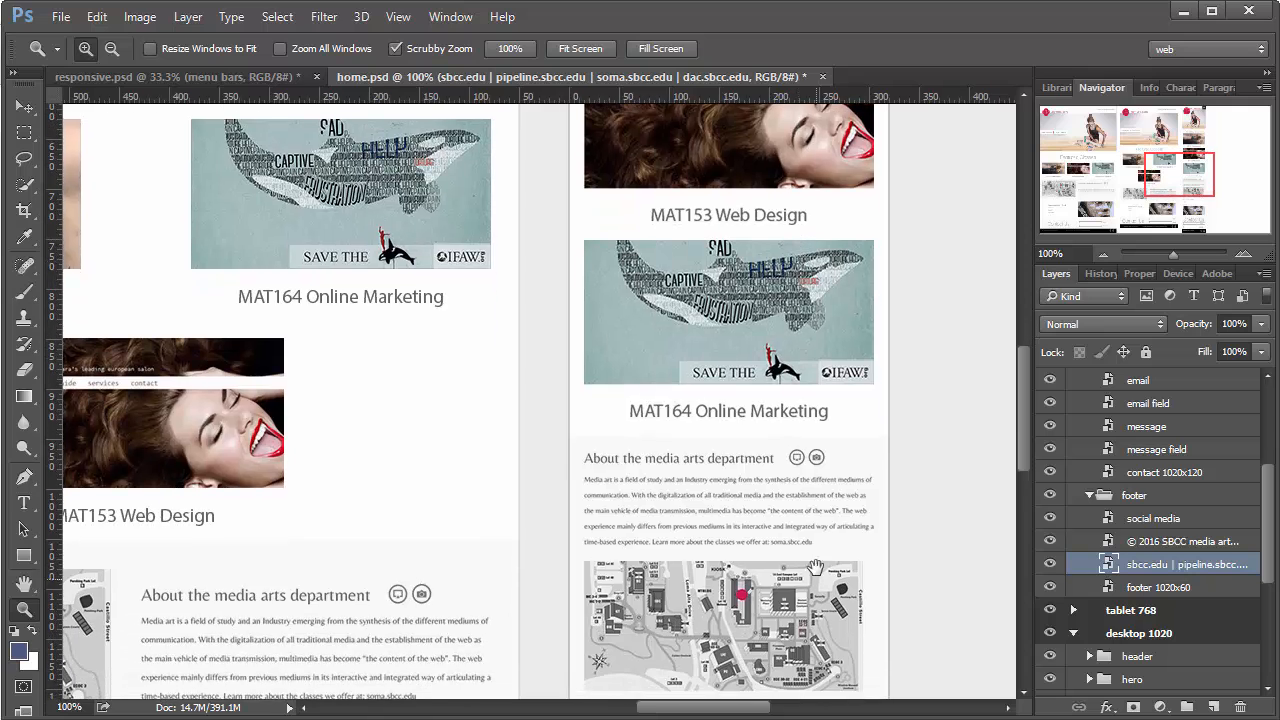
scroll("down", 3)
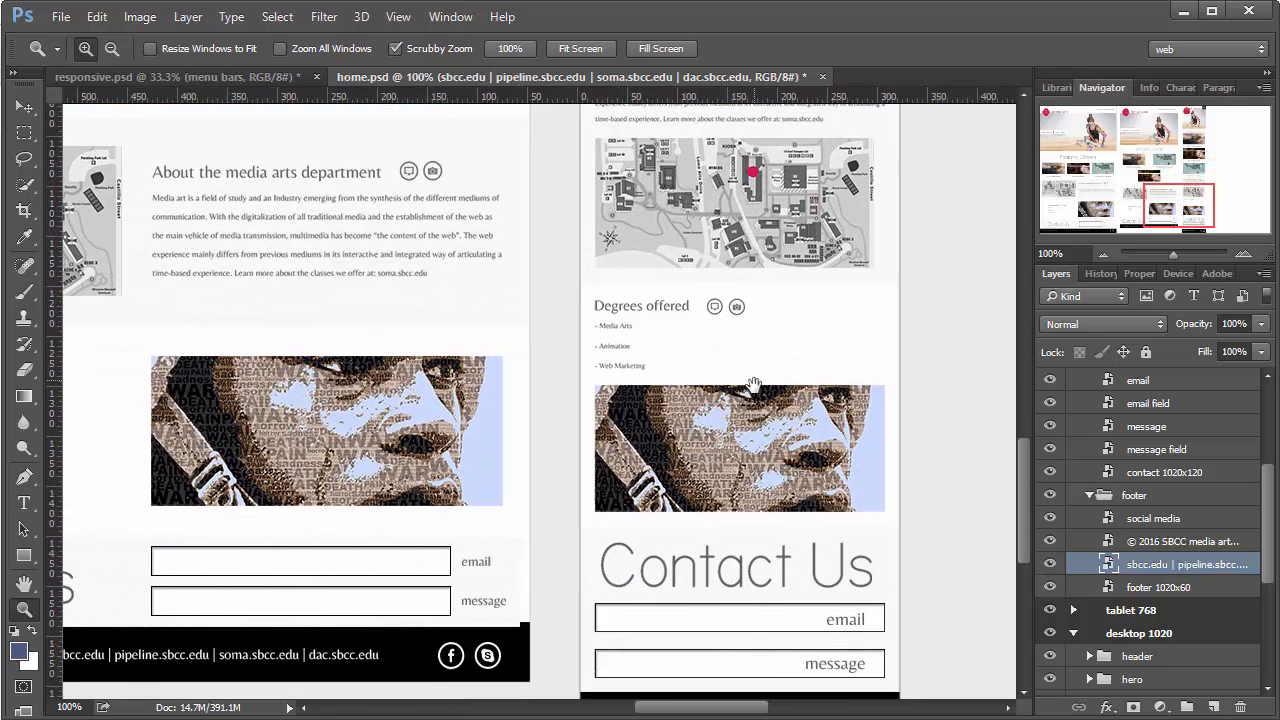
scroll("down", 3)
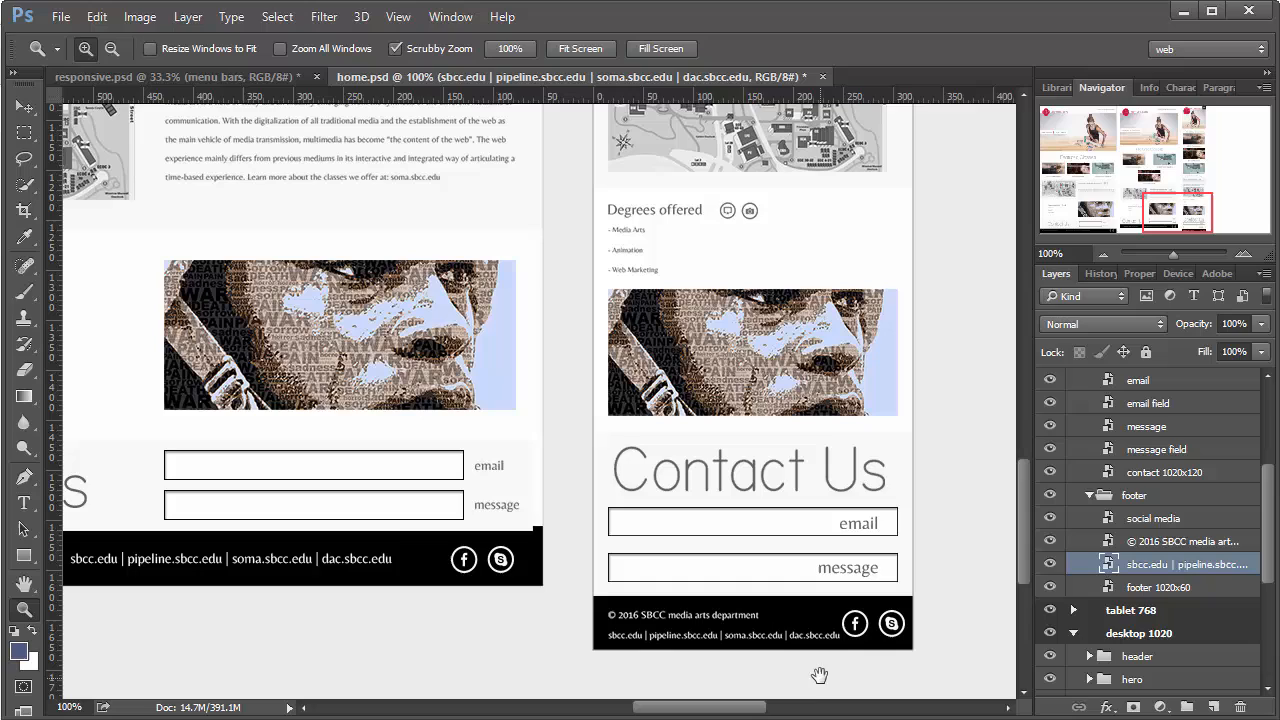
mouse_move(706, 680)
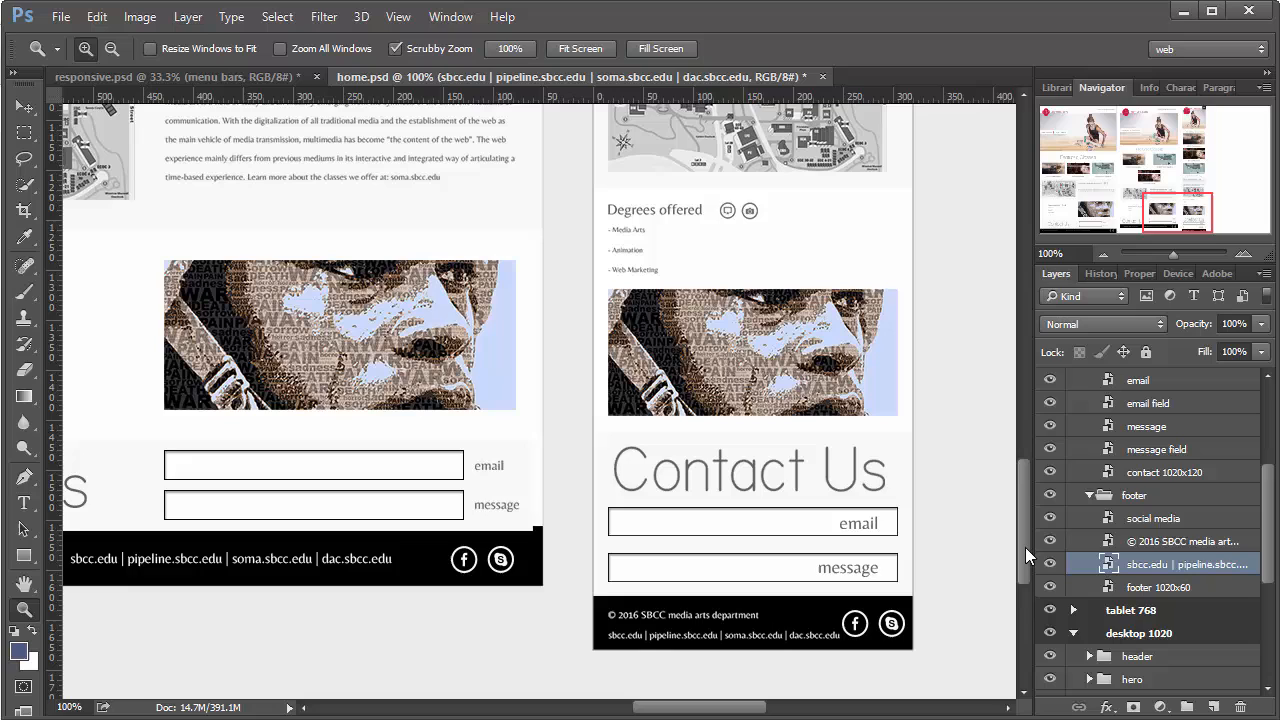
scroll("up", 3)
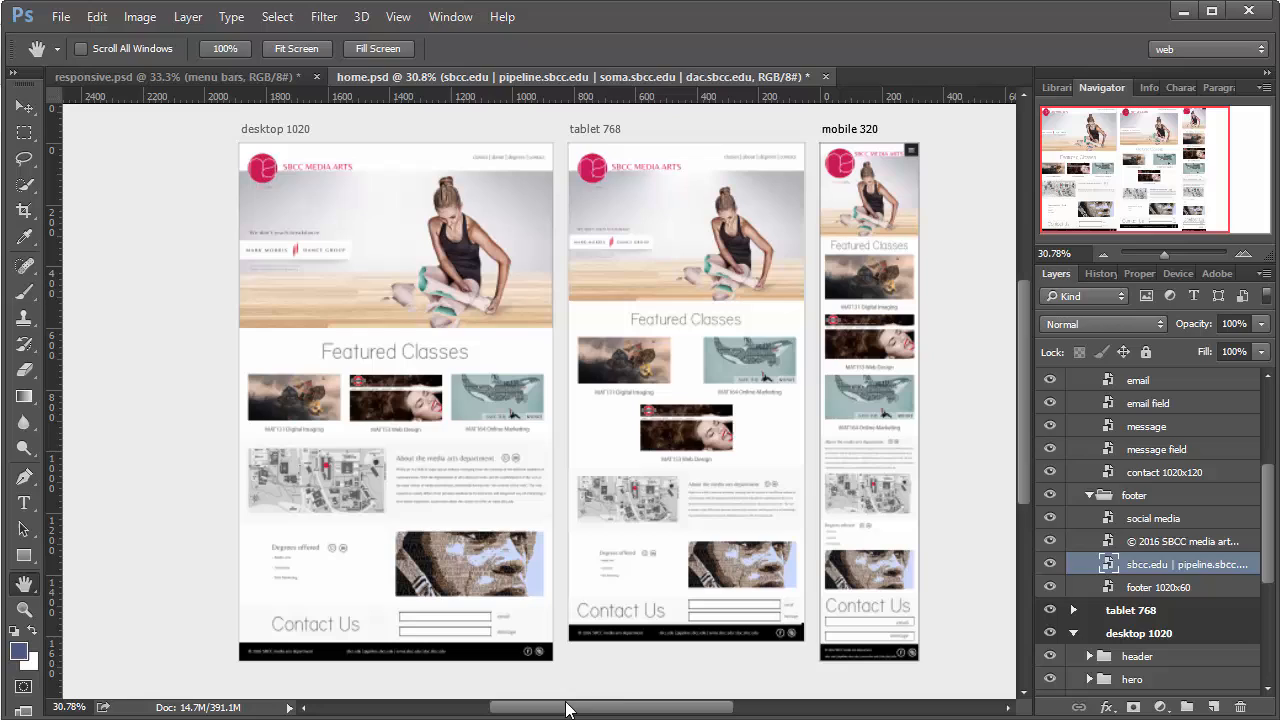
mouse_move(650, 694)
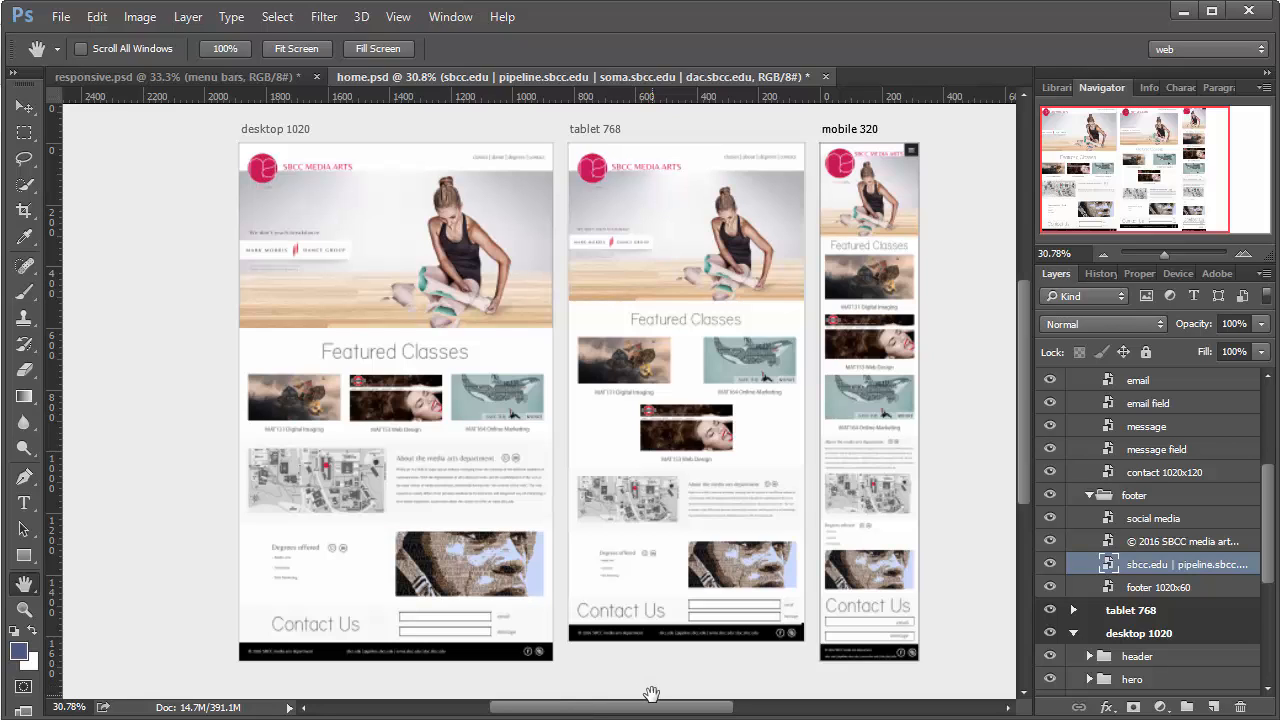